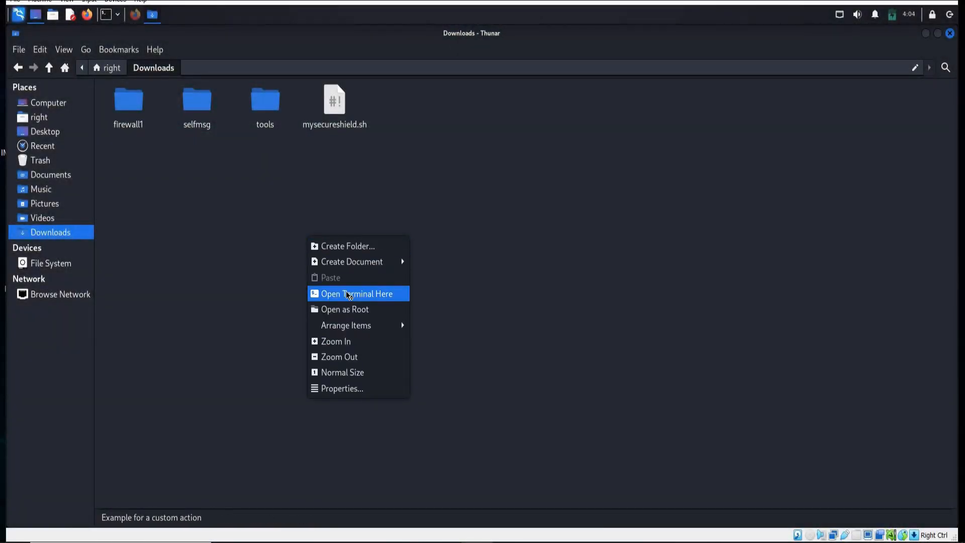
Start a terminal session rooted in the Downloads folder from Thunar.
{"action": "left_click", "coordinate": [356, 293]}
{"action": "type", "text": "mkd"}
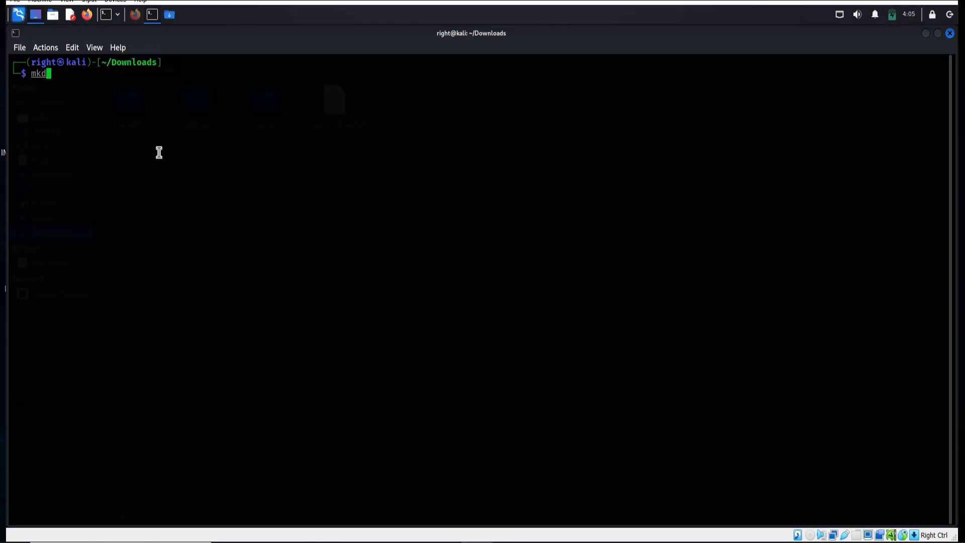
Create a new folder named encrypted-chat inside Downloads with mkdir.
{"action": "type", "text": "ir"}
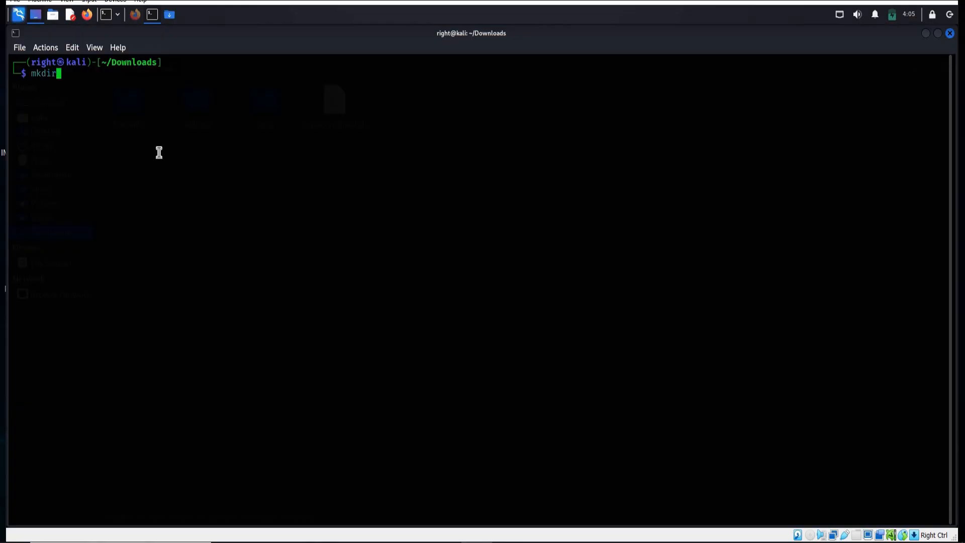
{"action": "type", "text": "en"}
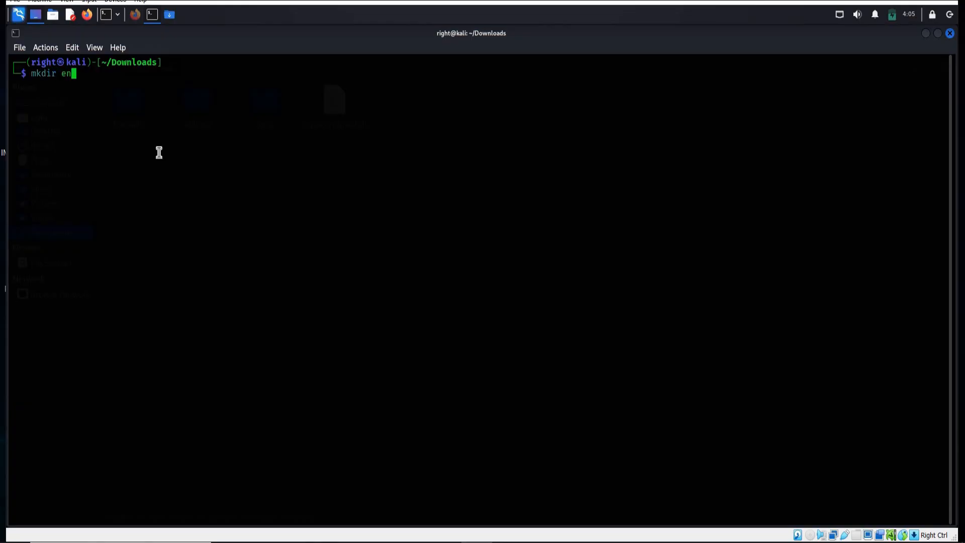
{"action": "type", "text": "cryp"}
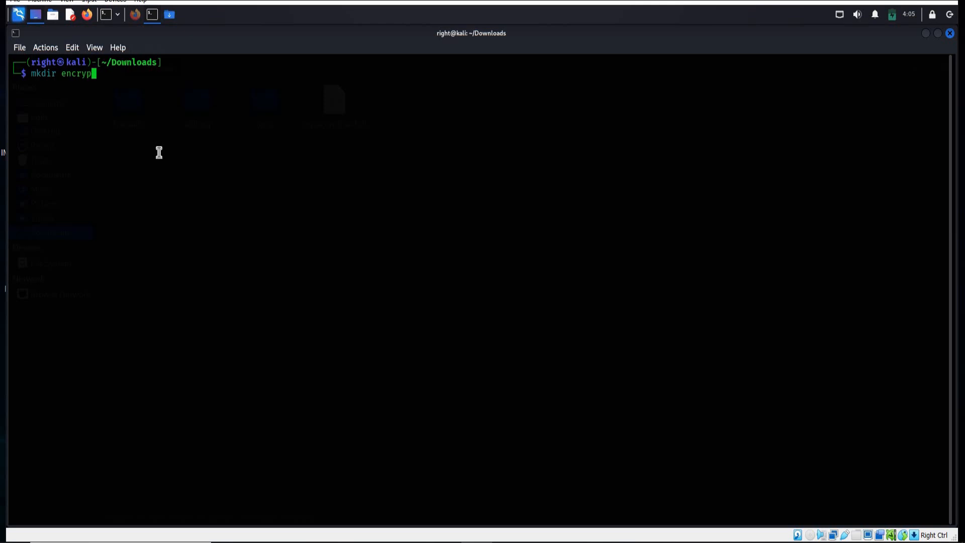
{"action": "type", "text": "ted-"}
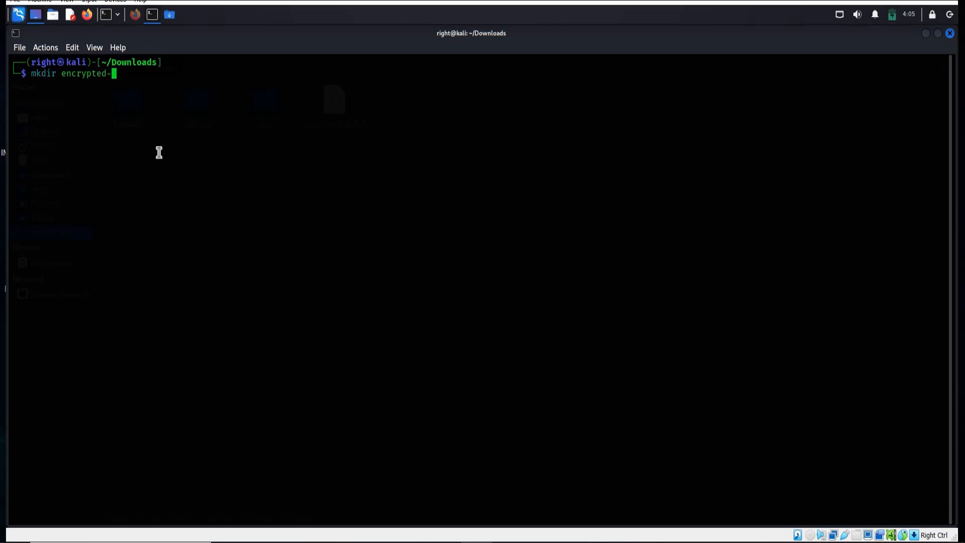
{"action": "type", "text": "chat"}
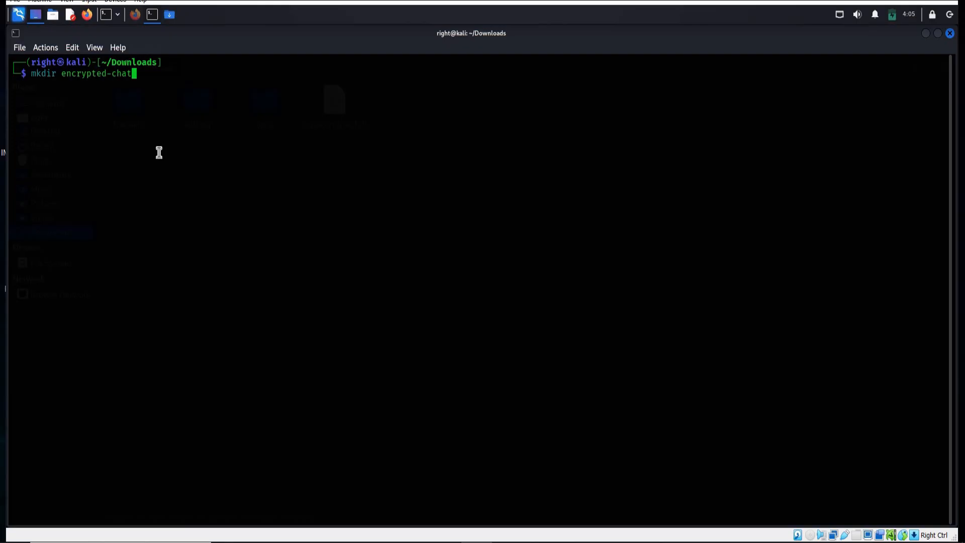
{"action": "key", "text": "Return"}
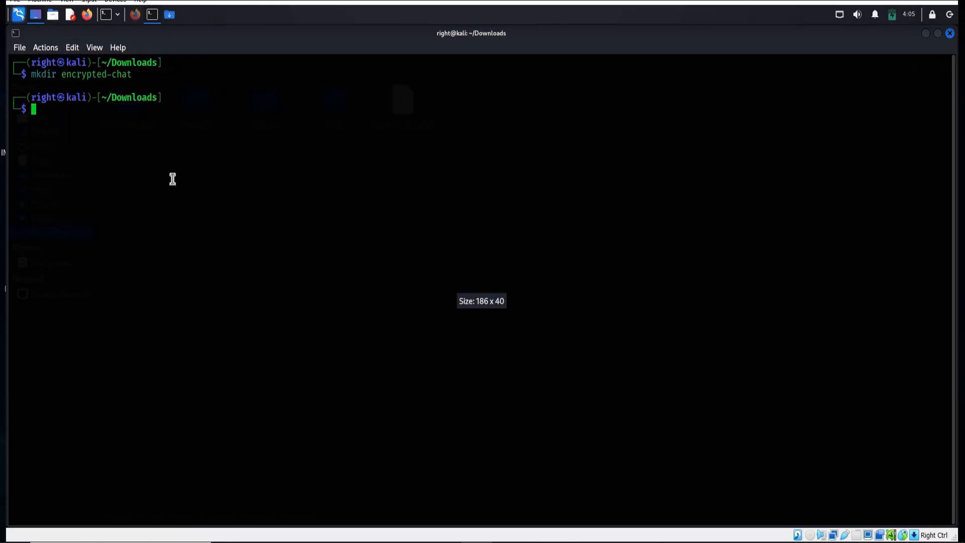
Change the working directory into the new encrypted-chat folder.
{"action": "type", "text": "cd en"}
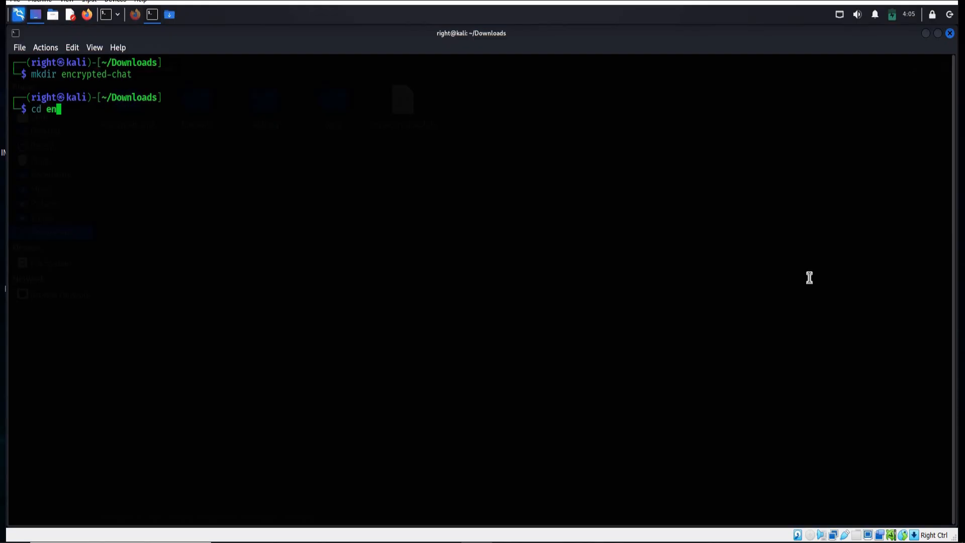
{"action": "type", "text": "cryp"}
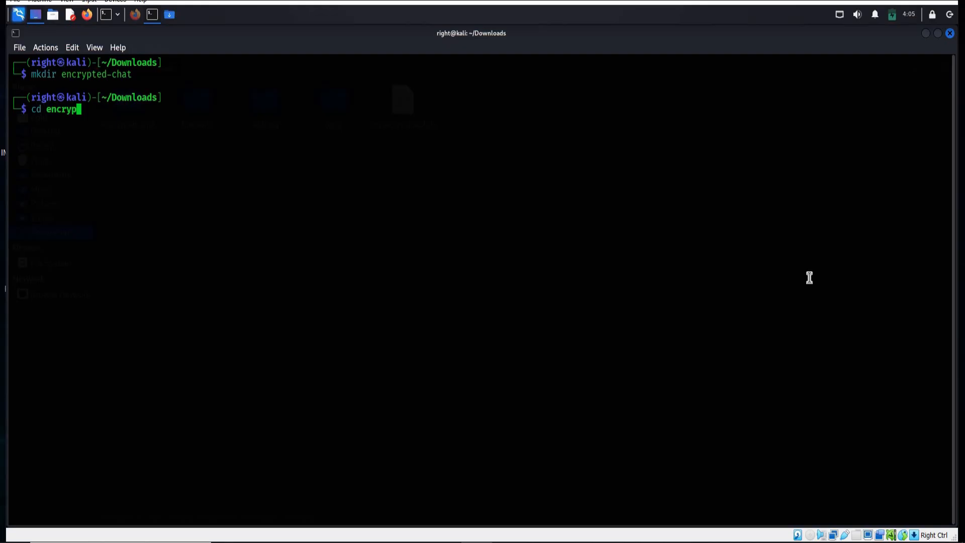
{"action": "type", "text": "ted-"}
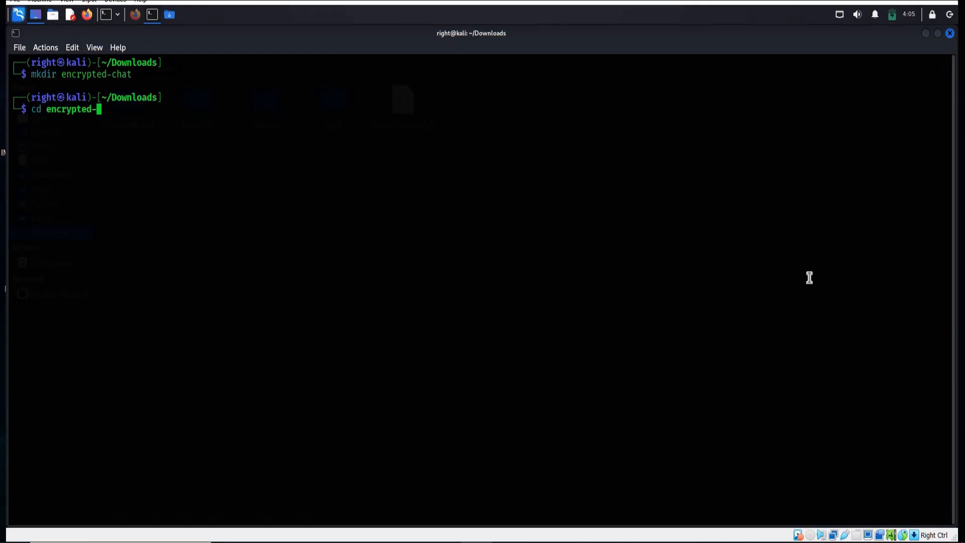
{"action": "type", "text": "chat"}
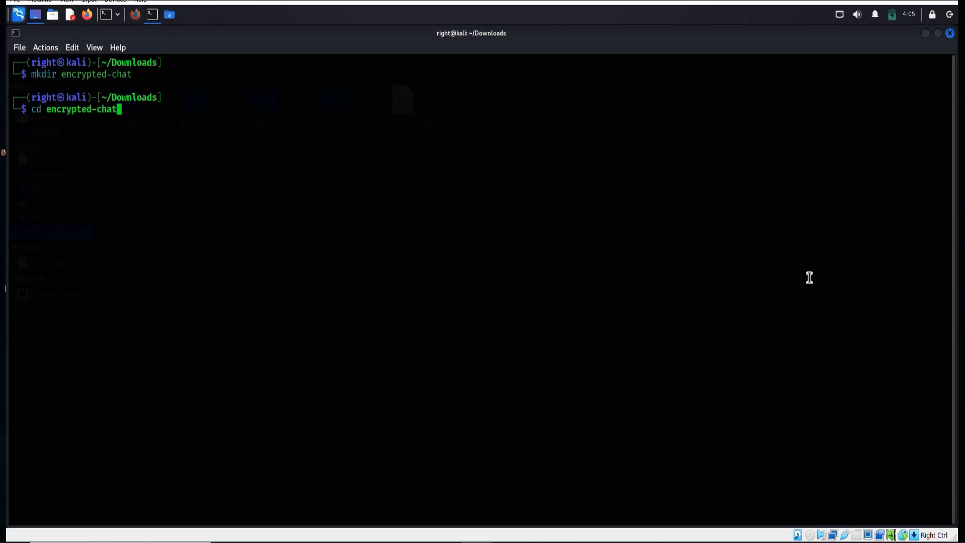
{"action": "key", "text": "Return"}
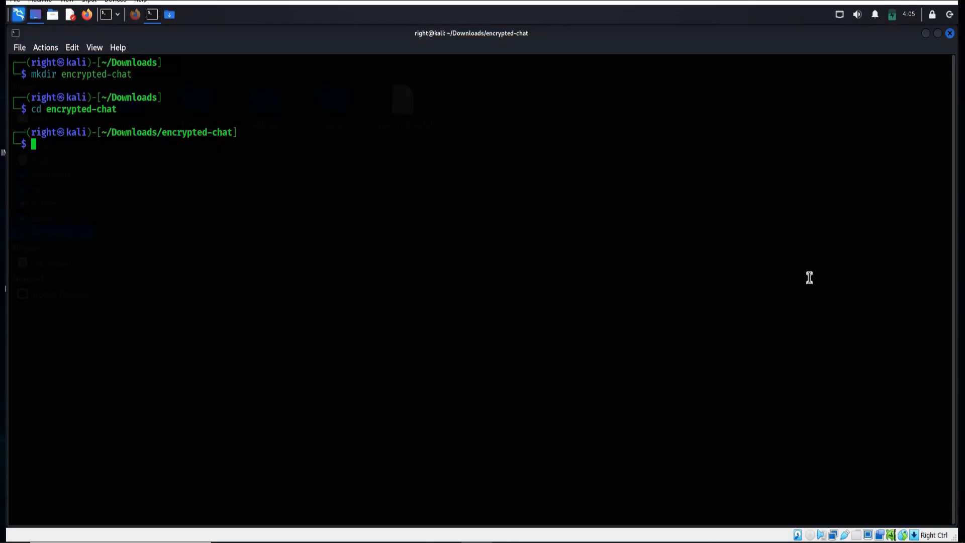
Run sudo apt install -y python3-venv python3-pip and authorise with the sudo password.
{"action": "type", "text": "sudo"}
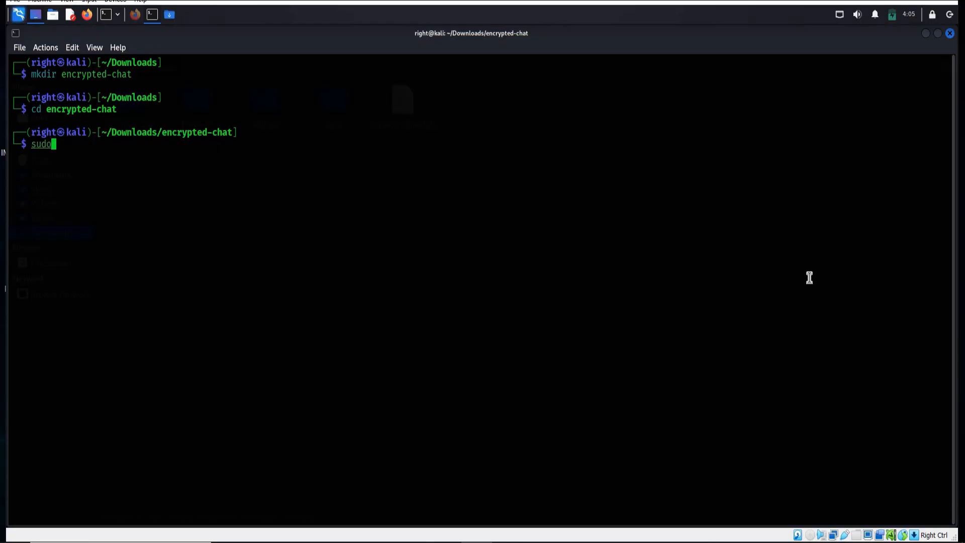
{"action": "type", "text": "apt"}
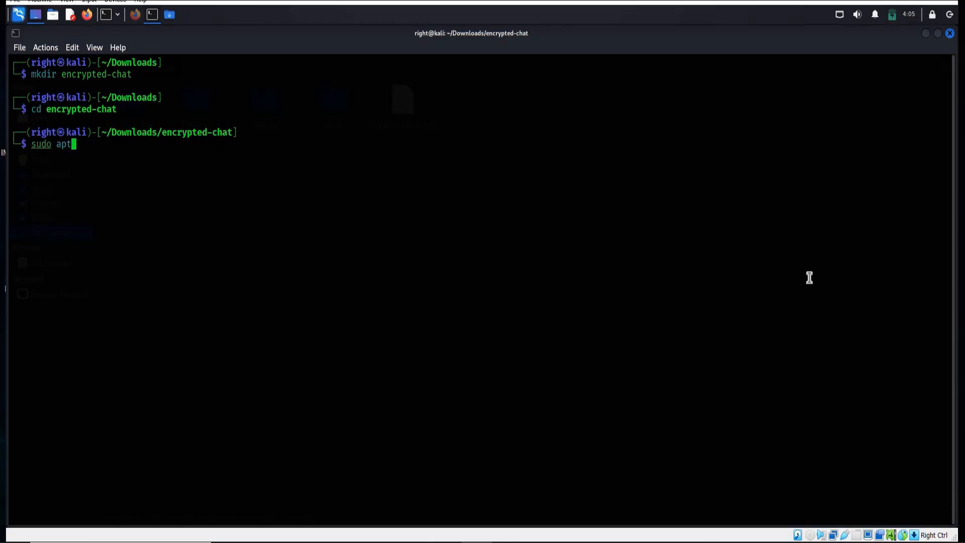
{"action": "type", "text": "inst"}
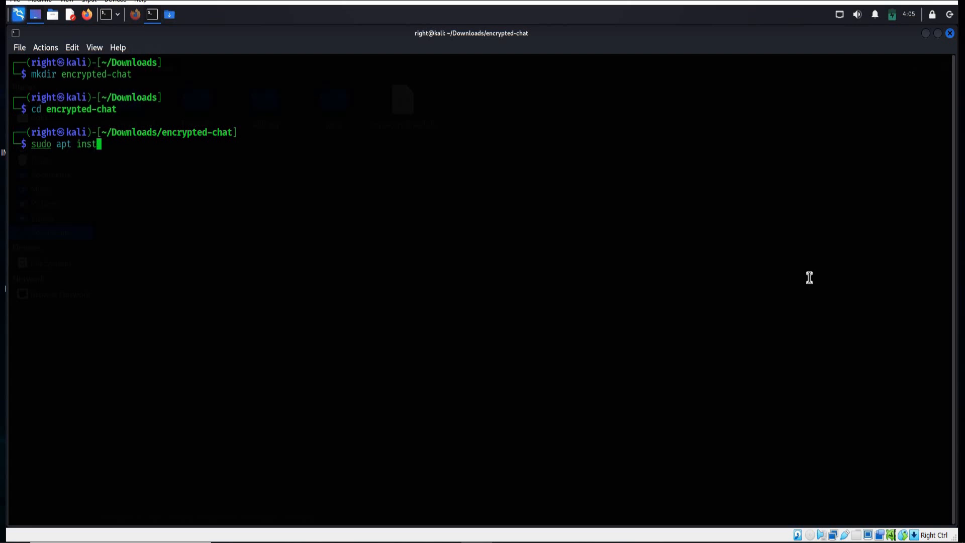
{"action": "type", "text": "all -y"}
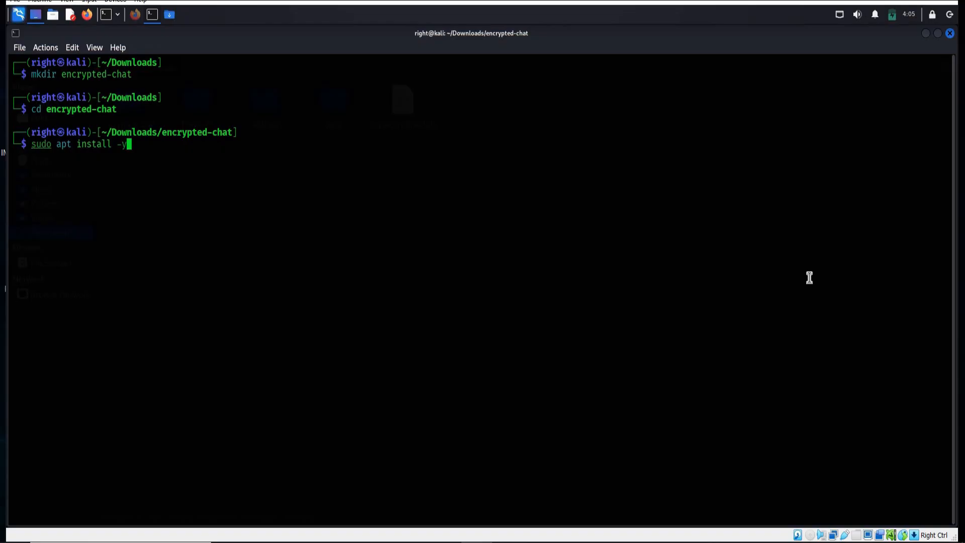
{"action": "type", "text": "py"}
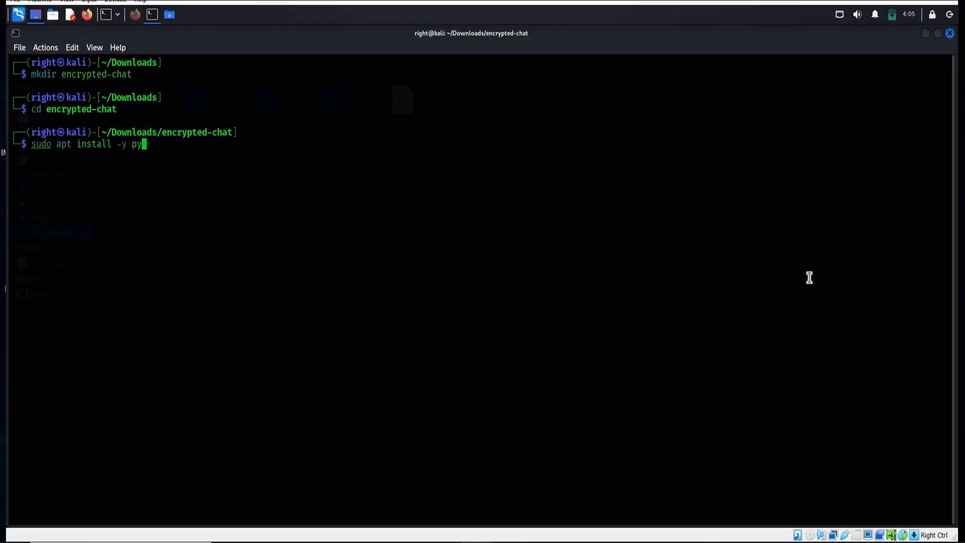
{"action": "type", "text": "thon"}
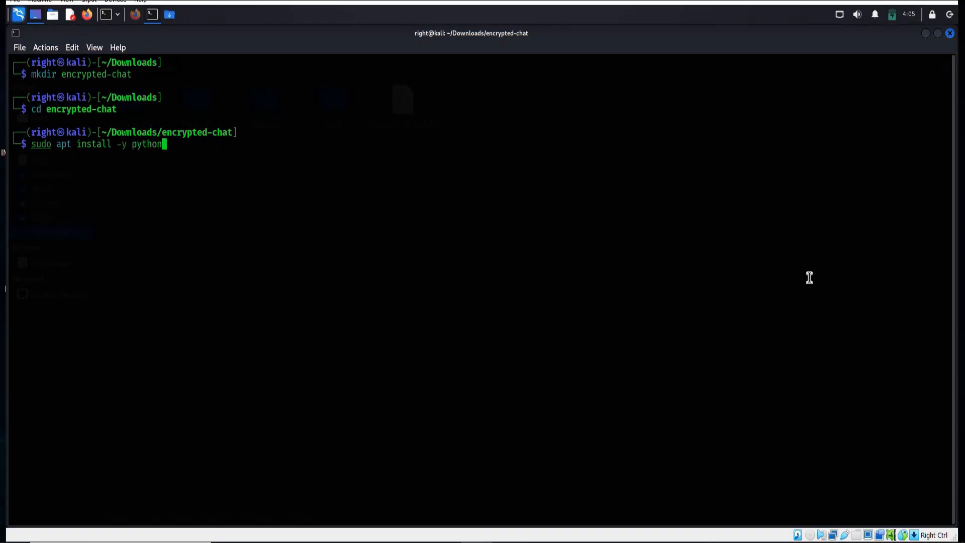
{"action": "type", "text": "3-ve"}
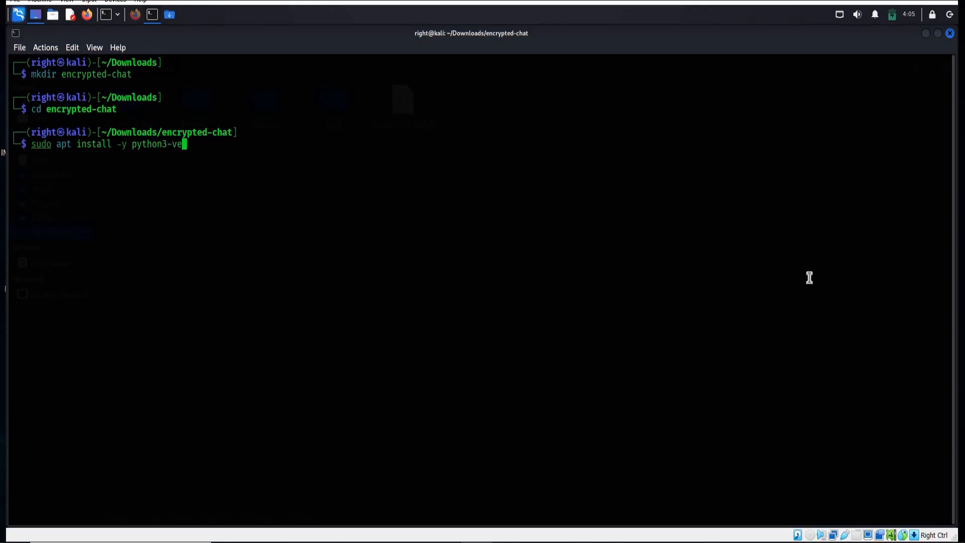
{"action": "type", "text": "nv"}
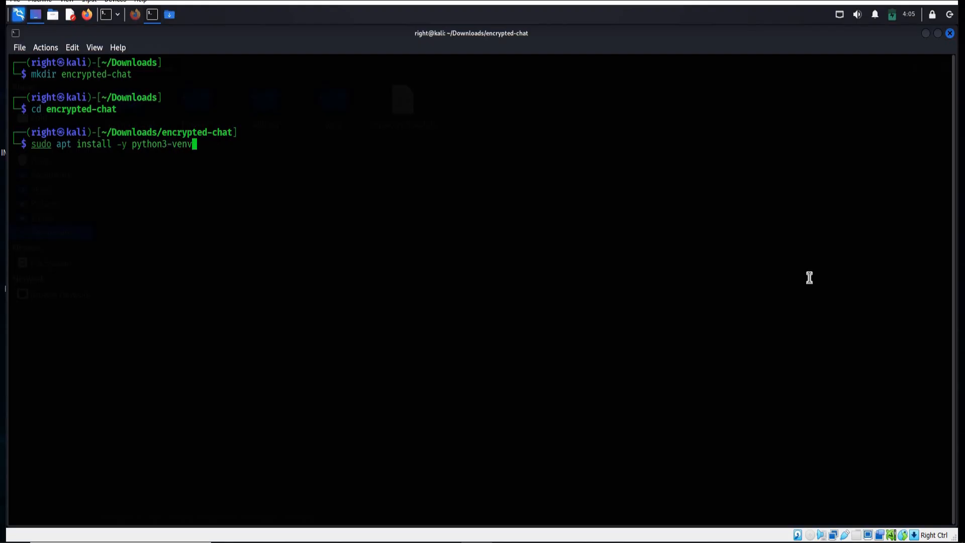
{"action": "type", "text": "py"}
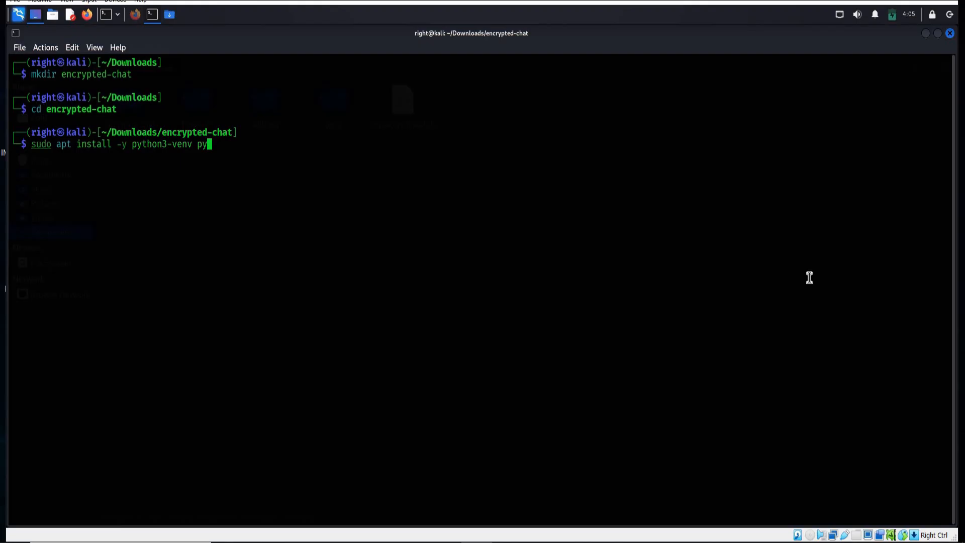
{"action": "type", "text": "thon"}
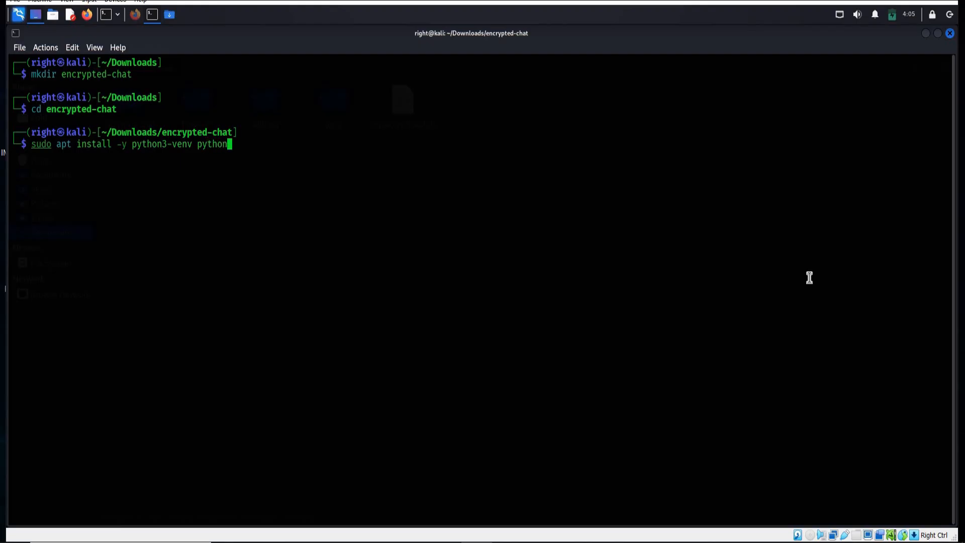
{"action": "type", "text": "3-pi"}
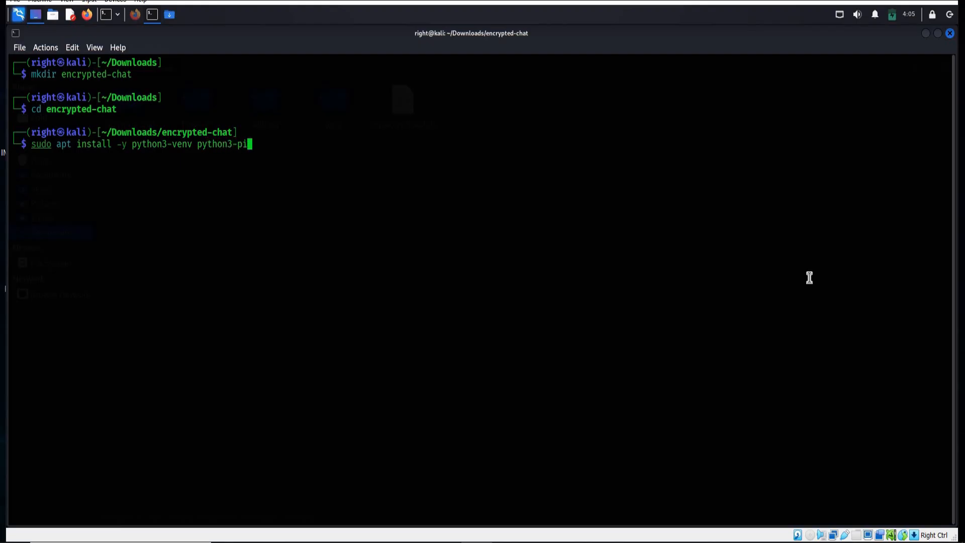
{"action": "type", "text": "p"}
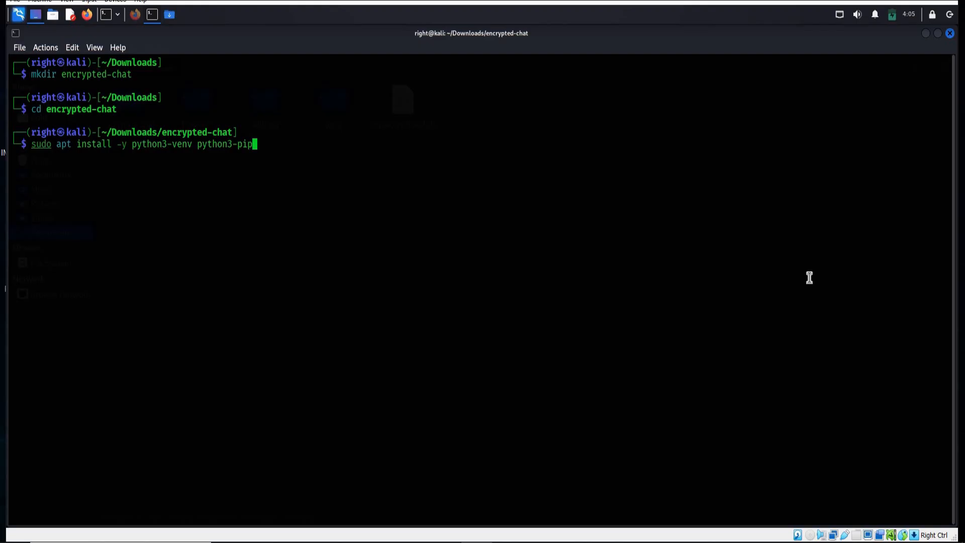
{"action": "key", "text": "Return"}
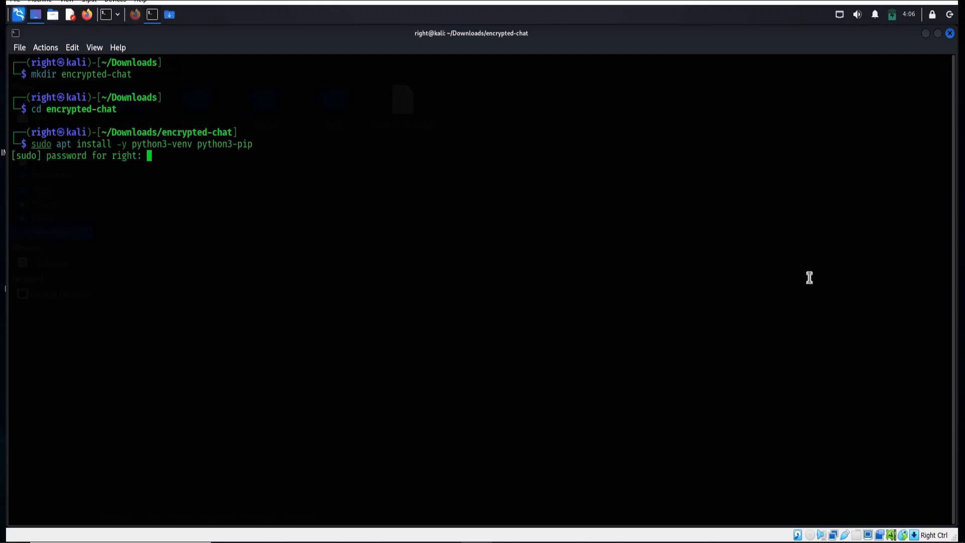
{"action": "key", "text": "Return"}
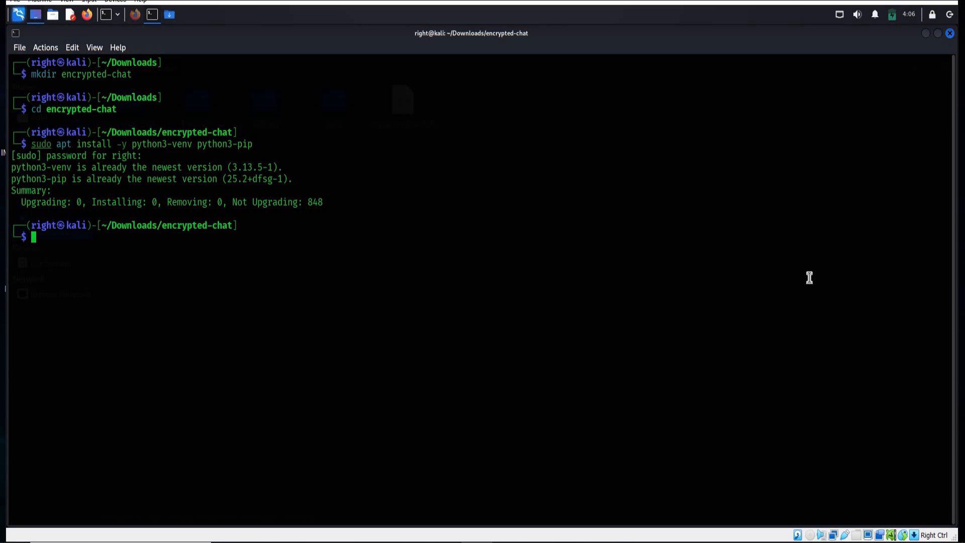
Create a Python virtual environment named venv with python3 -m venv venv.
{"action": "type", "text": "p"}
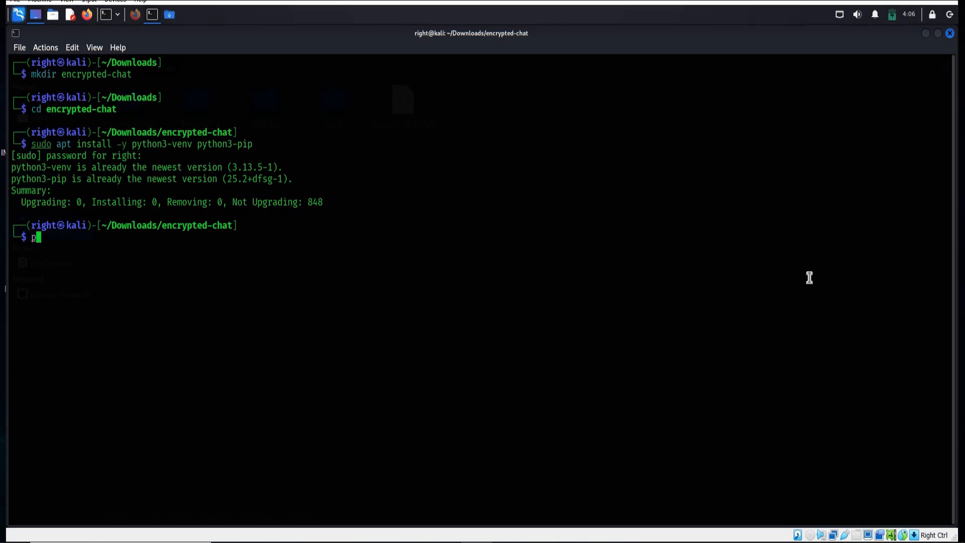
{"action": "type", "text": "ython"}
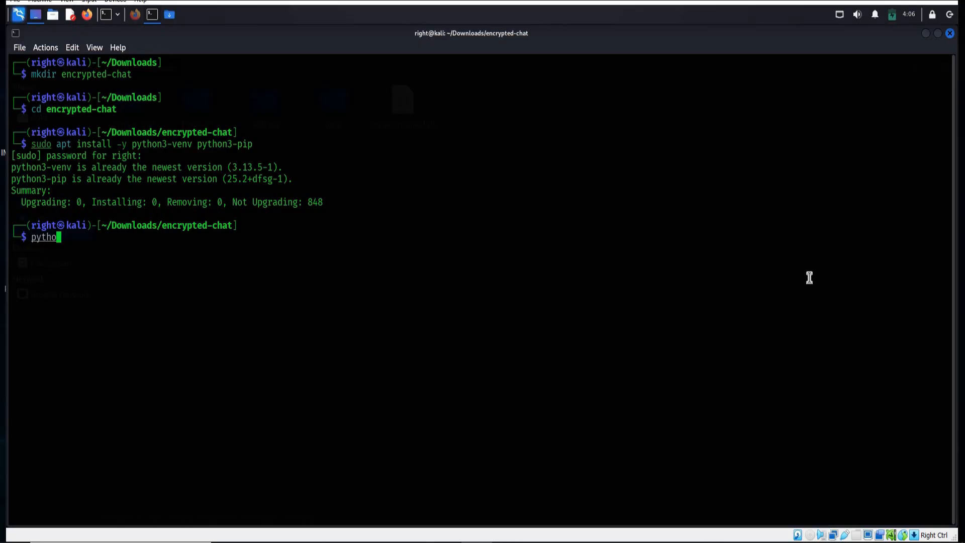
{"action": "type", "text": "n3"}
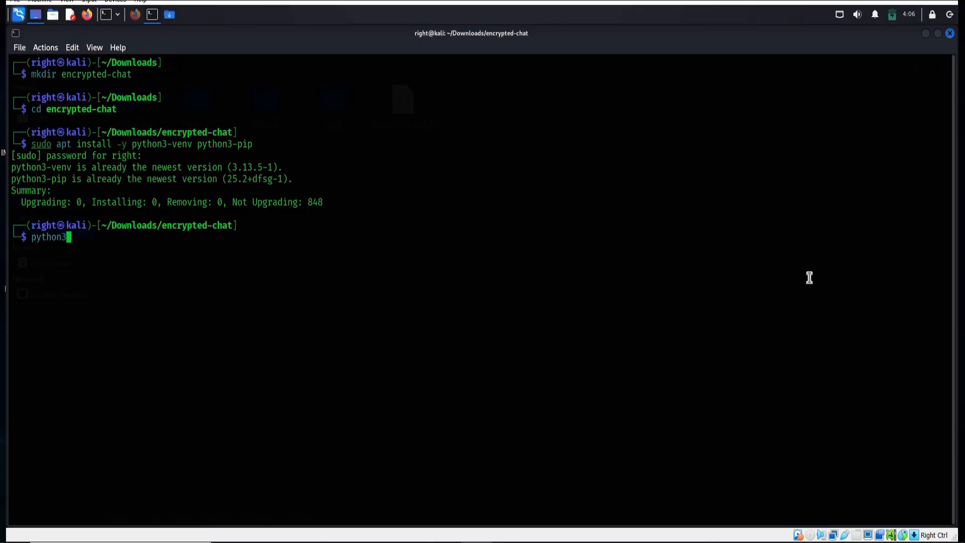
{"action": "type", "text": "-m"}
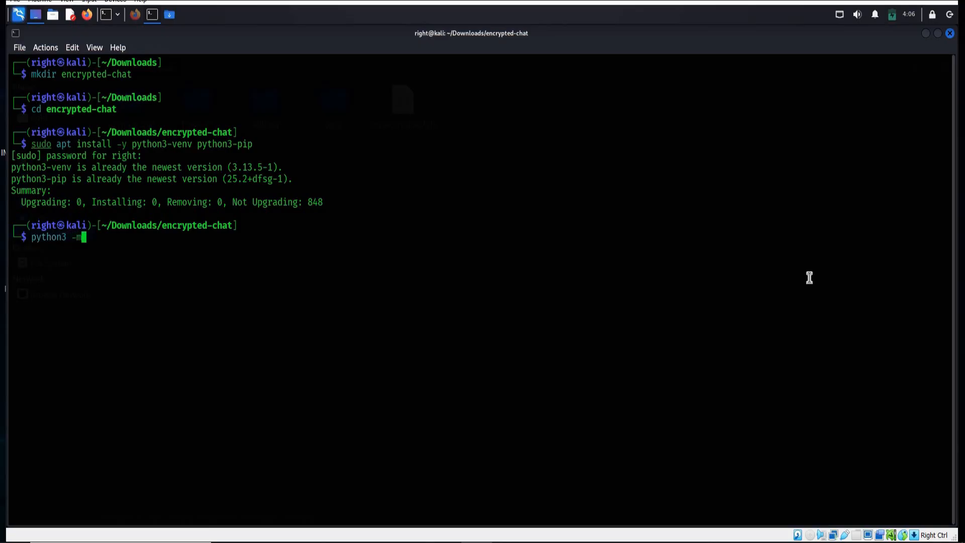
{"action": "type", "text": "v"}
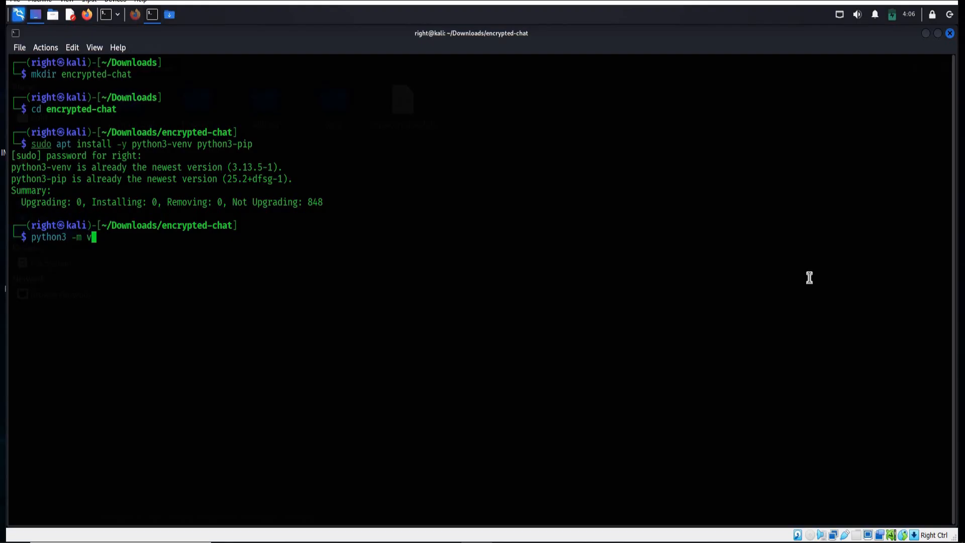
{"action": "type", "text": "env v"}
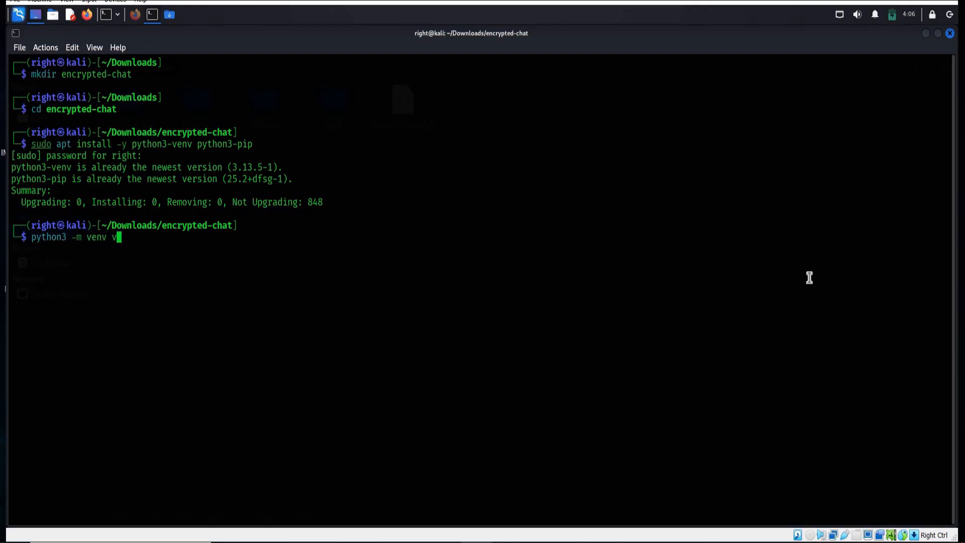
{"action": "type", "text": "env"}
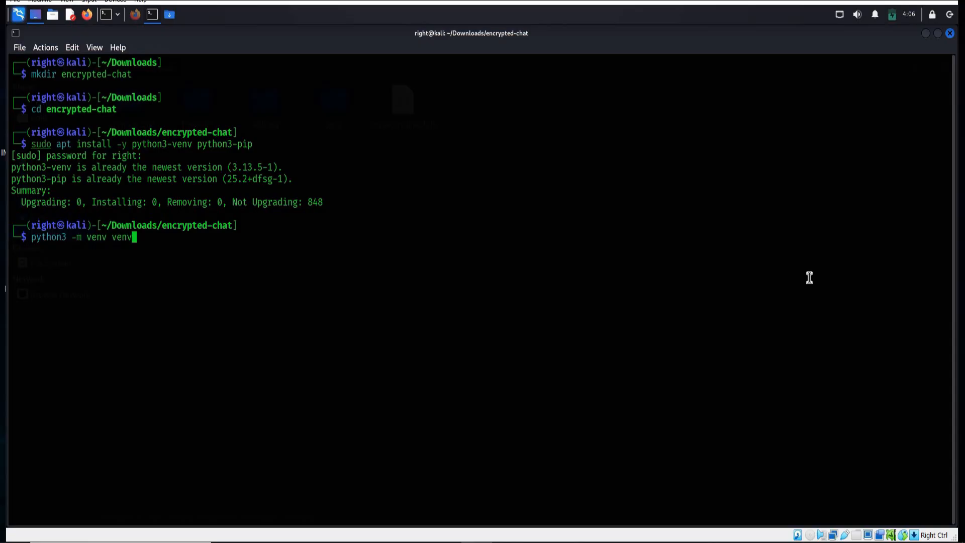
{"action": "key", "text": "Return"}
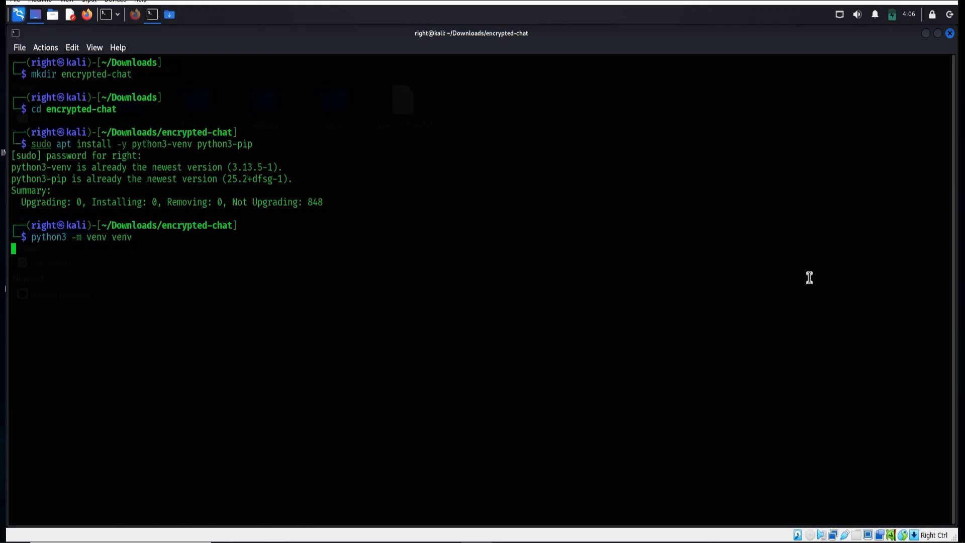
Activate the environment via source venv/bin/activate so the (venv) prompt appears.
{"action": "type", "text": "source ~/.zshrc"}
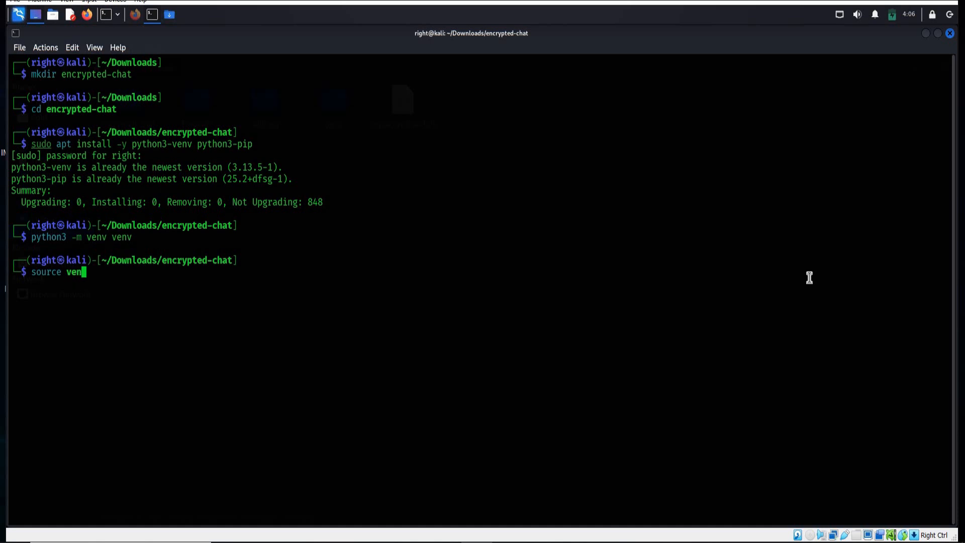
{"action": "type", "text": "/b"}
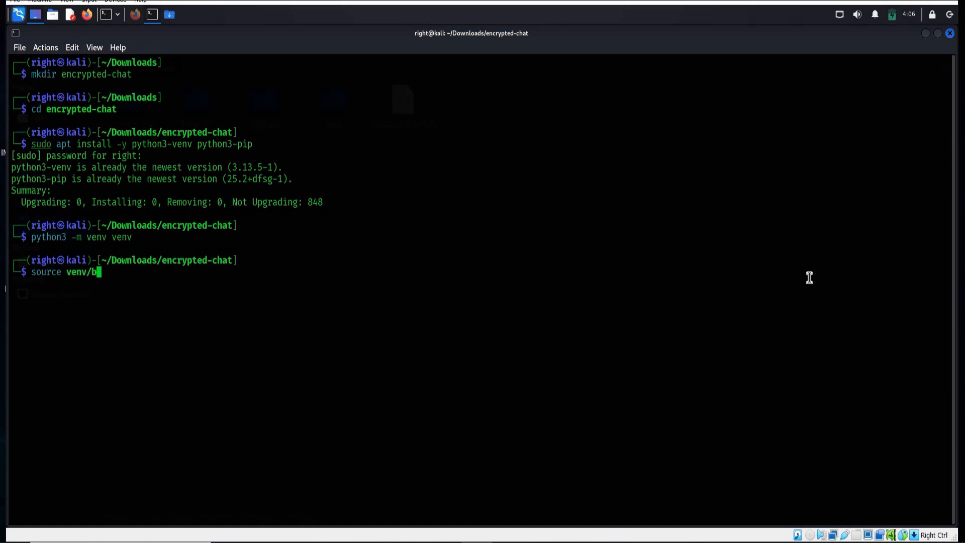
{"action": "type", "text": "in/"}
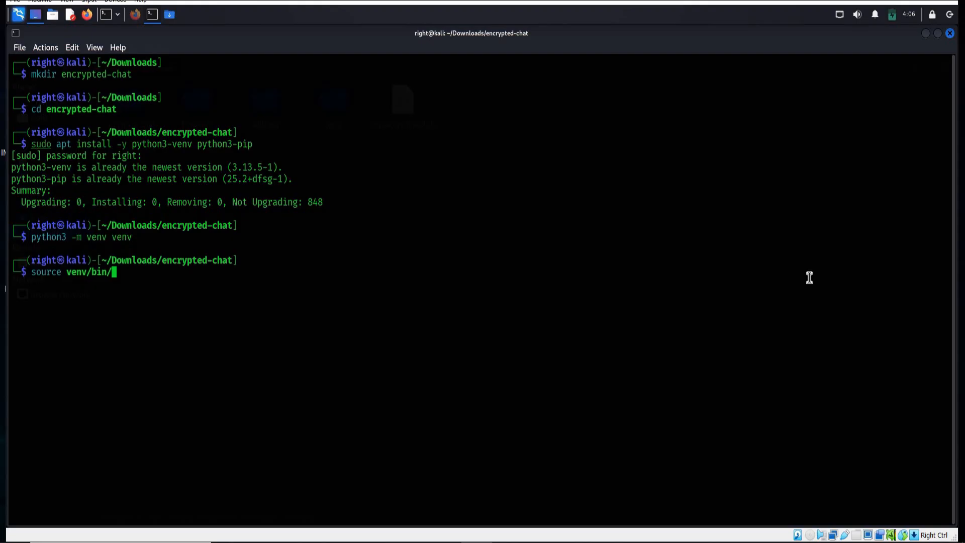
{"action": "type", "text": "acti"}
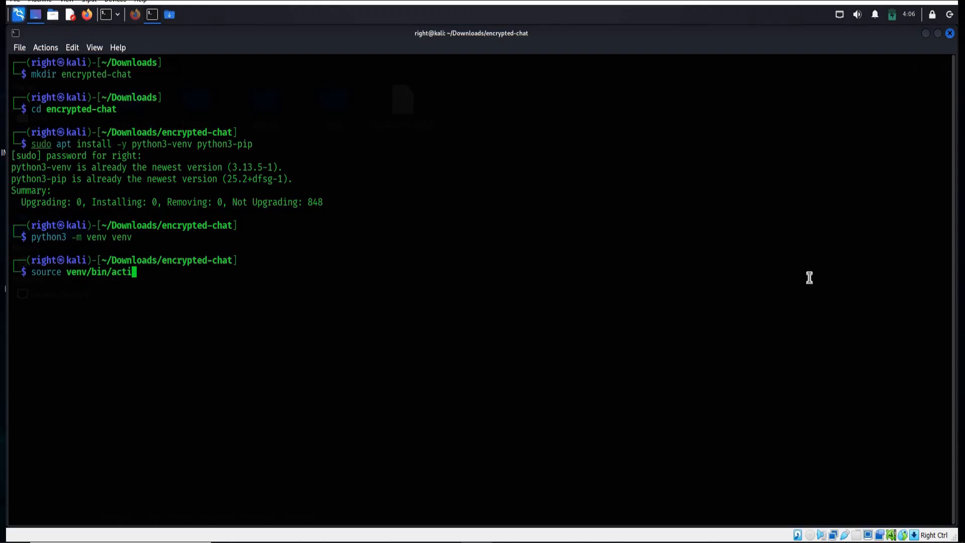
{"action": "type", "text": "vate"}
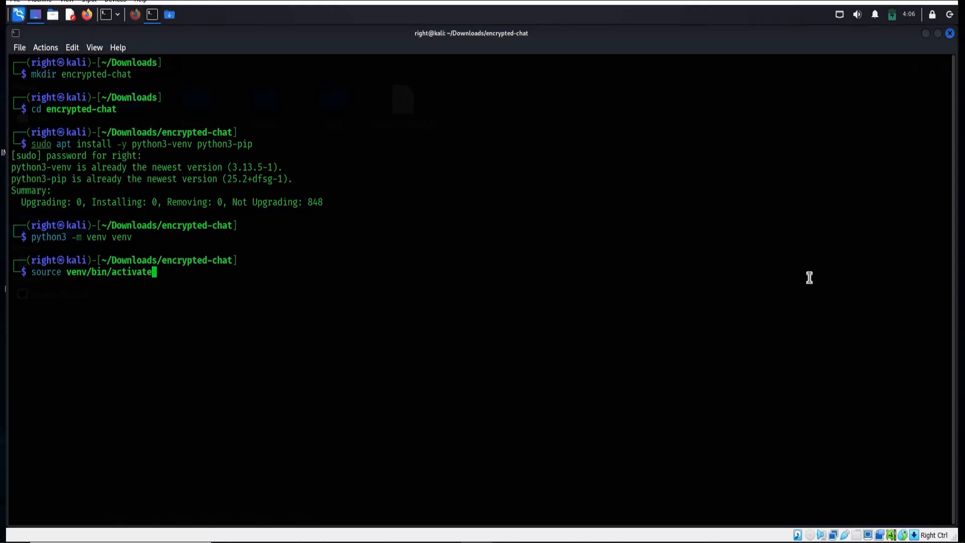
{"action": "key", "text": "Return"}
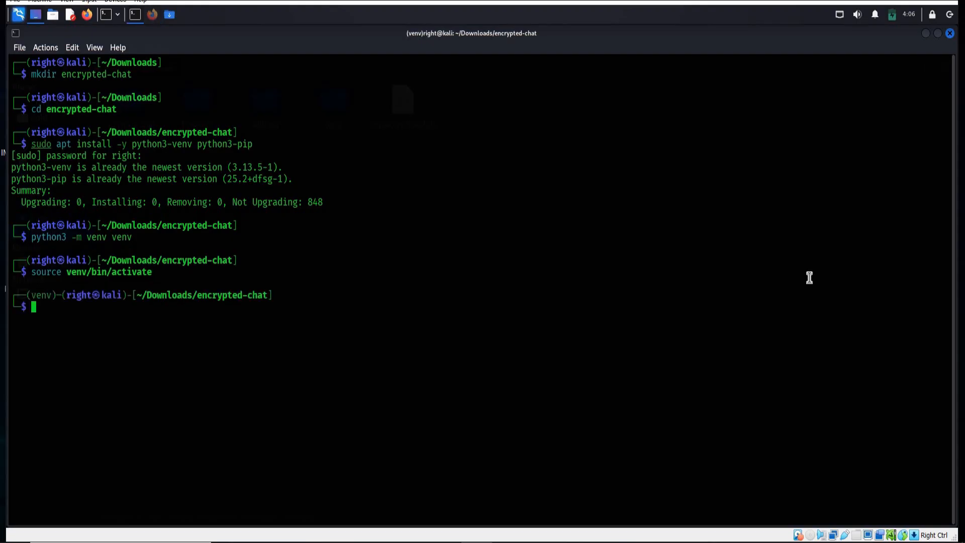
Install the cryptography package (pulling in cffi and pycparser) into the venv with pip.
{"action": "type", "text": "pip"}
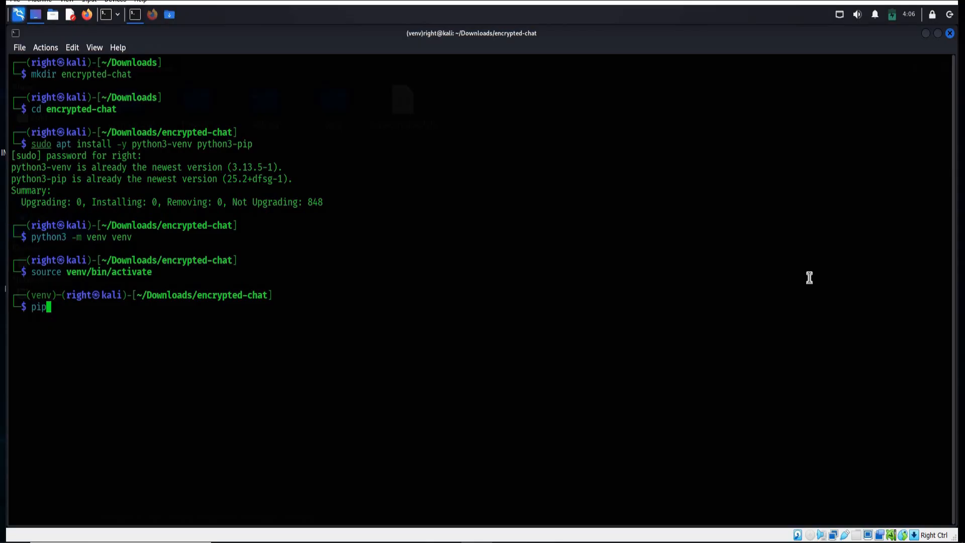
{"action": "type", "text": "ins"}
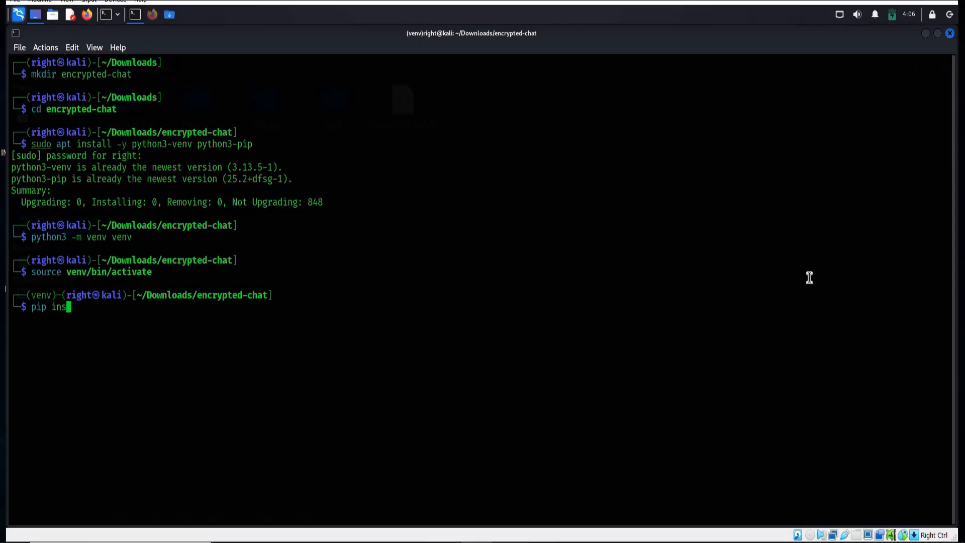
{"action": "type", "text": "tall"}
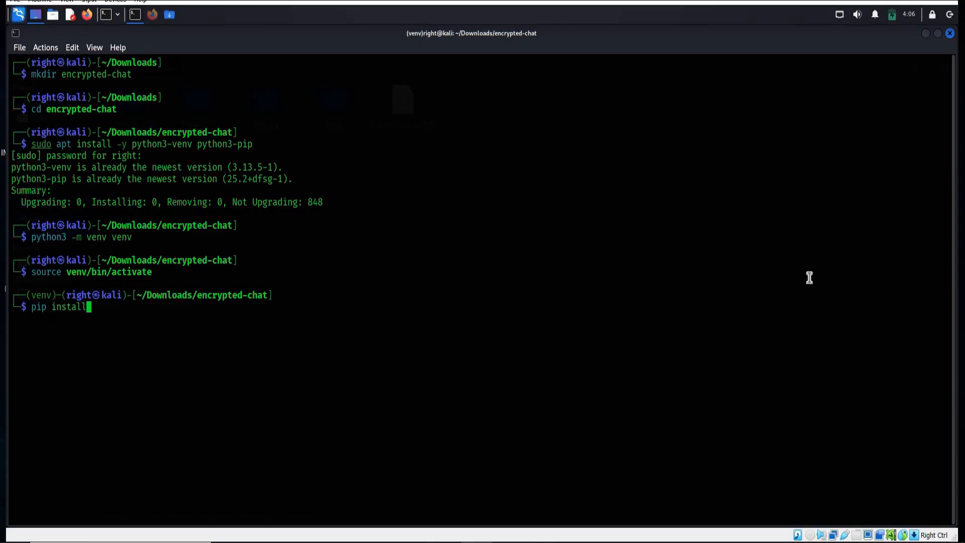
{"action": "type", "text": "cr"}
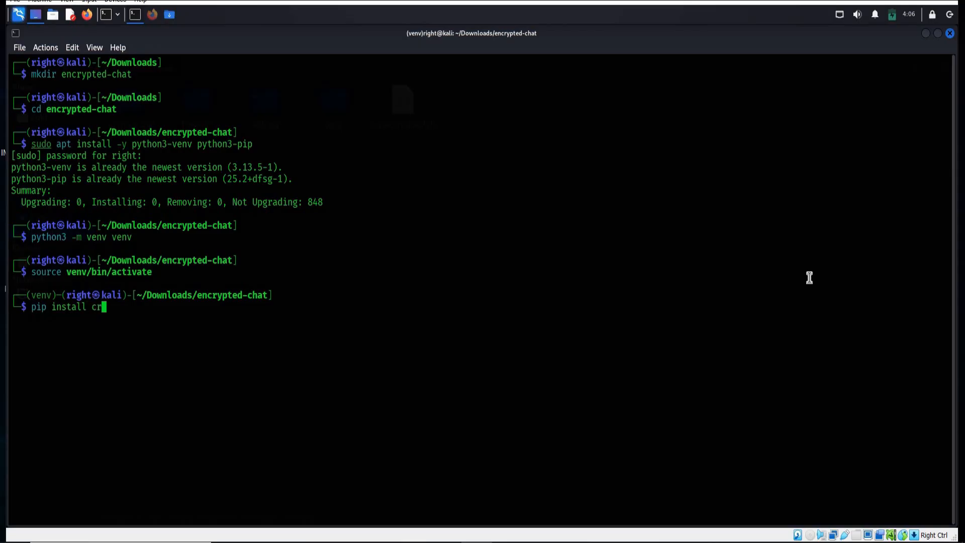
{"action": "type", "text": "ypt"}
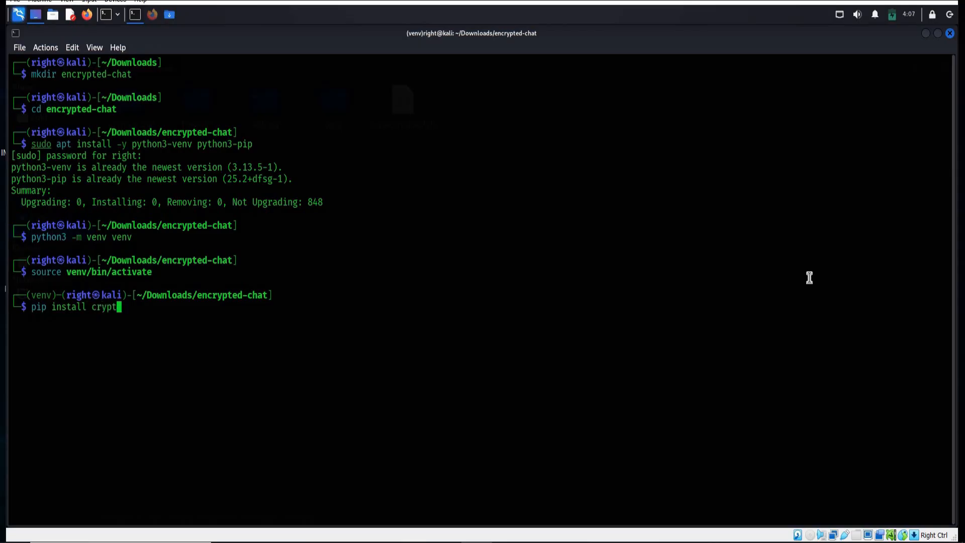
{"action": "type", "text": "ogr"}
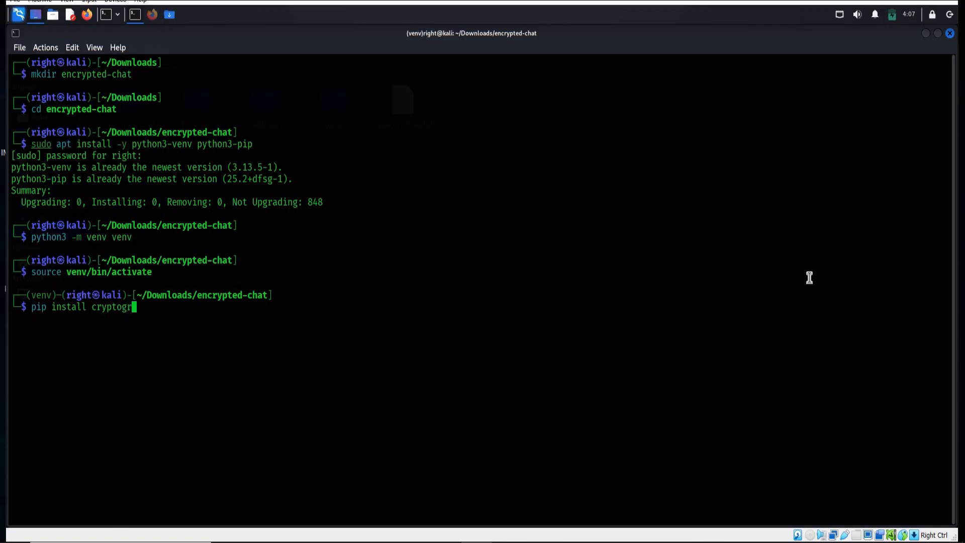
{"action": "type", "text": "aphy"}
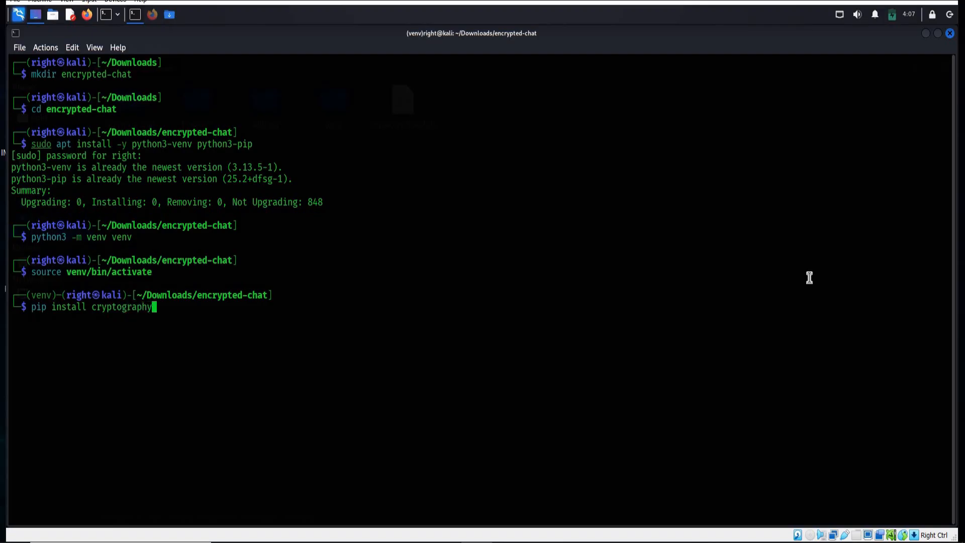
{"action": "key", "text": "Return"}
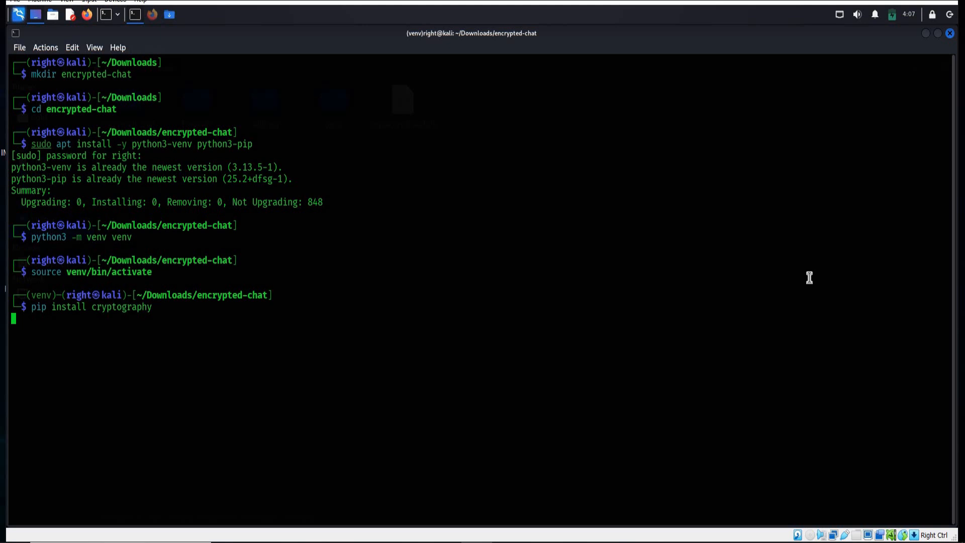
{"action": "key", "text": "Return"}
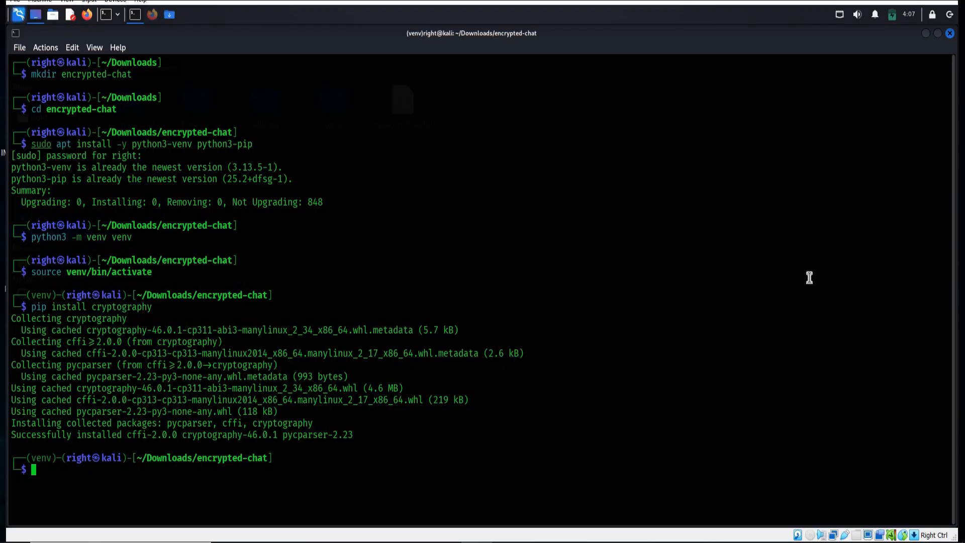
{"action": "type", "text": "clear"}
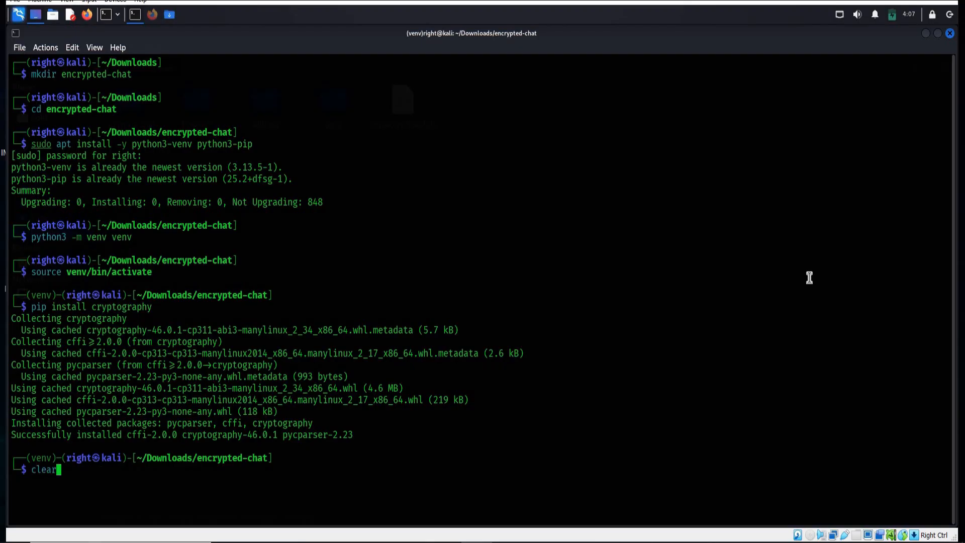
Clear the terminal output and start editing a new server.py in nano.
{"action": "key", "text": "Return"}
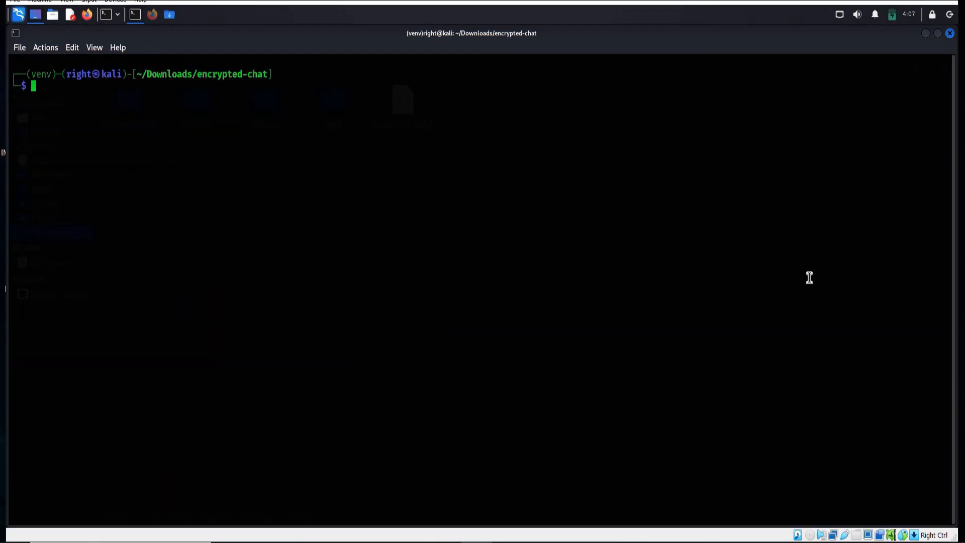
{"action": "type", "text": "nano serv"}
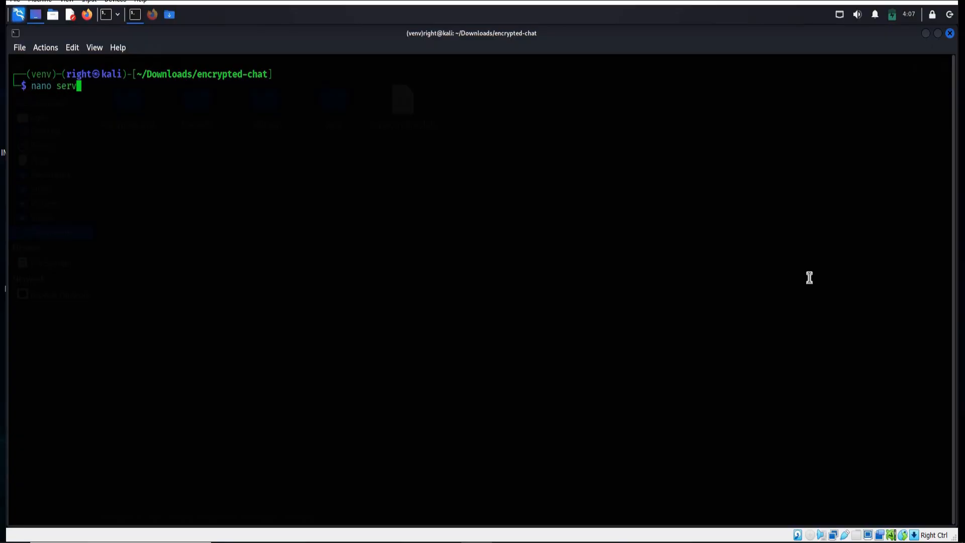
{"action": "type", "text": "er"}
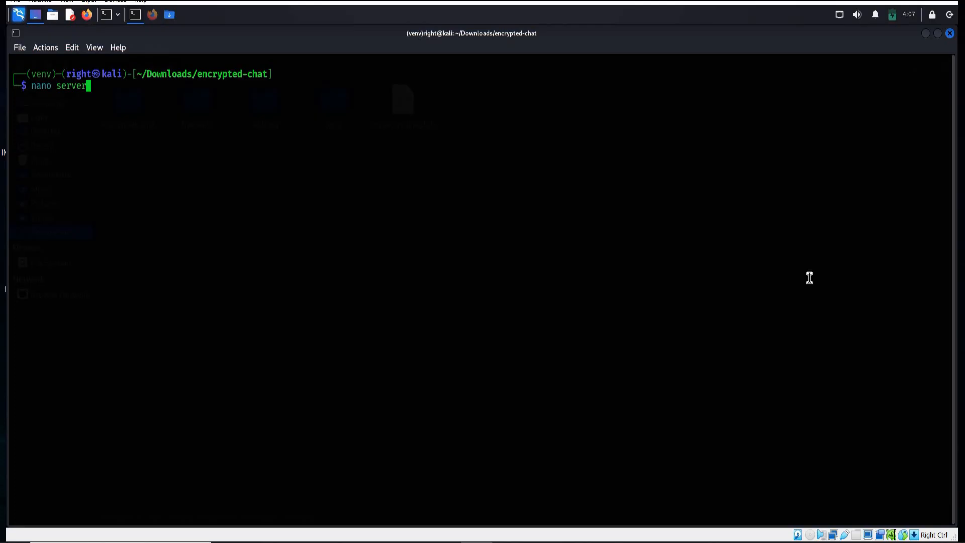
{"action": "type", "text": ".py"}
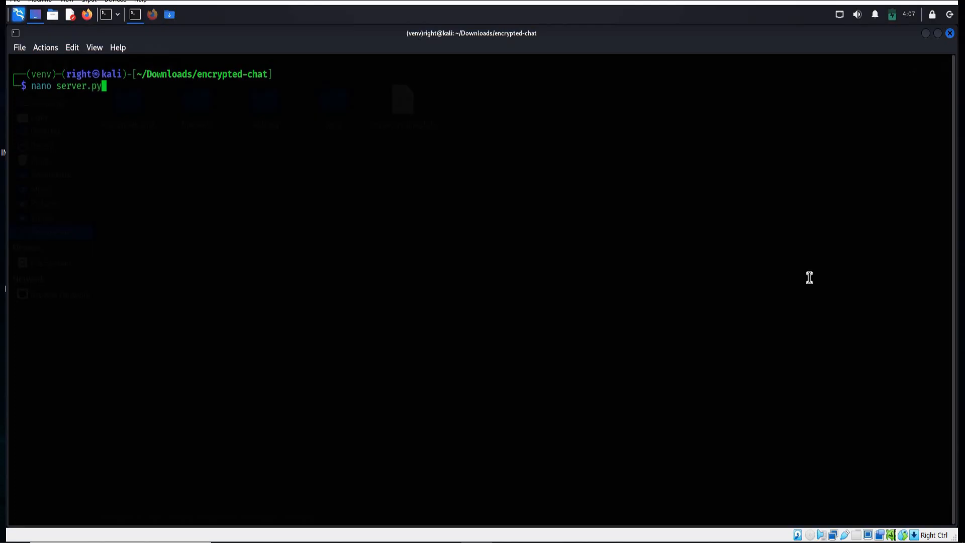
{"action": "key", "text": "Return"}
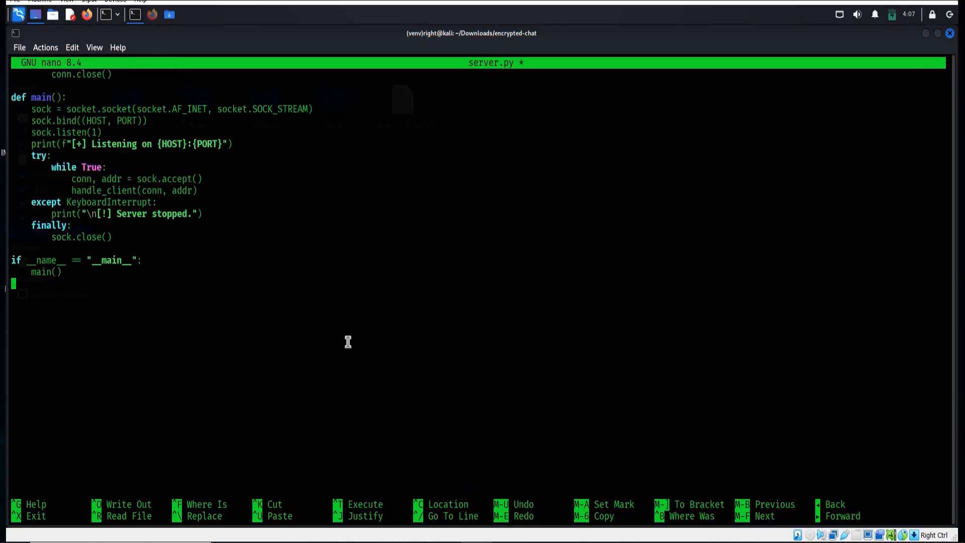
Scroll back through the pasted server code from main() up to the X25519 key exchange and Fernet setup.
{"action": "scroll", "scroll_direction": "up", "scroll_amount": 3}
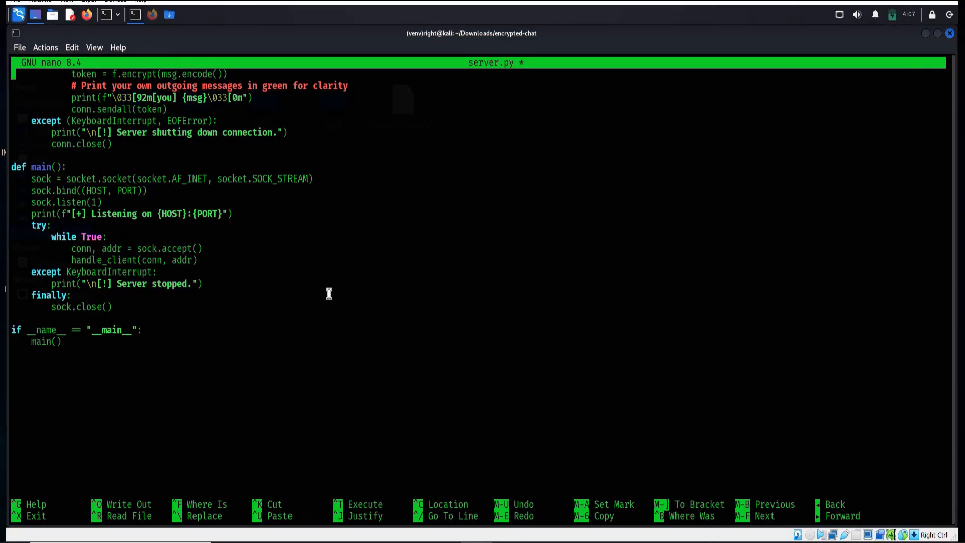
{"action": "scroll", "scroll_direction": "up", "scroll_amount": 3}
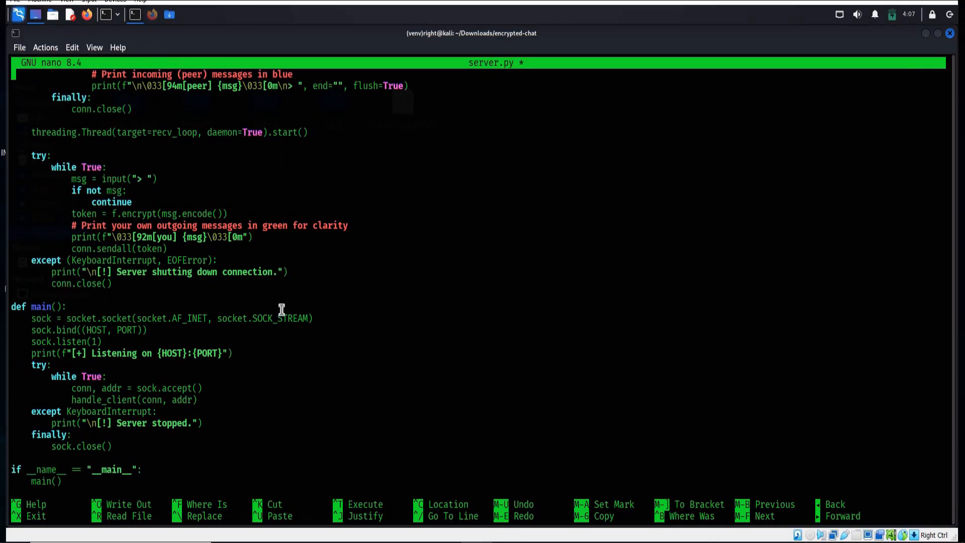
{"action": "scroll", "scroll_direction": "up", "scroll_amount": 3}
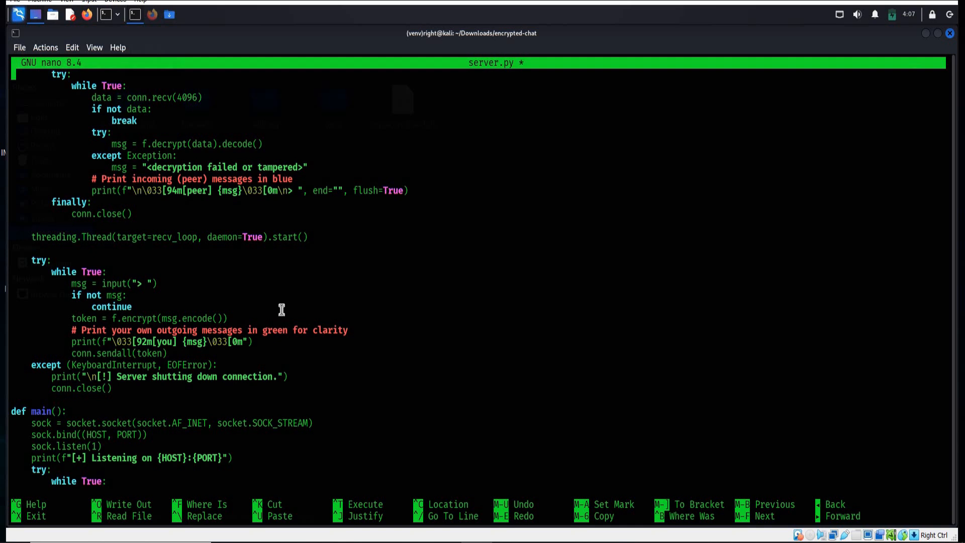
{"action": "scroll", "scroll_direction": "up", "scroll_amount": 3}
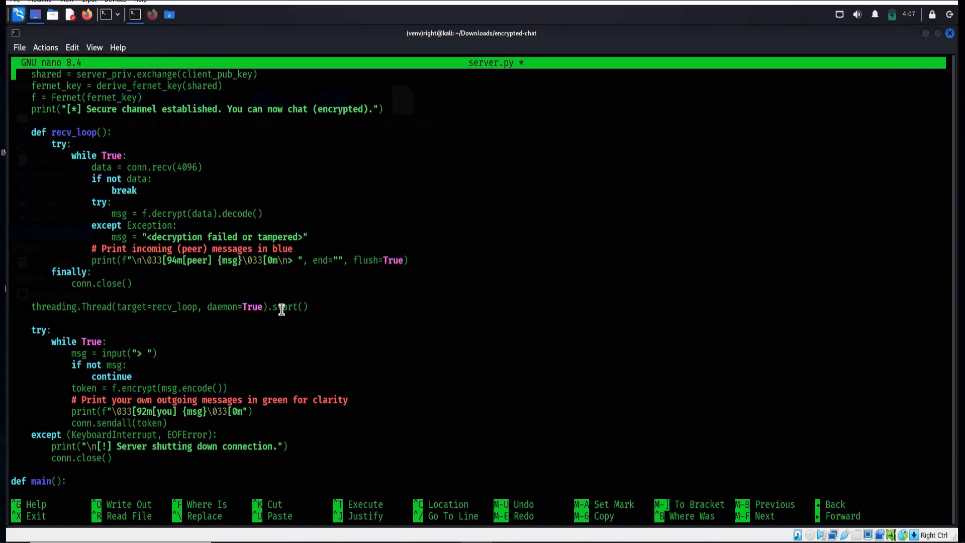
{"action": "scroll", "scroll_direction": "up", "scroll_amount": 3}
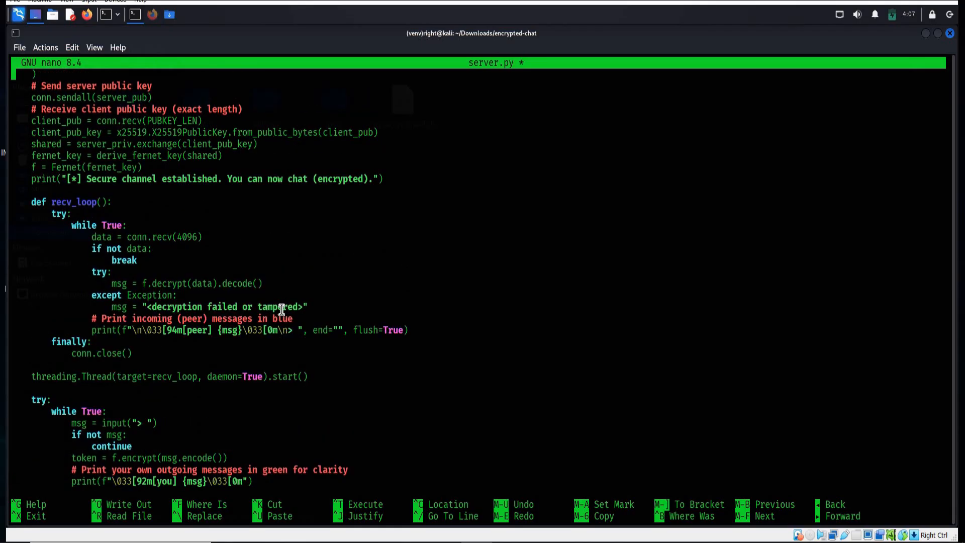
{"action": "scroll", "scroll_direction": "up", "scroll_amount": 3}
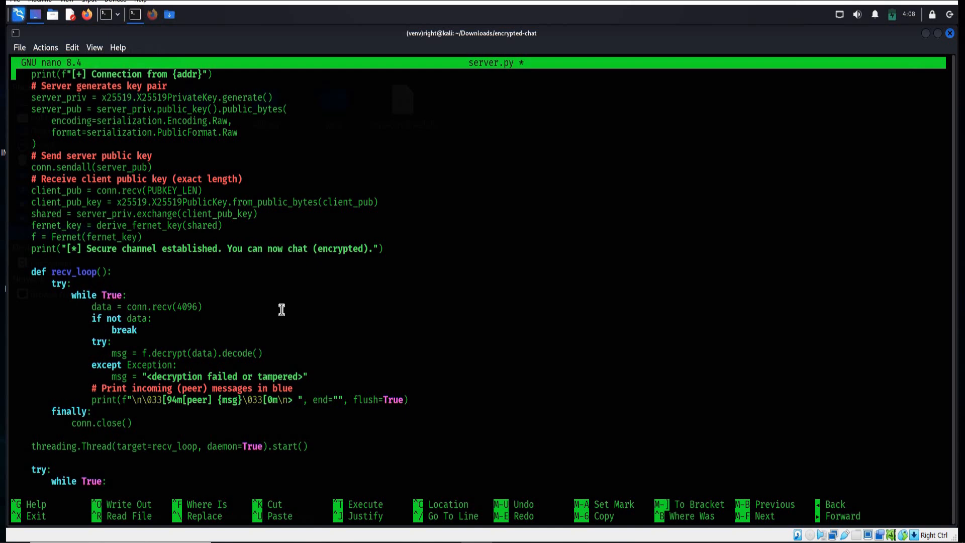
Write the 87-line server.py to disk under its existing name and exit nano to the shell.
{"action": "key", "text": "ctrl+o"}
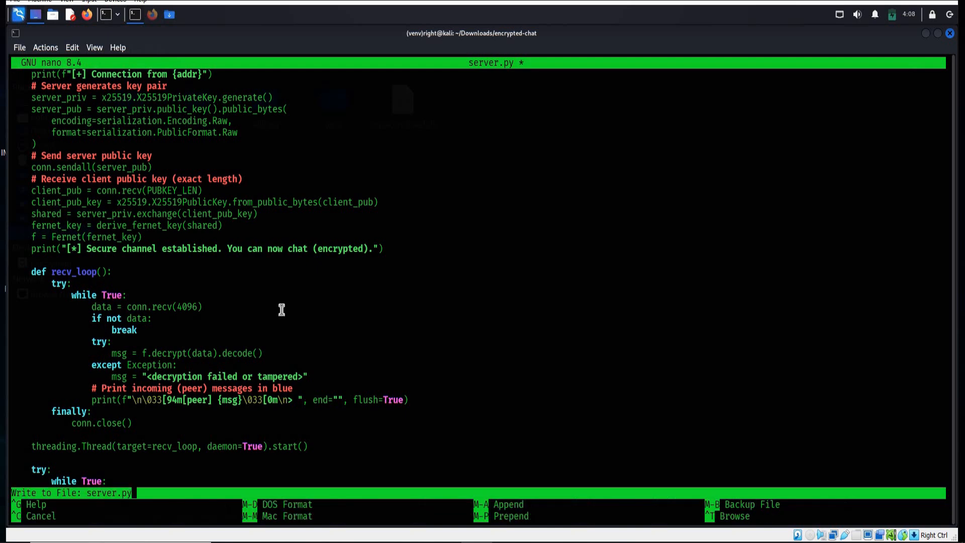
{"action": "key", "text": "Return"}
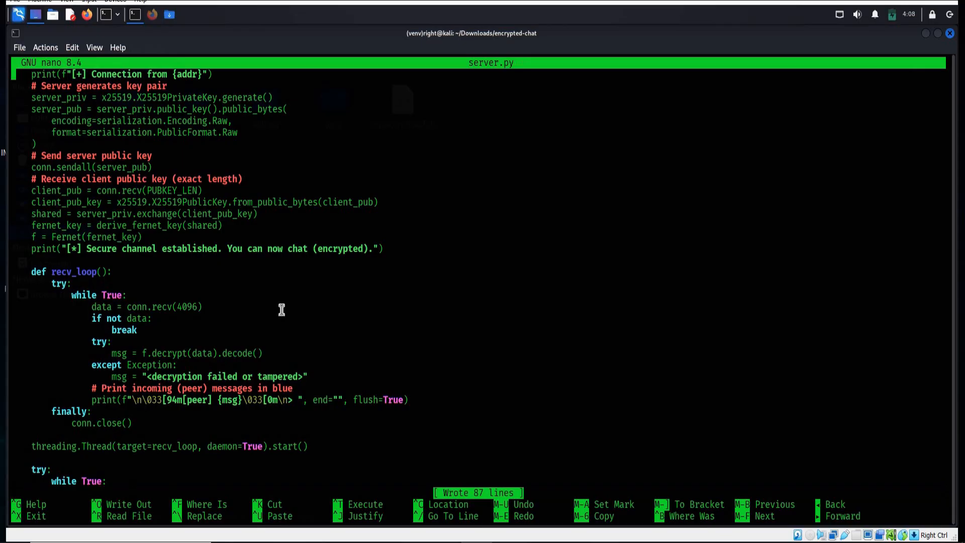
{"action": "key", "text": "ctrl+x"}
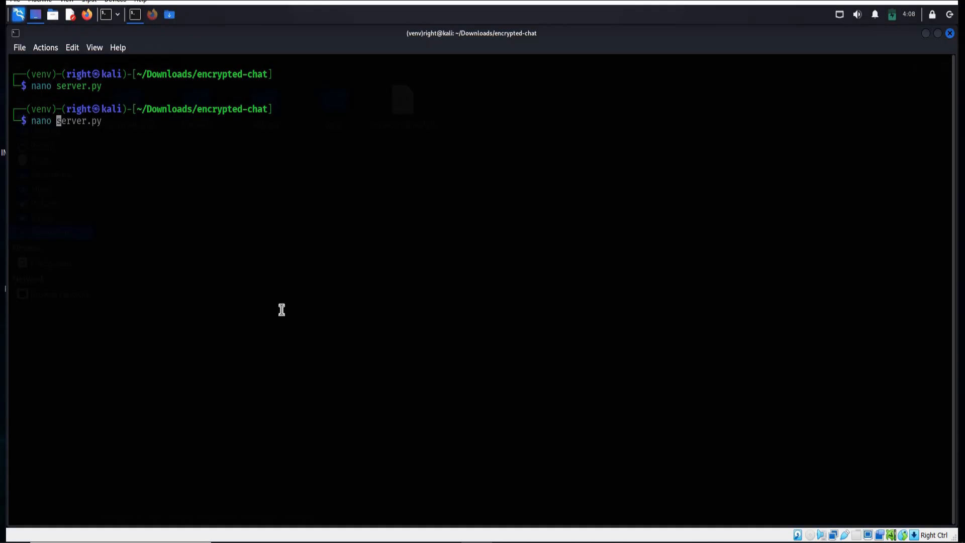
Create and edit a new empty client.py in nano.
{"action": "type", "text": "cl"}
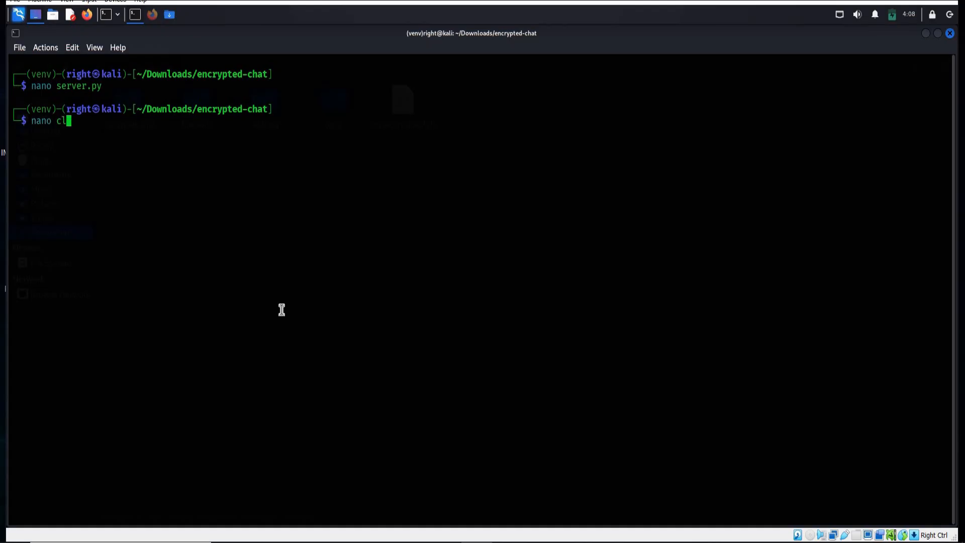
{"action": "type", "text": "ient"}
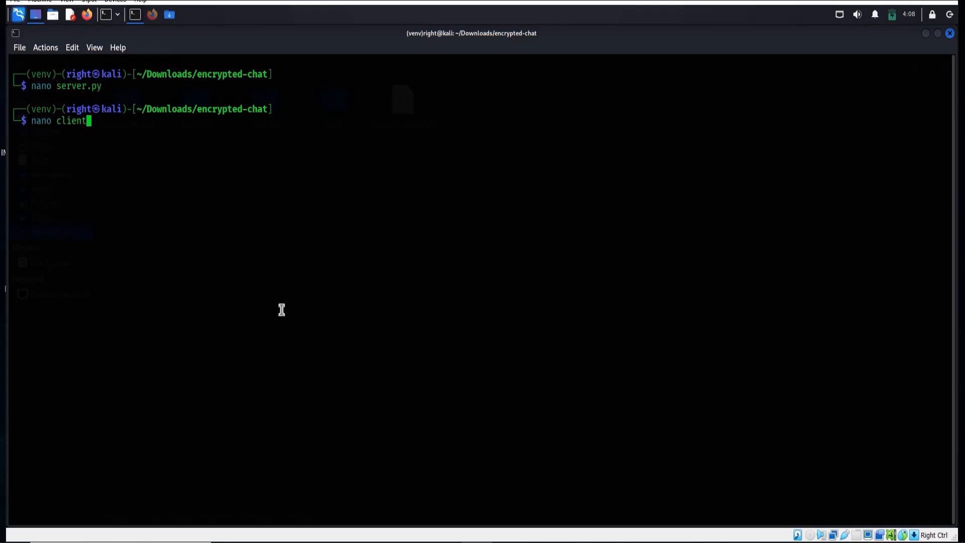
{"action": "type", "text": ".py"}
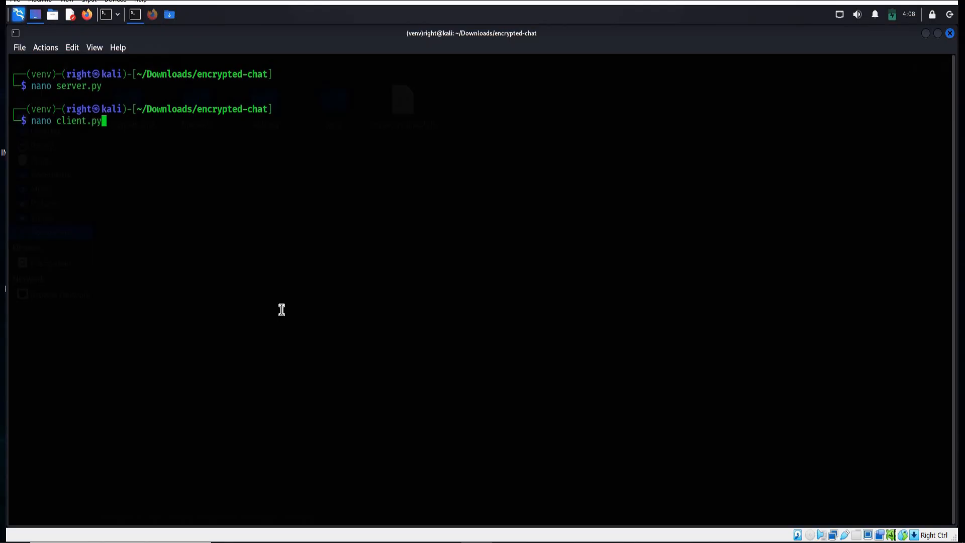
{"action": "key", "text": "Return"}
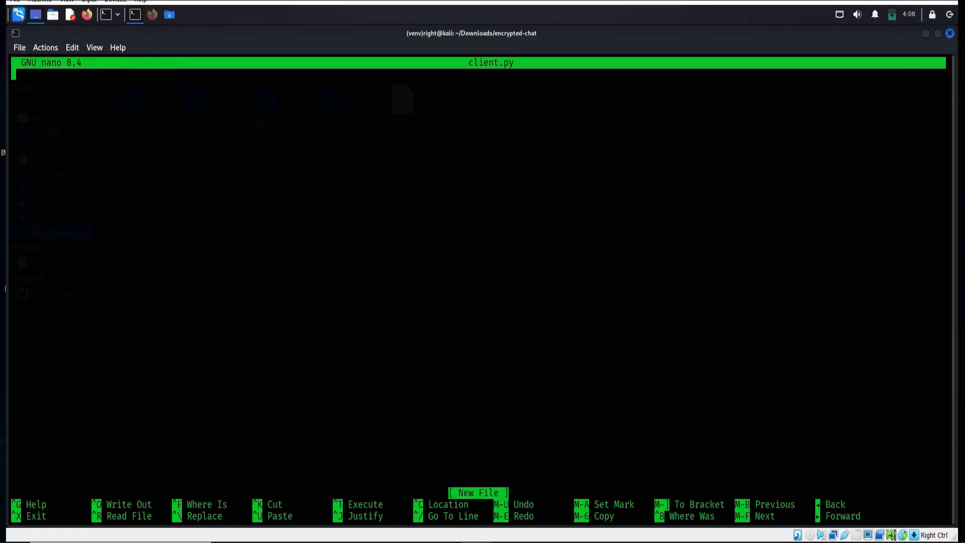
{"action": "mouse_move", "coordinate": [202, 217]}
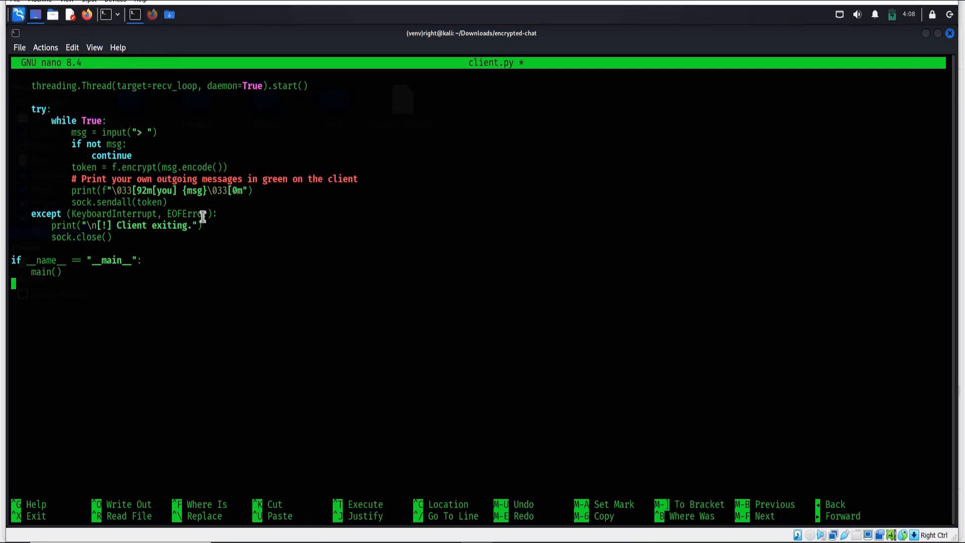
Review the pasted client code, write the 82-line client.py to disk and exit nano.
{"action": "scroll", "scroll_direction": "up", "scroll_amount": 3}
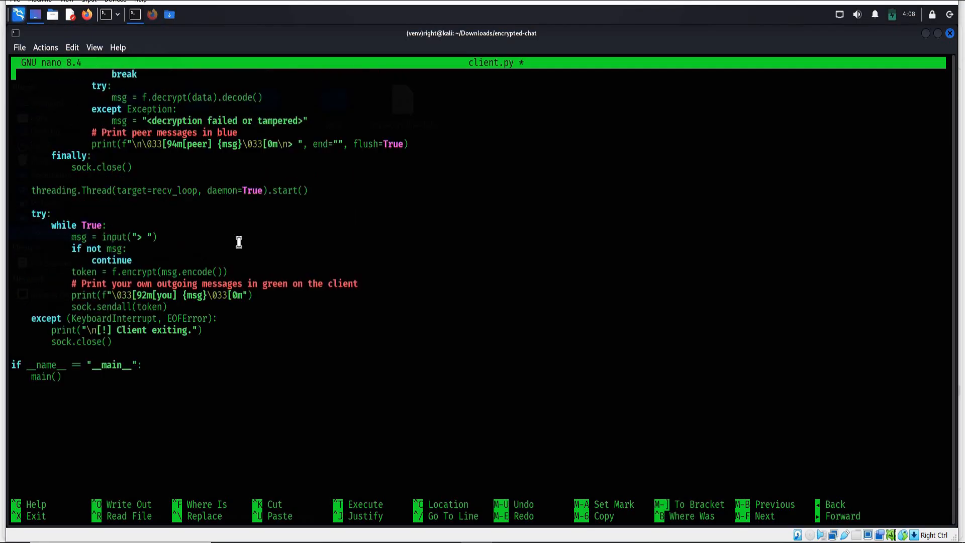
{"action": "scroll", "scroll_direction": "up", "scroll_amount": 3}
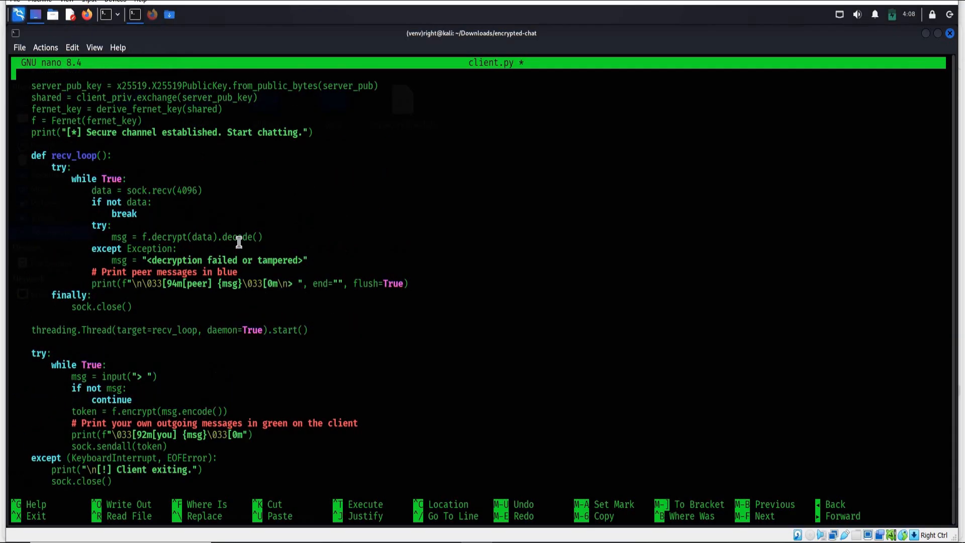
{"action": "scroll", "scroll_direction": "up", "scroll_amount": 3}
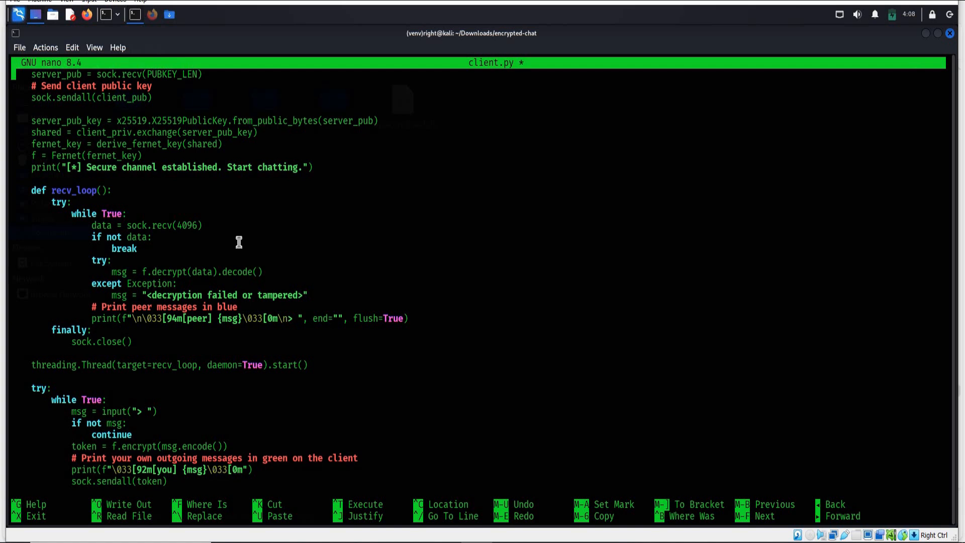
{"action": "scroll", "scroll_direction": "up", "scroll_amount": 3}
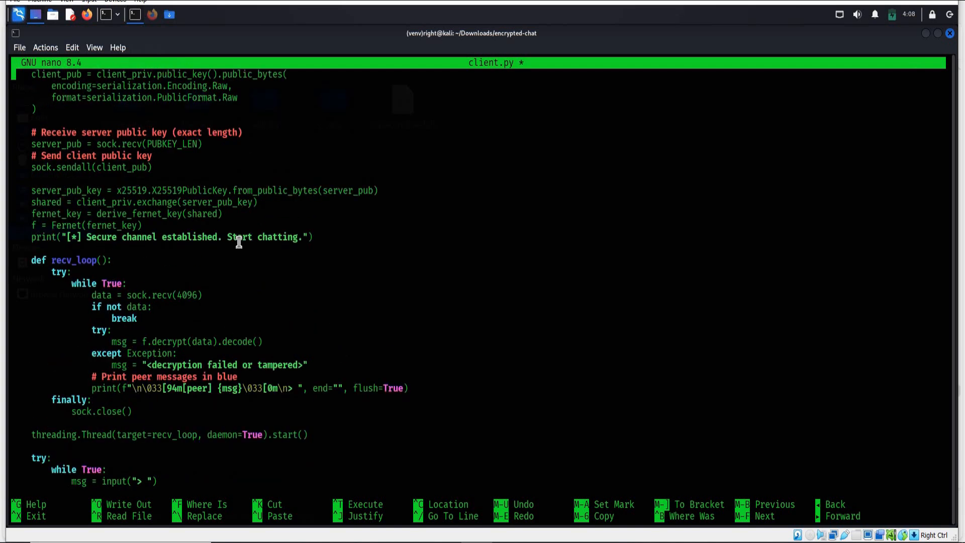
{"action": "mouse_move", "coordinate": [251, 258]}
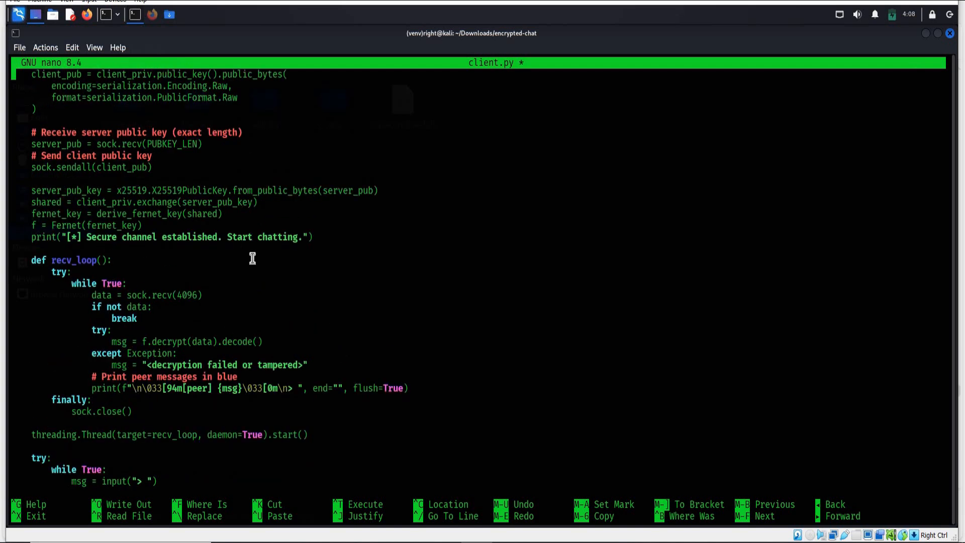
{"action": "scroll", "scroll_direction": "up", "scroll_amount": 3}
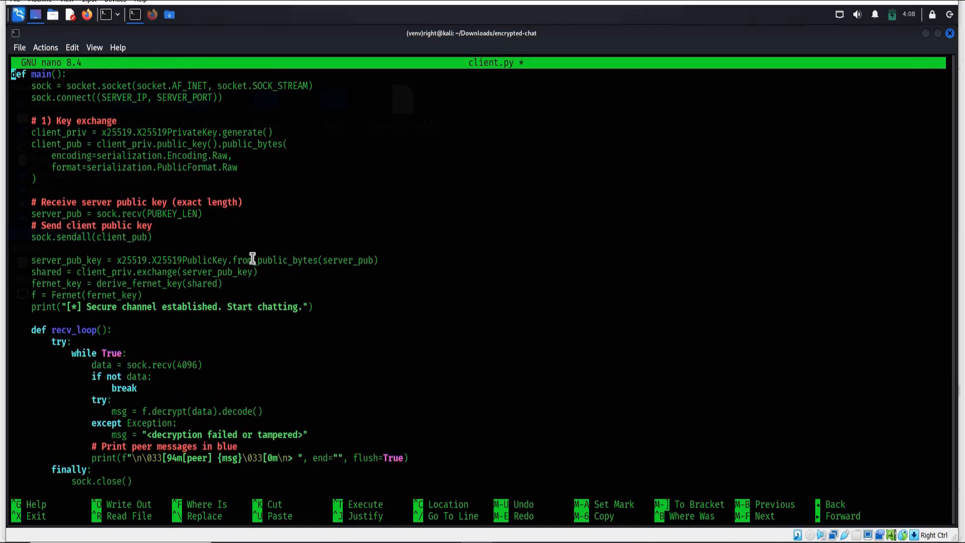
{"action": "scroll", "scroll_direction": "up", "scroll_amount": 3}
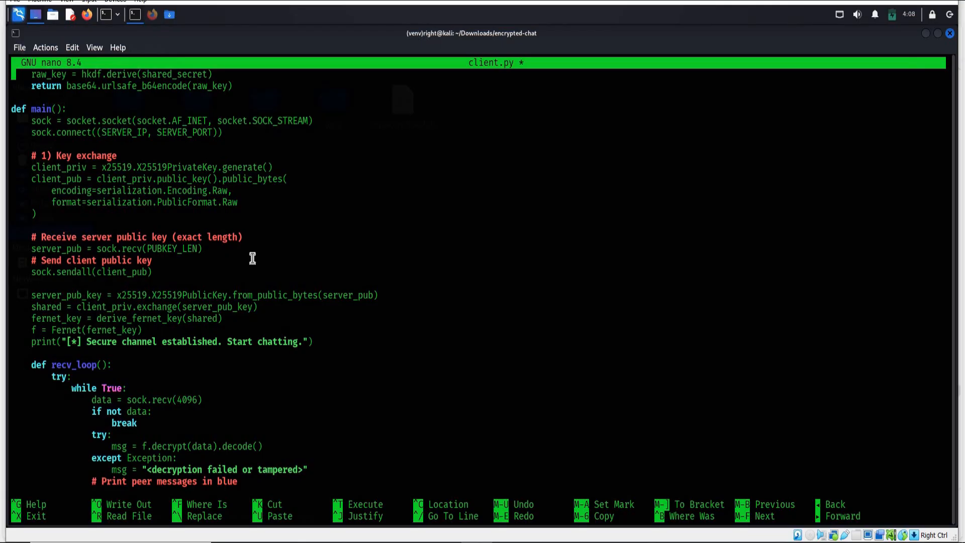
{"action": "key", "text": "ctrl+o"}
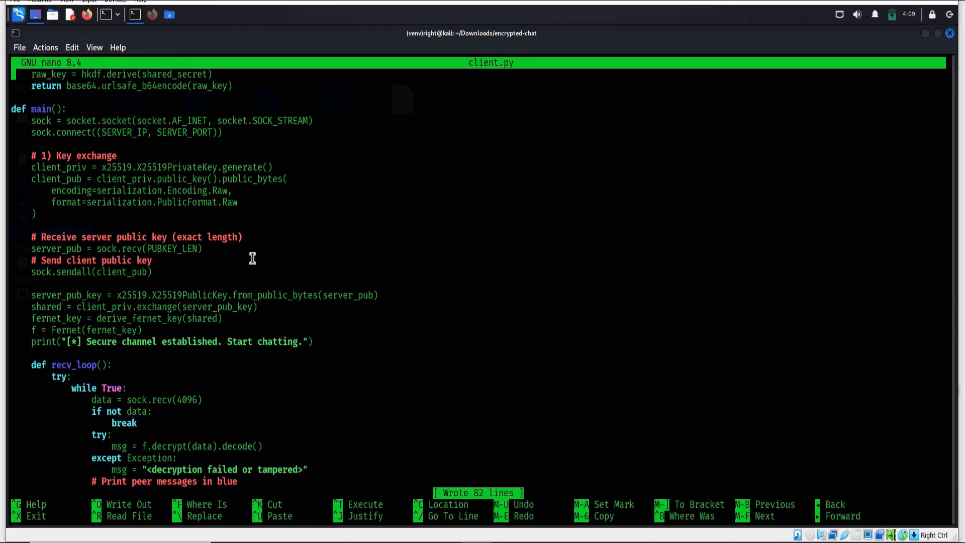
{"action": "key", "text": "ctrl+x"}
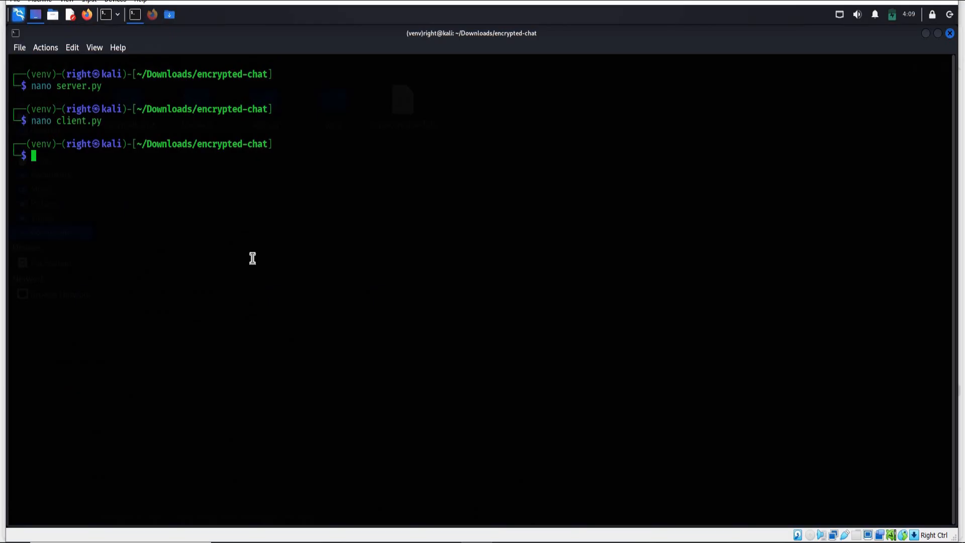
Run chmod +x on server.py and client.py so both scripts are executable.
{"action": "type", "text": "chmod"}
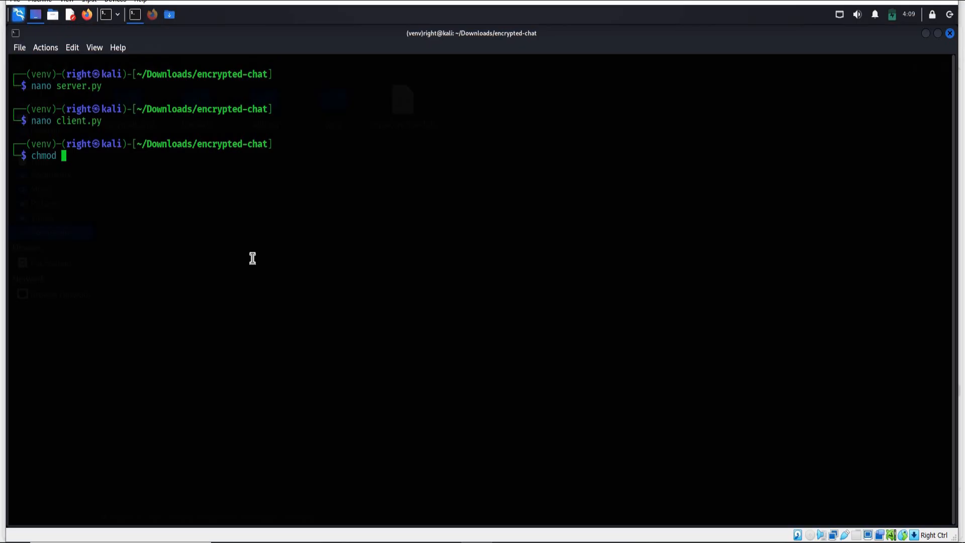
{"action": "type", "text": "+x"}
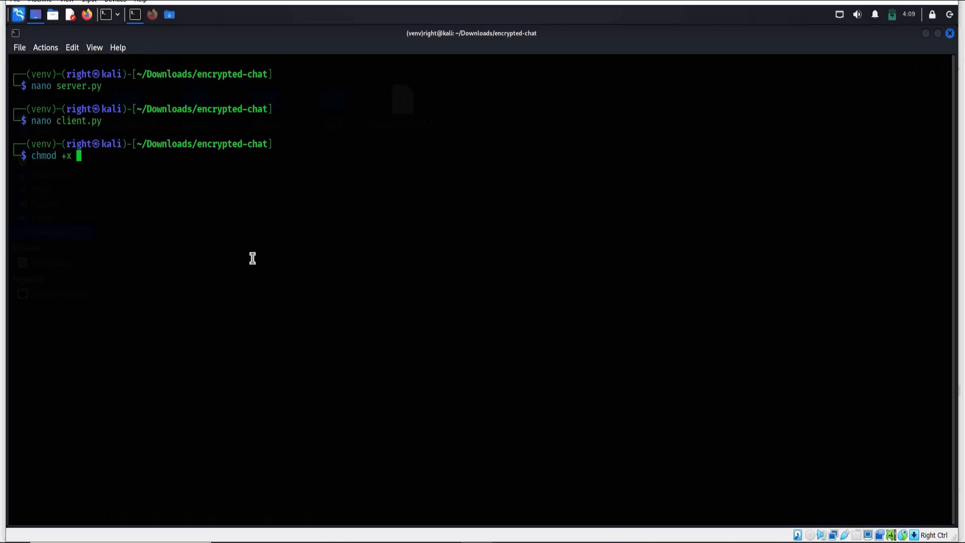
{"action": "type", "text": "server"}
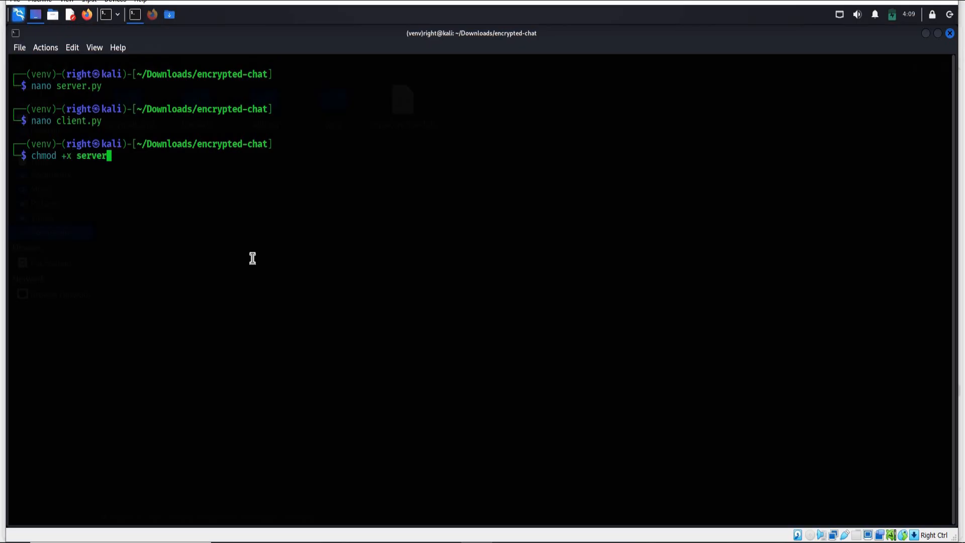
{"action": "type", "text": ".py"}
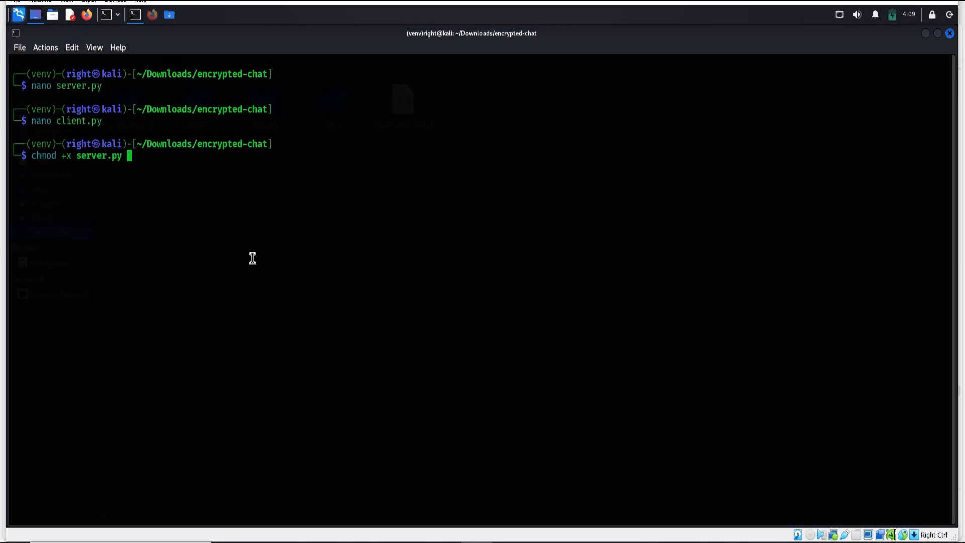
{"action": "type", "text": "clie"}
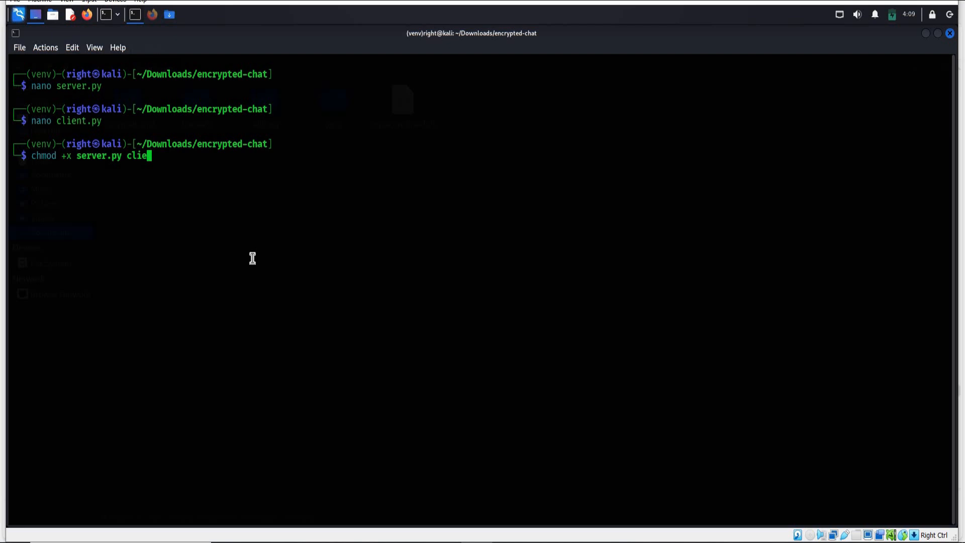
{"action": "type", "text": "nt"}
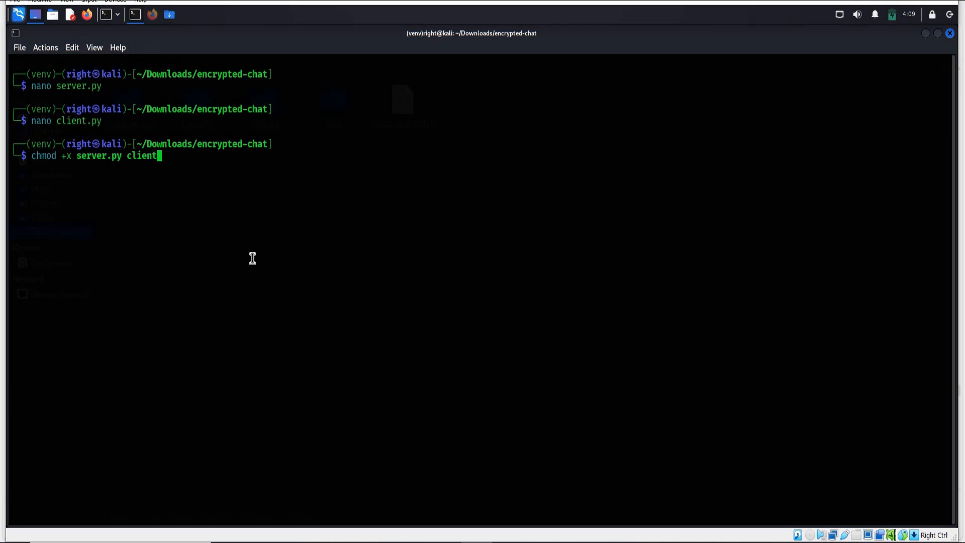
{"action": "type", "text": ".py"}
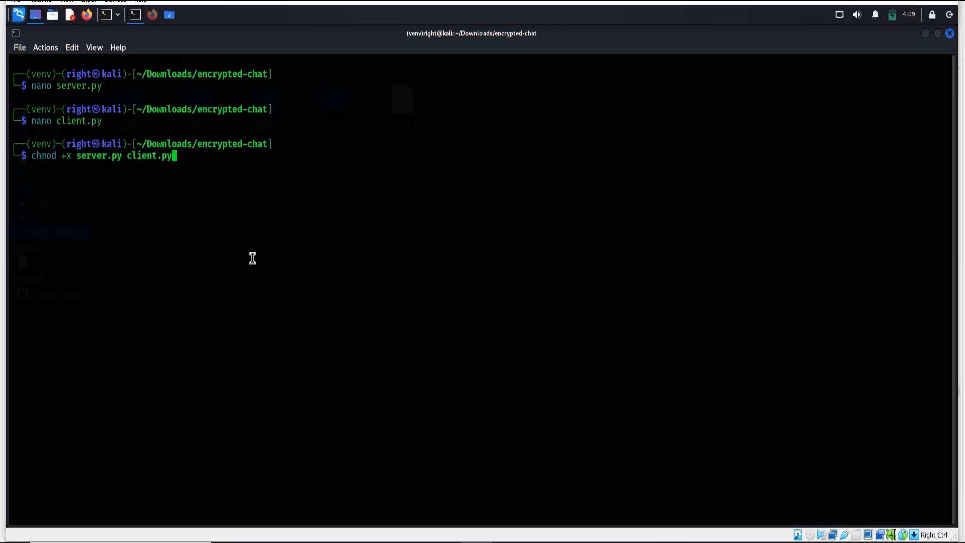
{"action": "key", "text": "Return"}
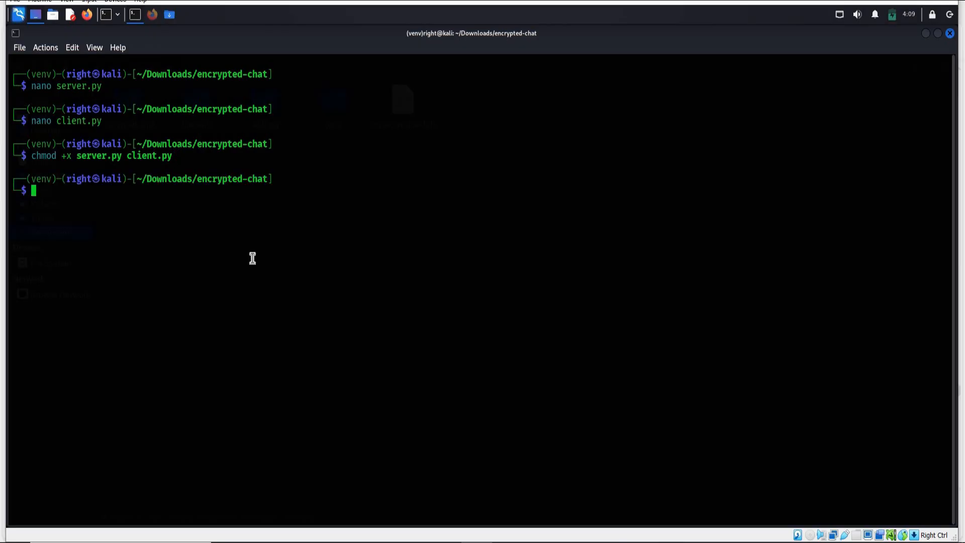
Run python server.py so the chat server listens on 0.0.0.0:9999.
{"action": "type", "text": "python3 -m venv venv"}
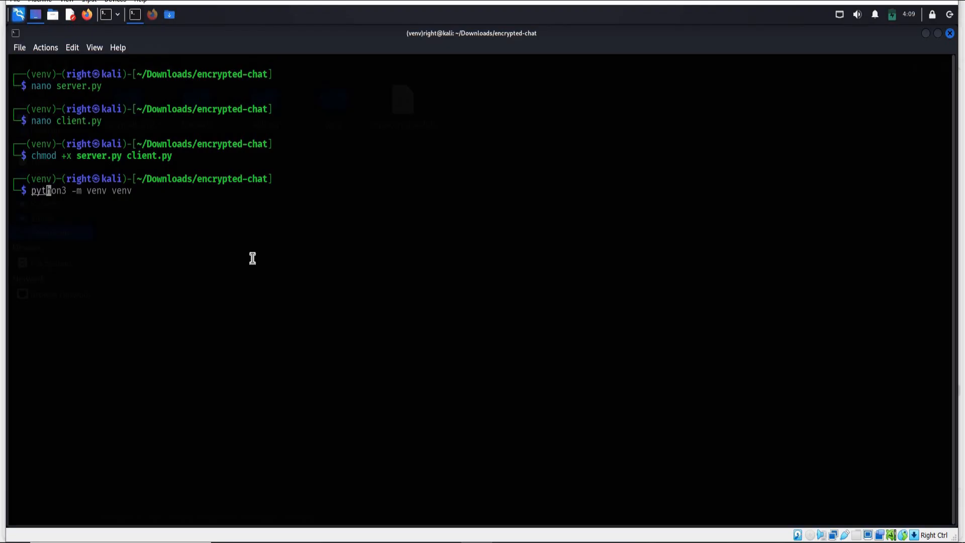
{"action": "type", "text": "python ser"}
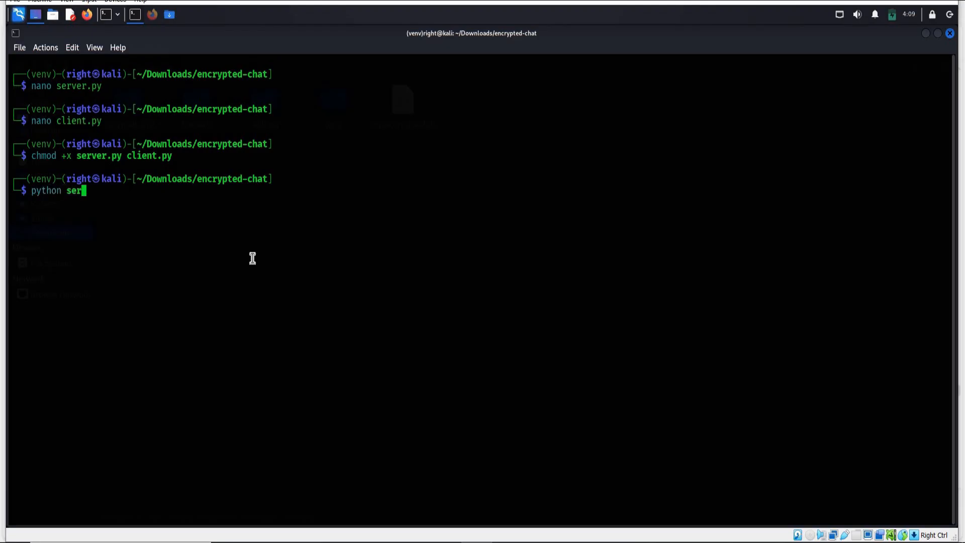
{"action": "type", "text": "ver.py"}
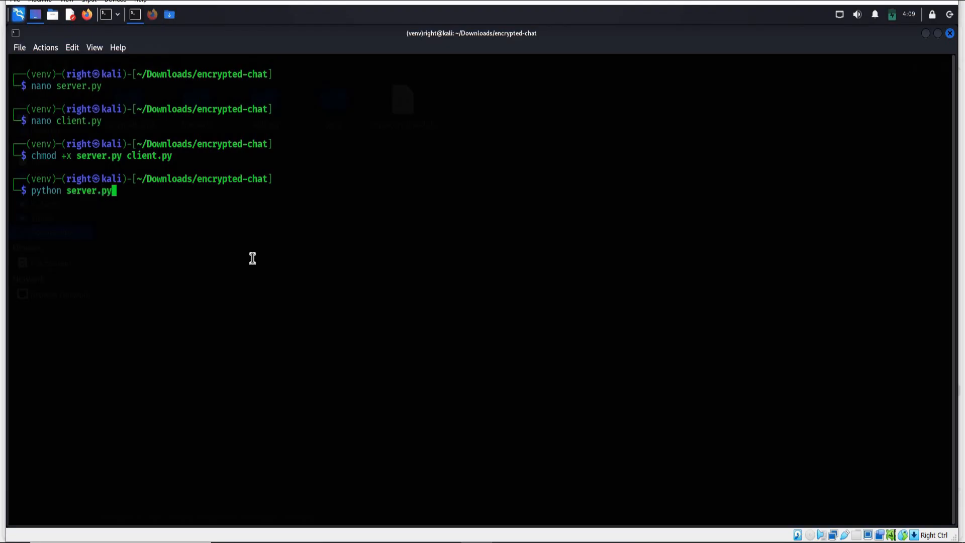
{"action": "key", "text": "Return"}
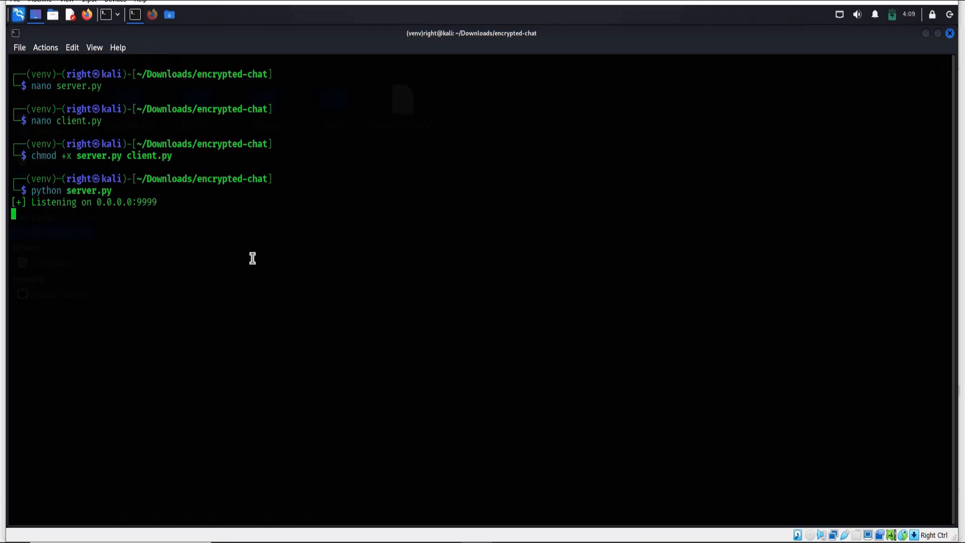
{"action": "mouse_move", "coordinate": [164, 40]}
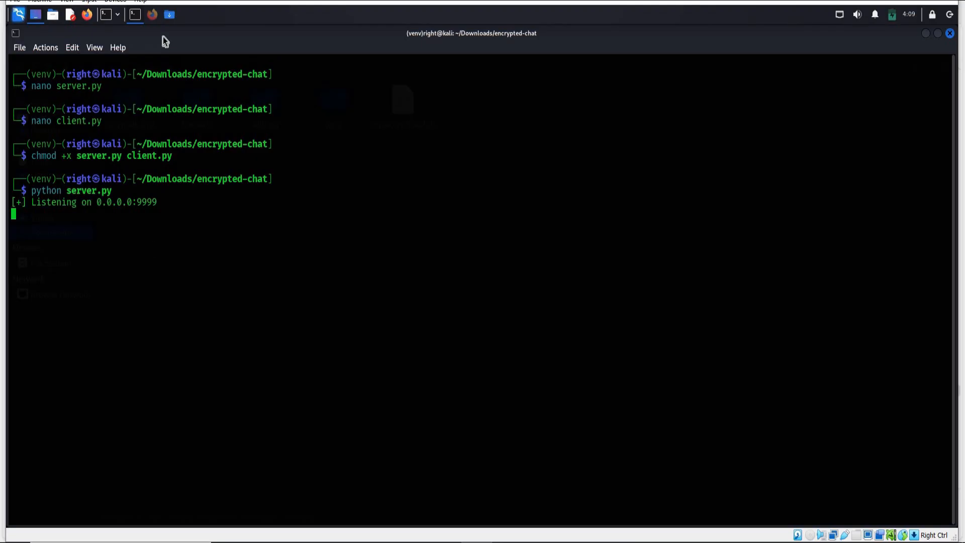
{"action": "mouse_move", "coordinate": [169, 14]}
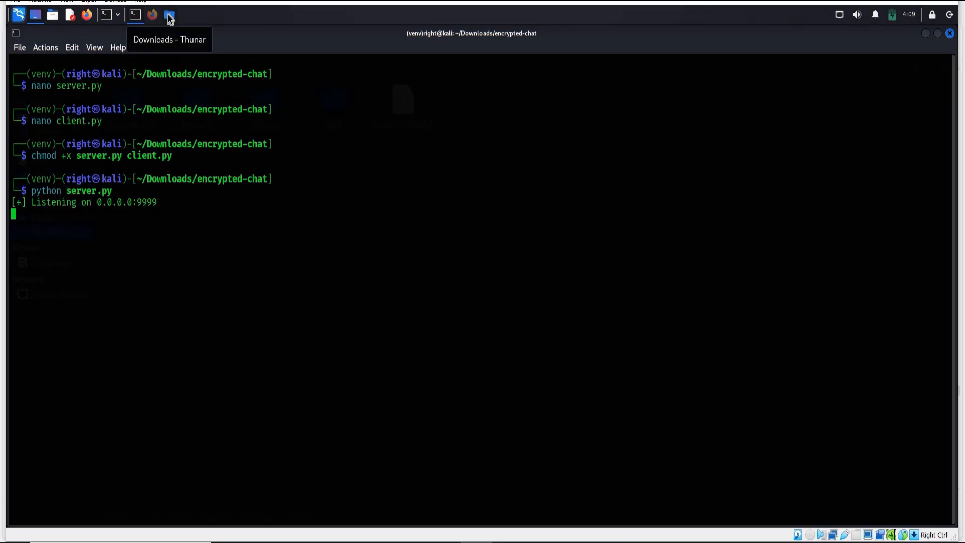
Enter the encrypted-chat folder in Thunar and bring up its folder actions menu.
{"action": "left_click", "coordinate": [169, 14]}
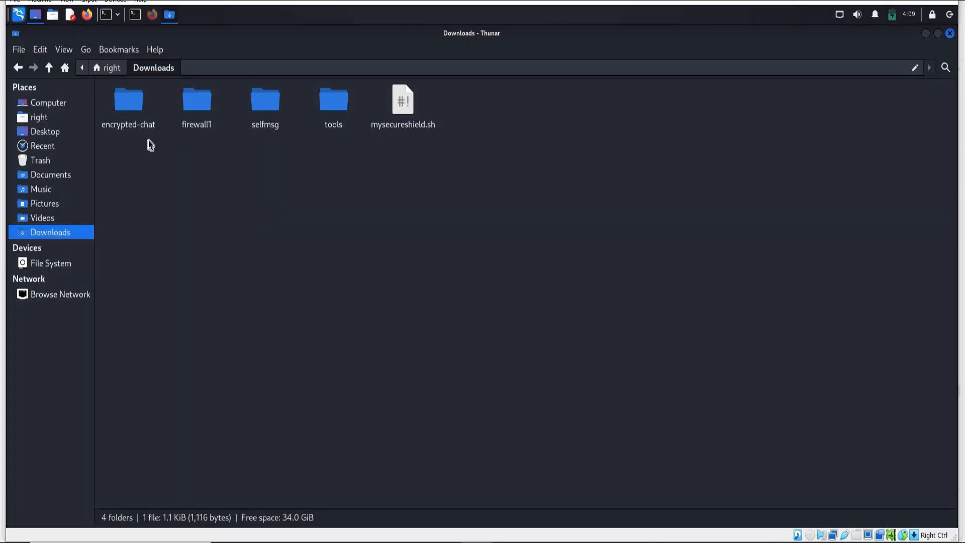
{"action": "double_click", "coordinate": [128, 100]}
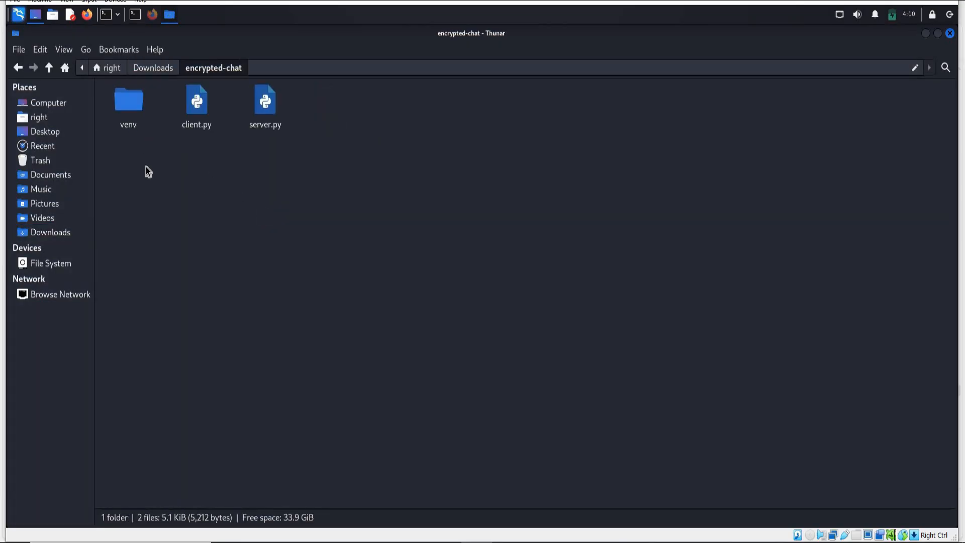
{"action": "right_click", "coordinate": [330, 149]}
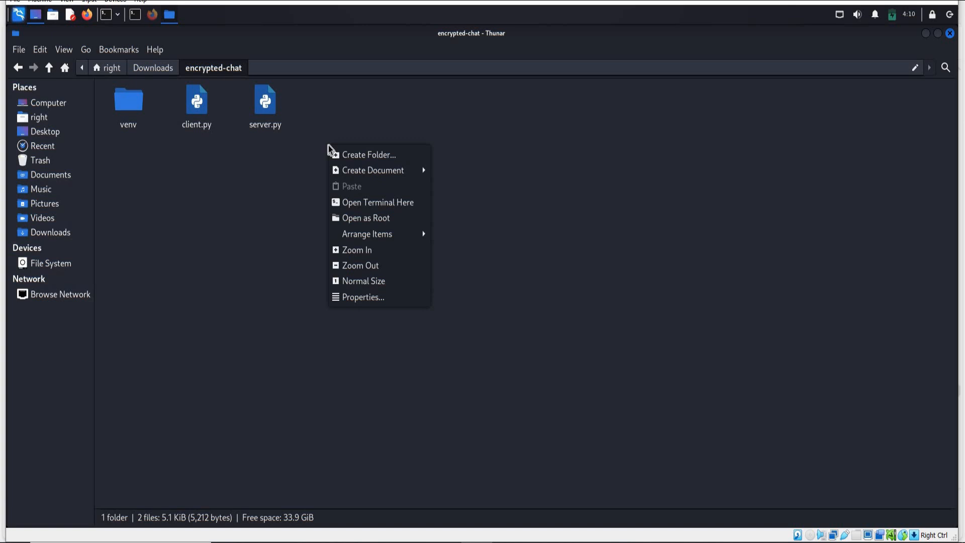
{"action": "mouse_move", "coordinate": [377, 202]}
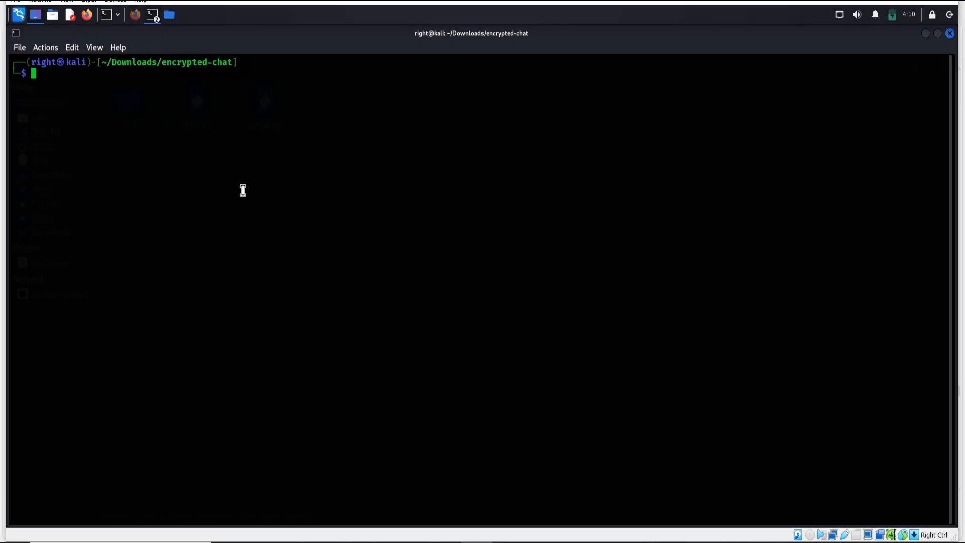
Run python3 client.py 127.0.0.1 to connect the client and establish the secure channel.
{"action": "type", "text": "pytho"}
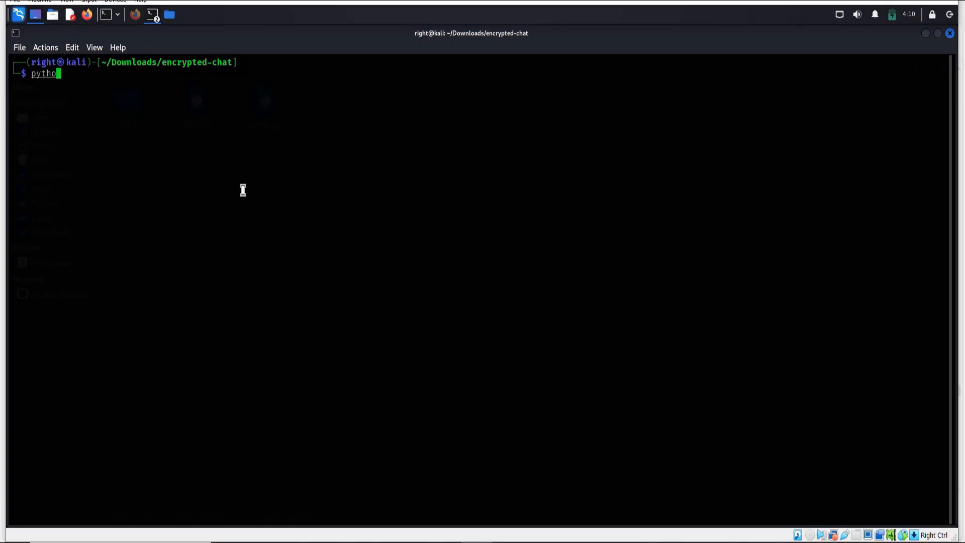
{"action": "type", "text": "n"}
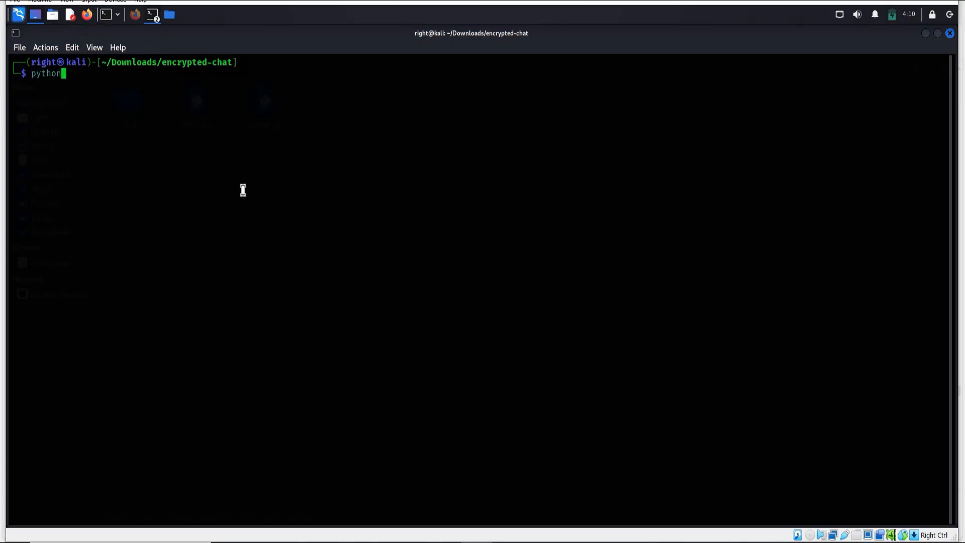
{"action": "type", "text": "3"}
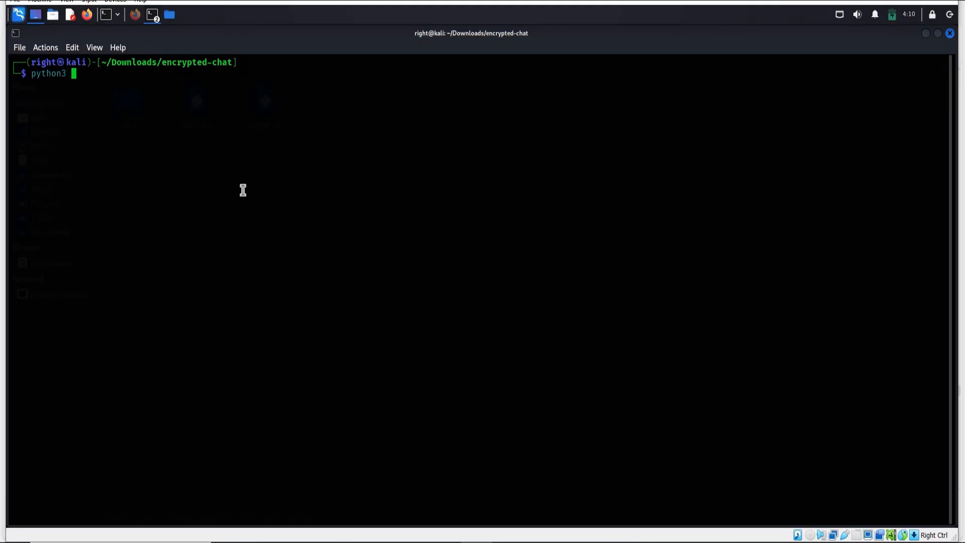
{"action": "type", "text": "clie"}
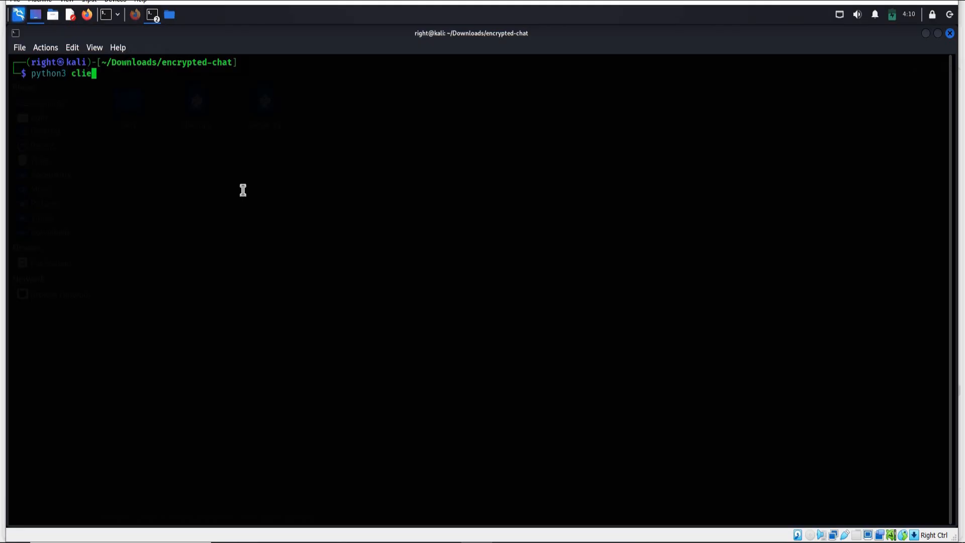
{"action": "type", "text": "nt.p"}
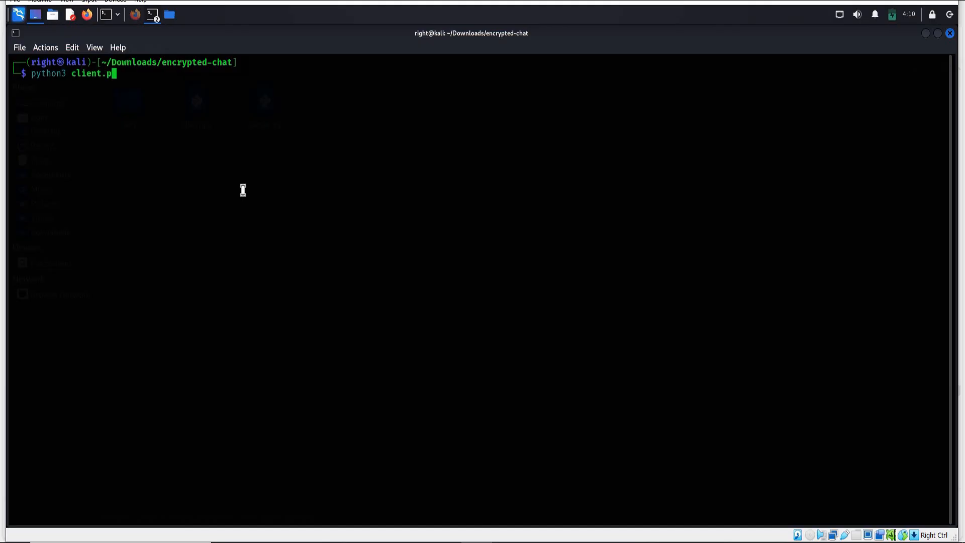
{"action": "type", "text": "y"}
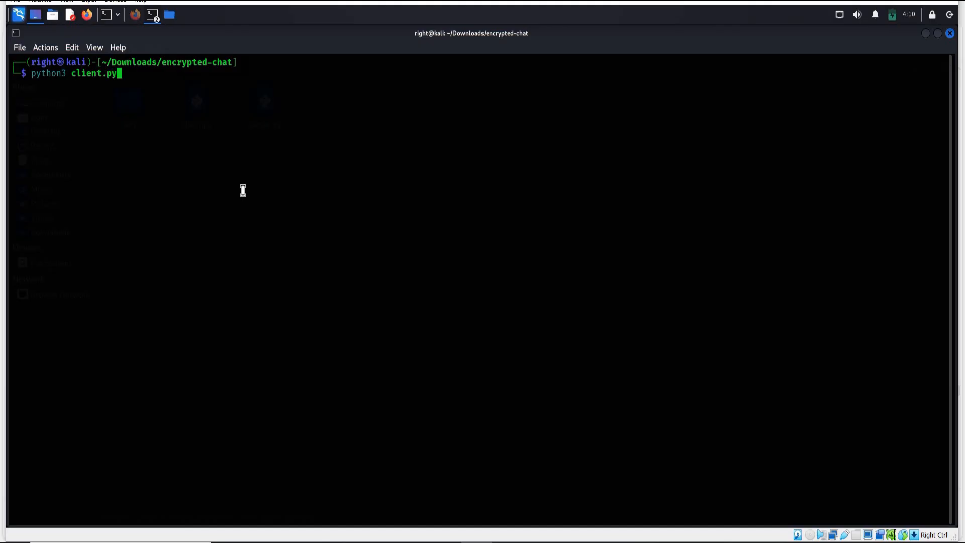
{"action": "type", "text": "12"}
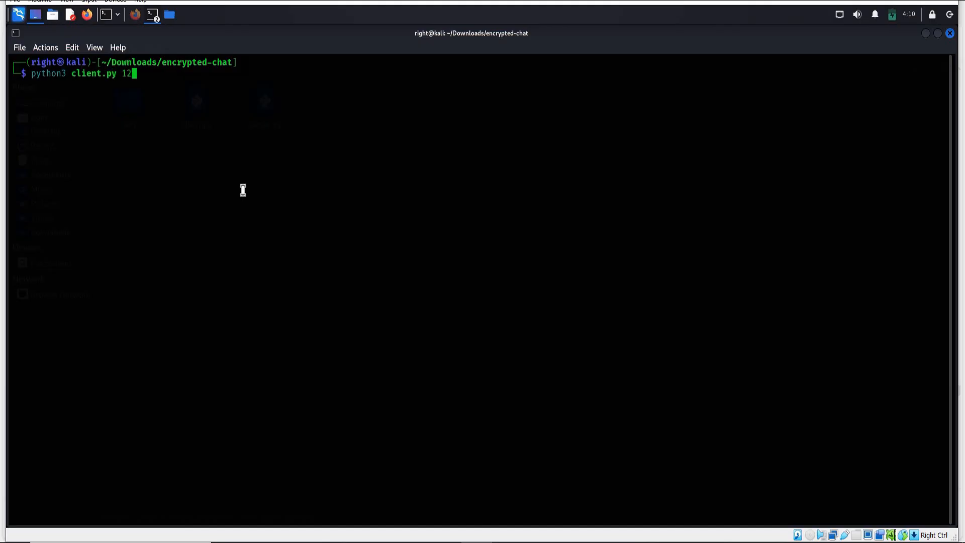
{"action": "type", "text": "7.0.0."}
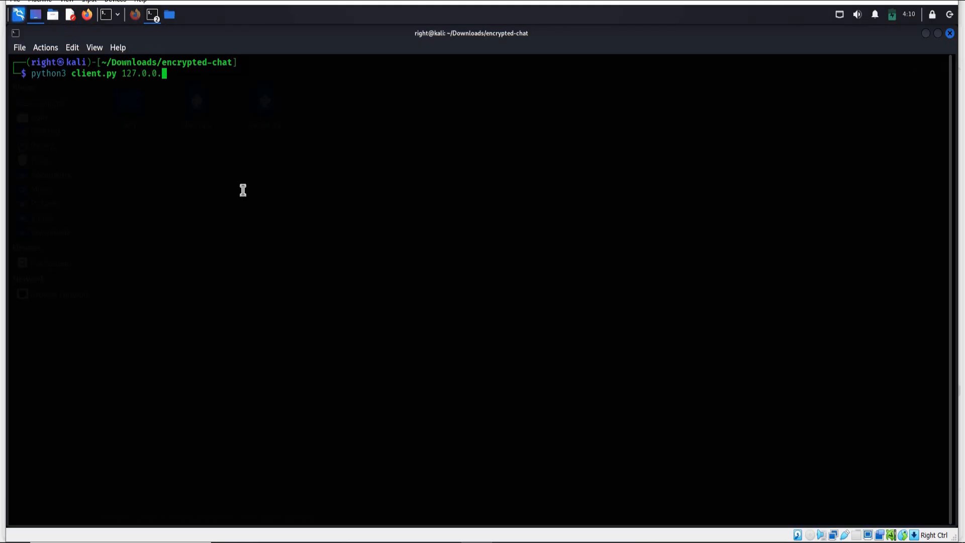
{"action": "type", "text": "1"}
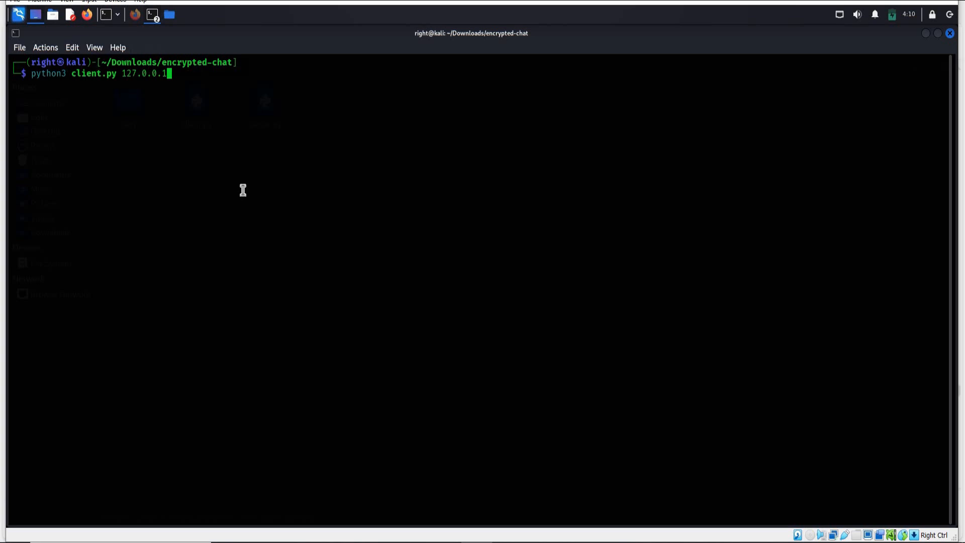
{"action": "key", "text": "Return"}
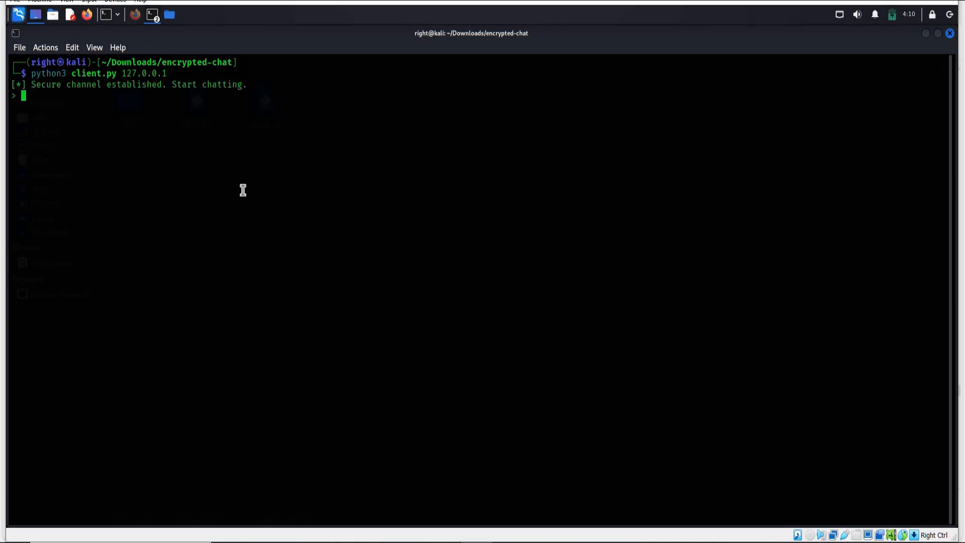
Enlarge the terminal text and begin the message 'knock knock, anyone home at'.
{"action": "left_click", "coordinate": [71, 48]}
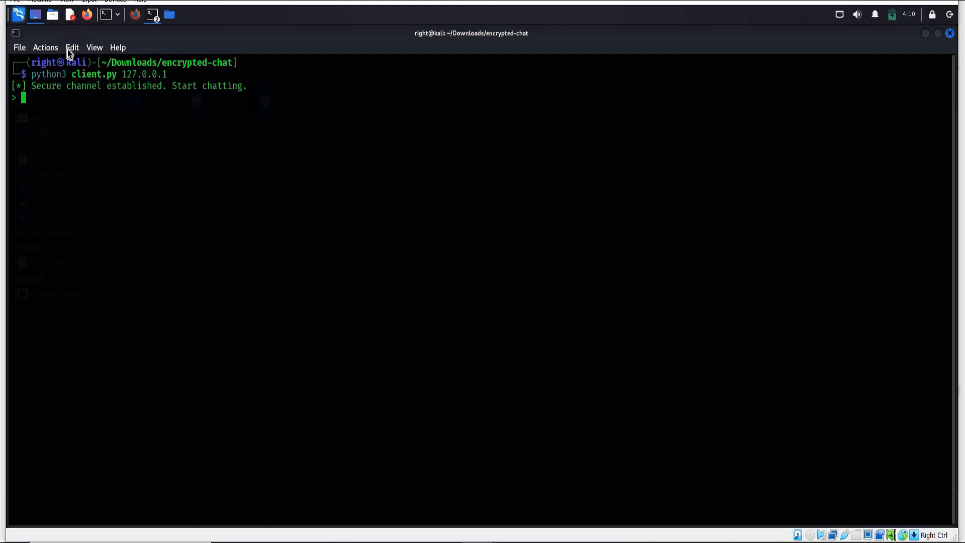
{"action": "left_click", "coordinate": [72, 48]}
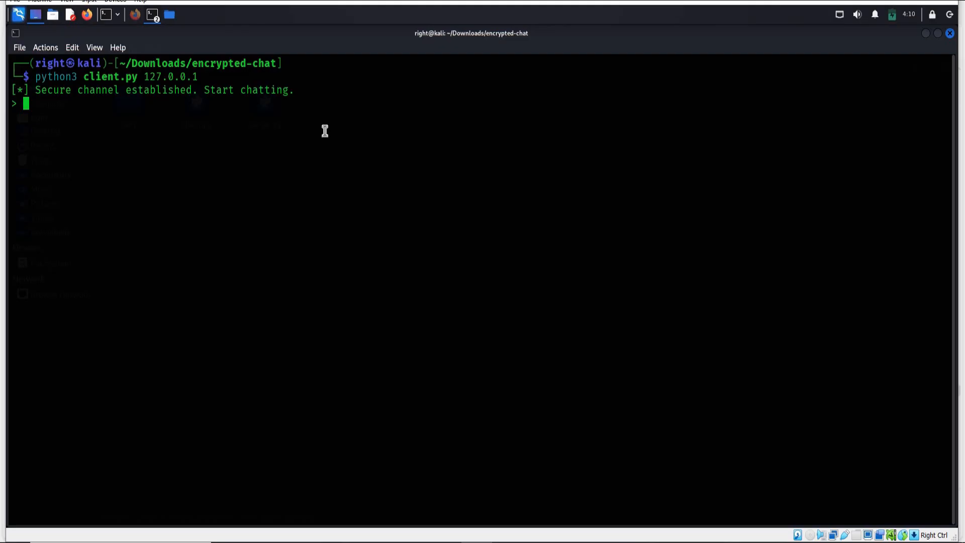
{"action": "mouse_move", "coordinate": [303, 212]}
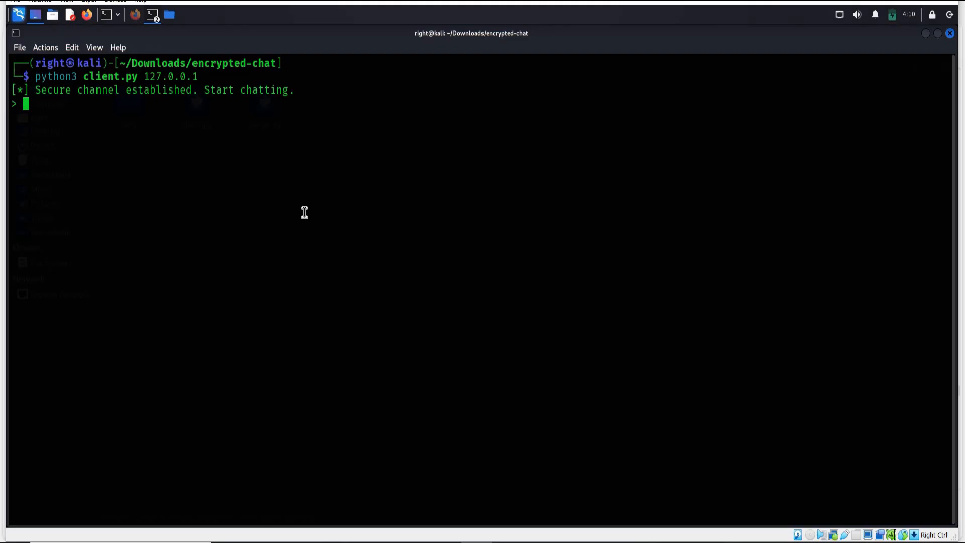
{"action": "mouse_move", "coordinate": [280, 242]}
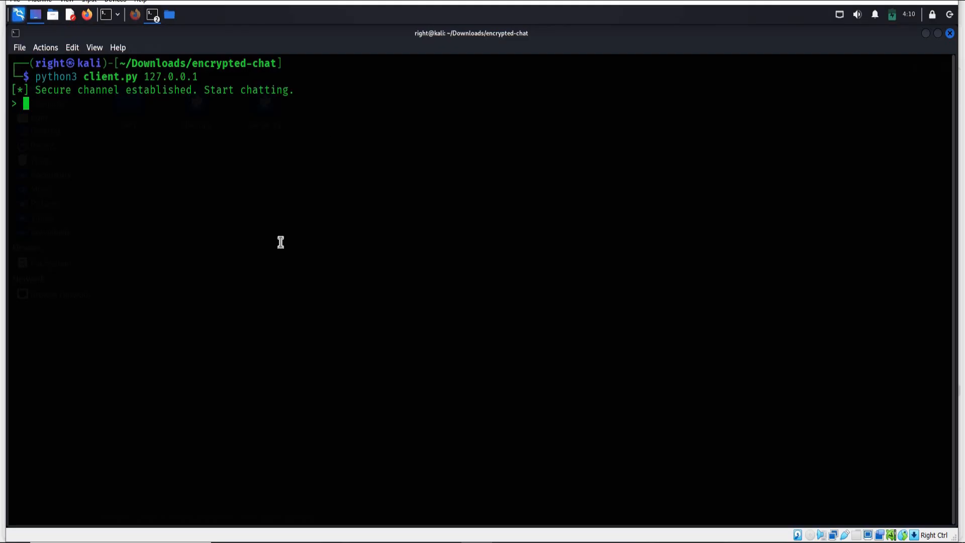
{"action": "type", "text": "knock knoc"}
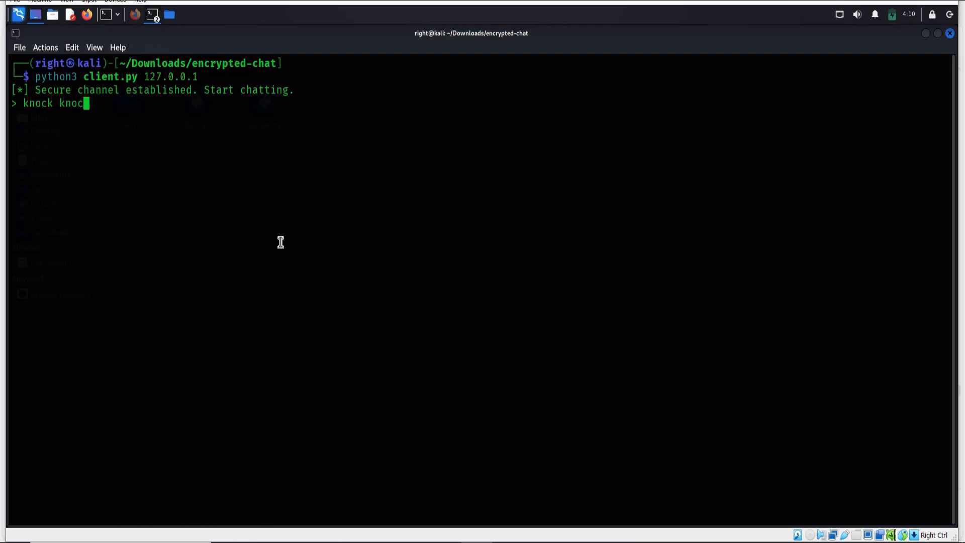
{"action": "type", "text": "k"}
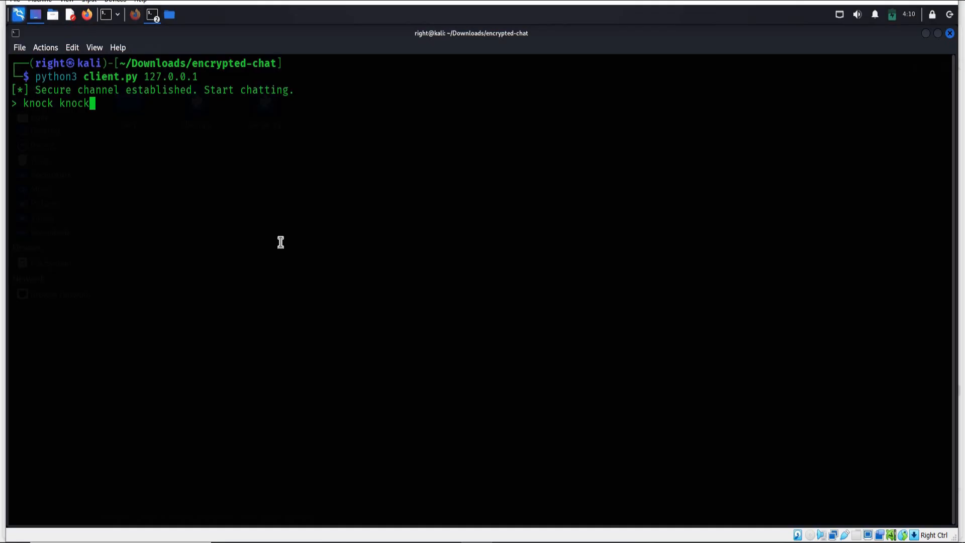
{"action": "type", "text": ", any"}
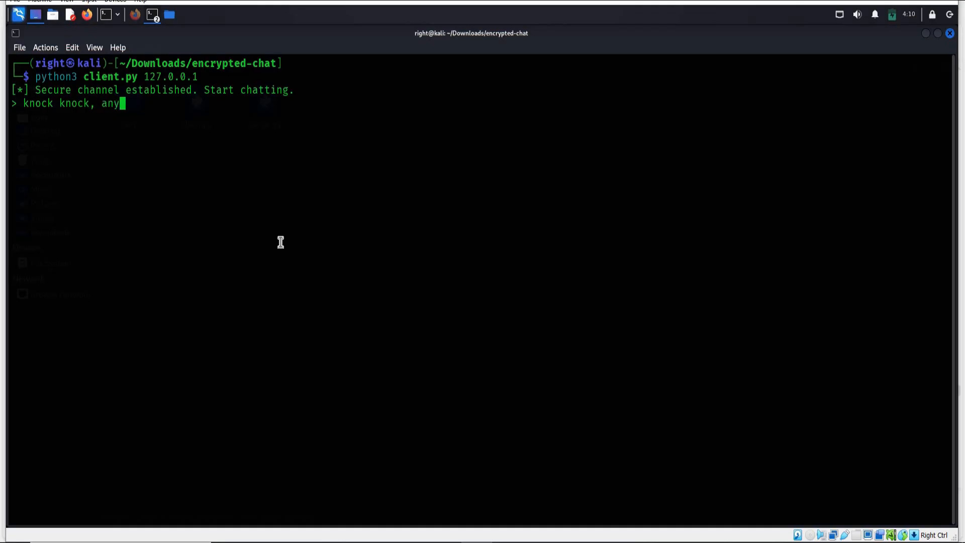
{"action": "type", "text": "one h"}
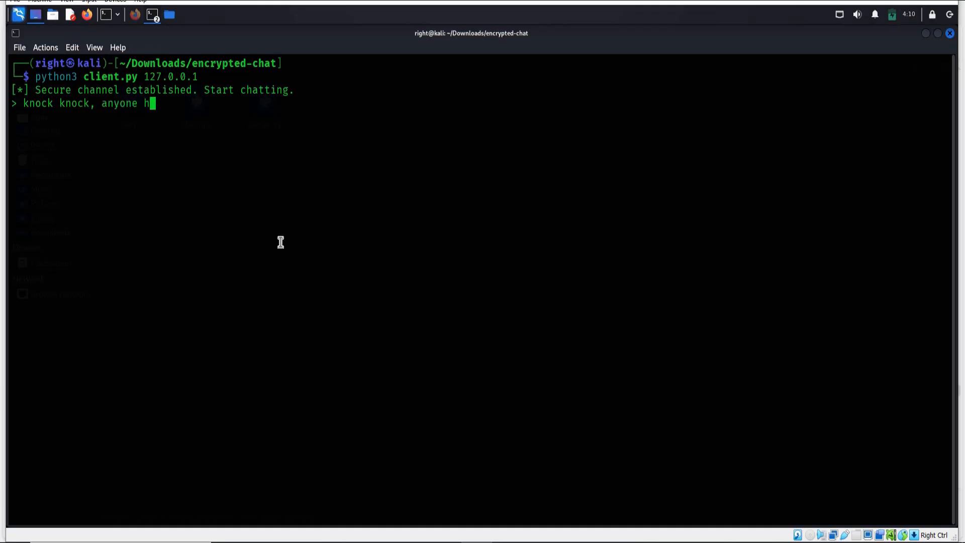
{"action": "type", "text": "ome at"}
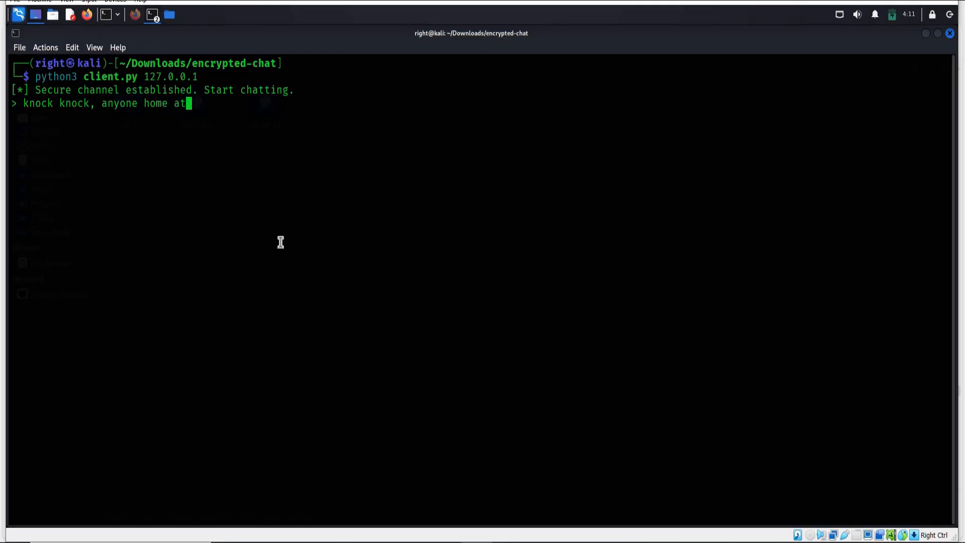
Finish the message with 192.168.1.1 and send it over the secure channel.
{"action": "type", "text": "192"}
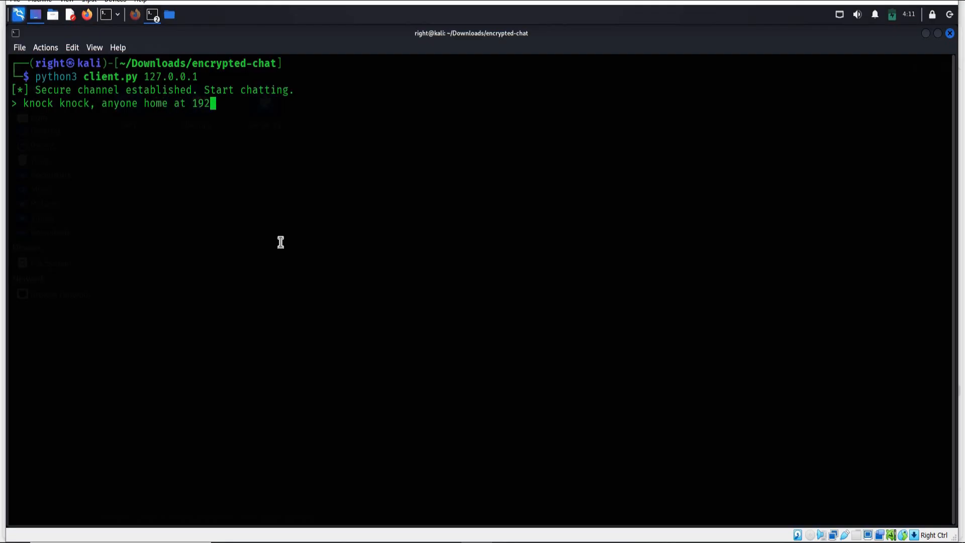
{"action": "type", "text": ".16"}
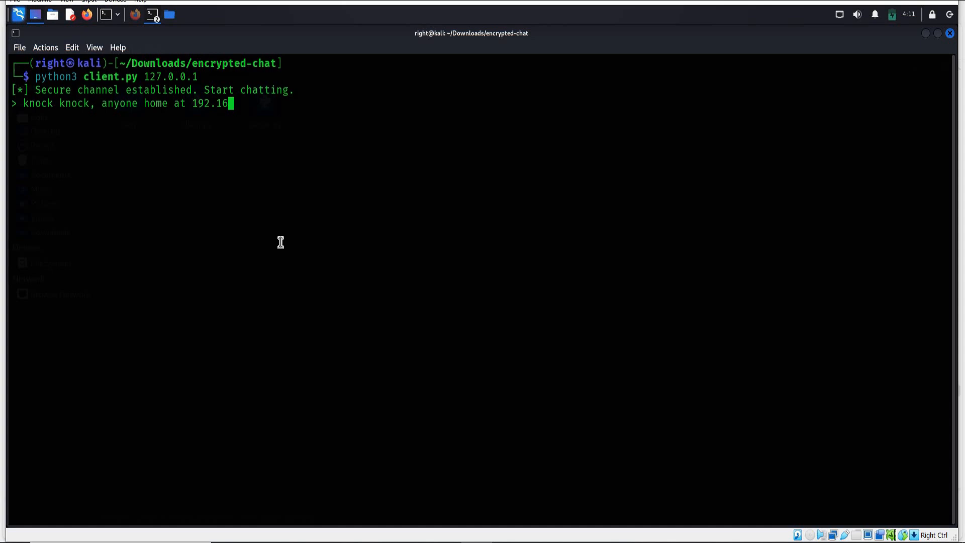
{"action": "type", "text": "8."}
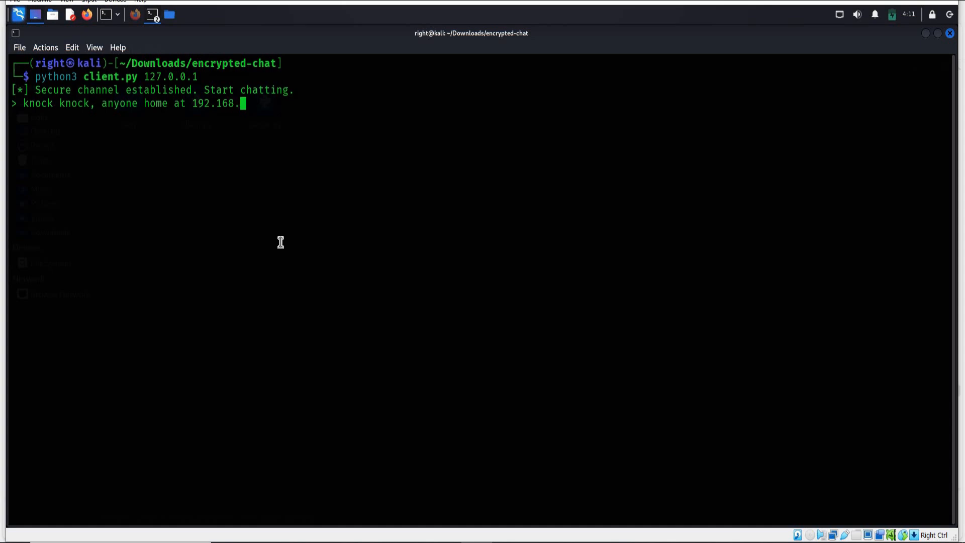
{"action": "type", "text": "1"}
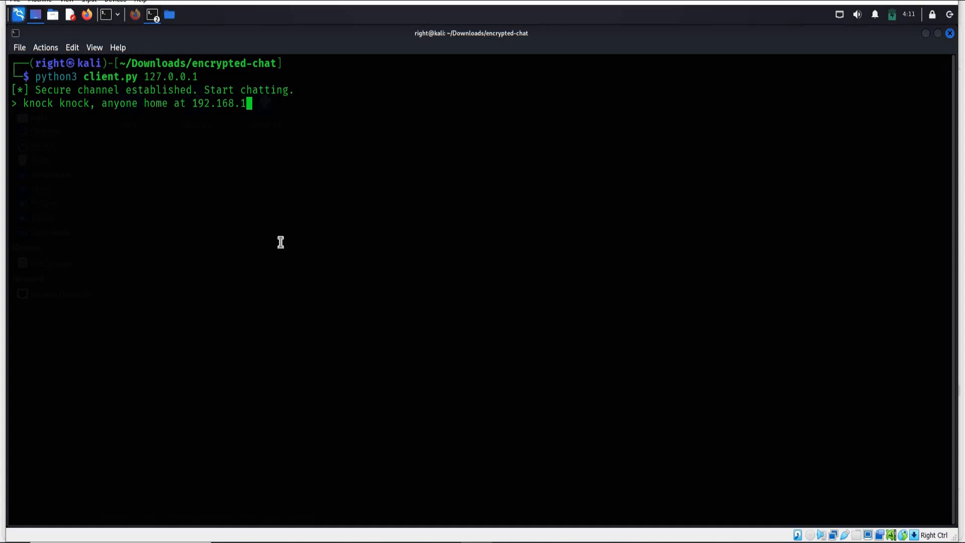
{"action": "type", "text": "1"}
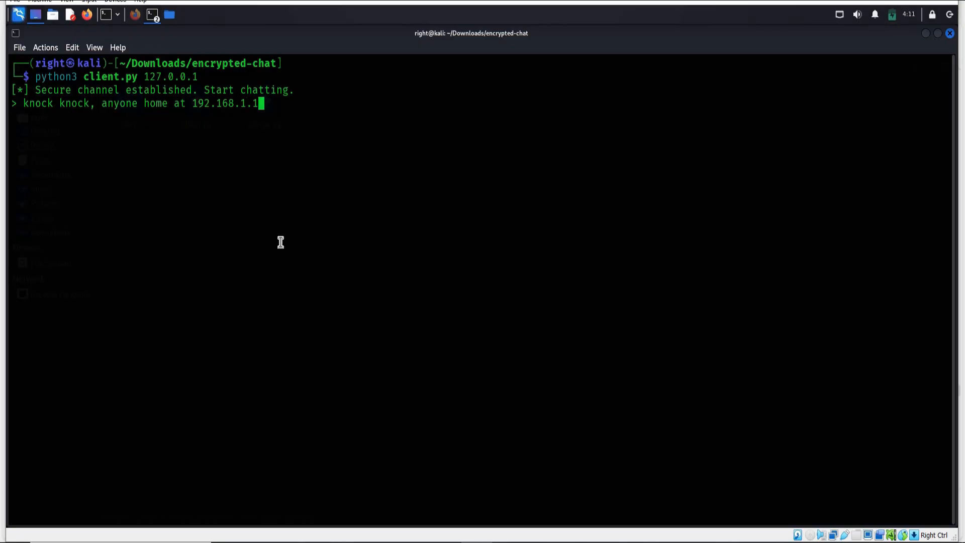
{"action": "key", "text": "Return"}
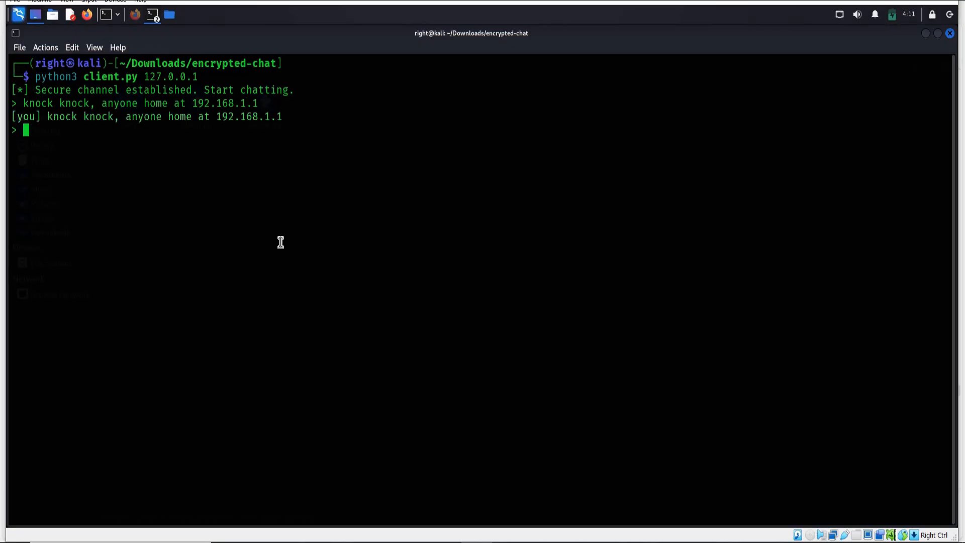
{"action": "mouse_move", "coordinate": [231, 134]}
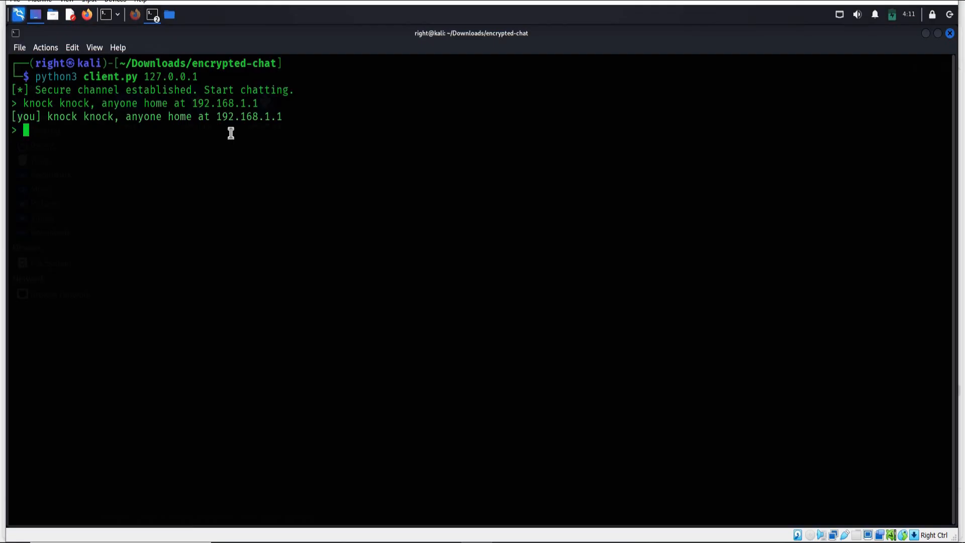
{"action": "mouse_move", "coordinate": [155, 24]}
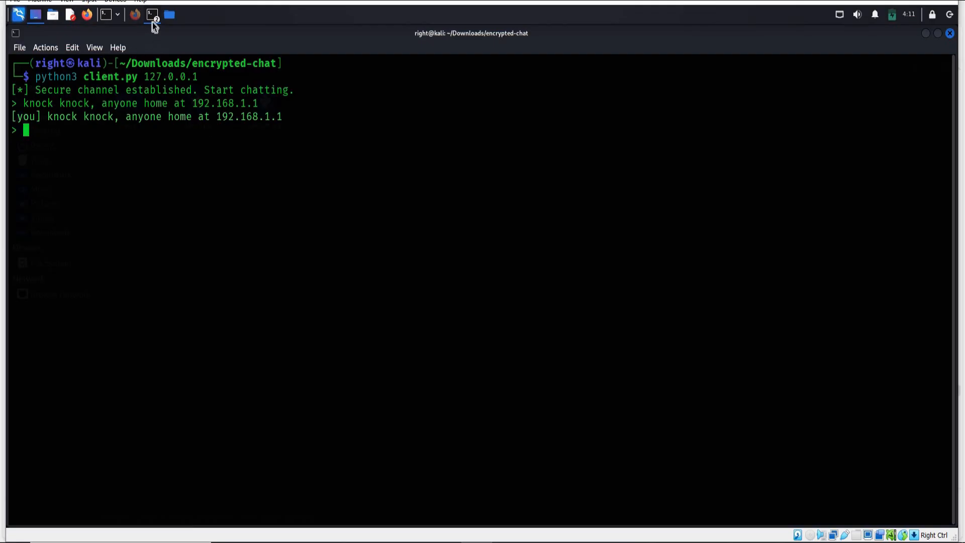
{"action": "left_click", "coordinate": [153, 14]}
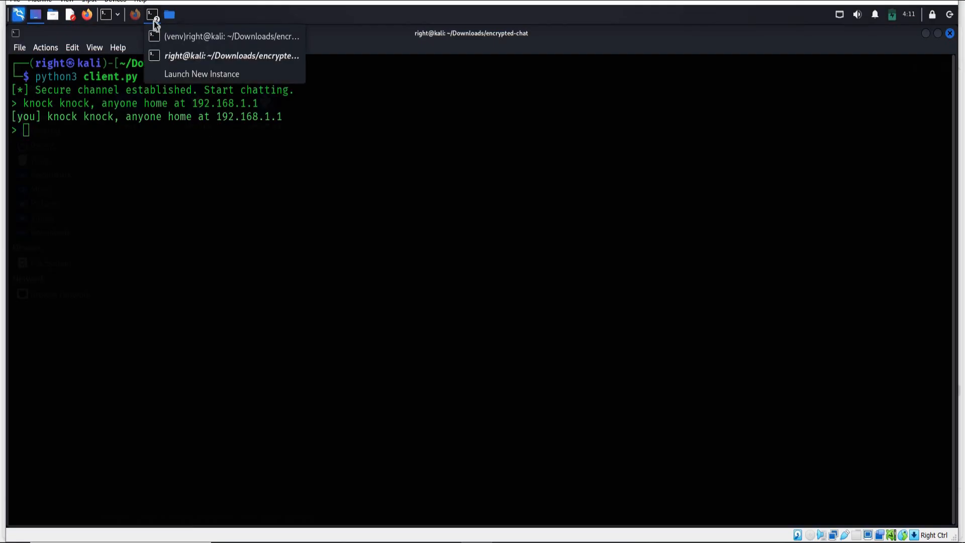
Switch to the server's chat session and begin the reply 'we are listening'.
{"action": "left_click", "coordinate": [231, 36]}
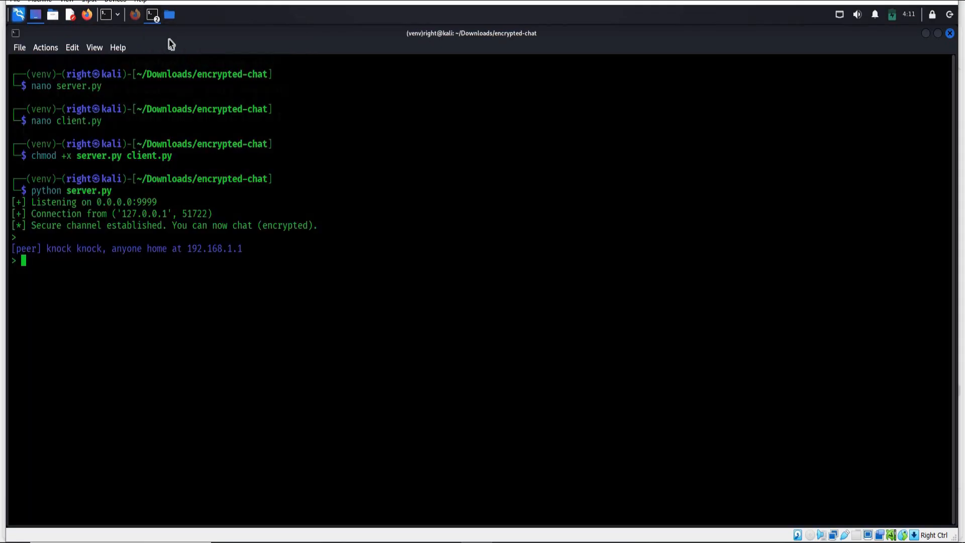
{"action": "mouse_move", "coordinate": [49, 250]}
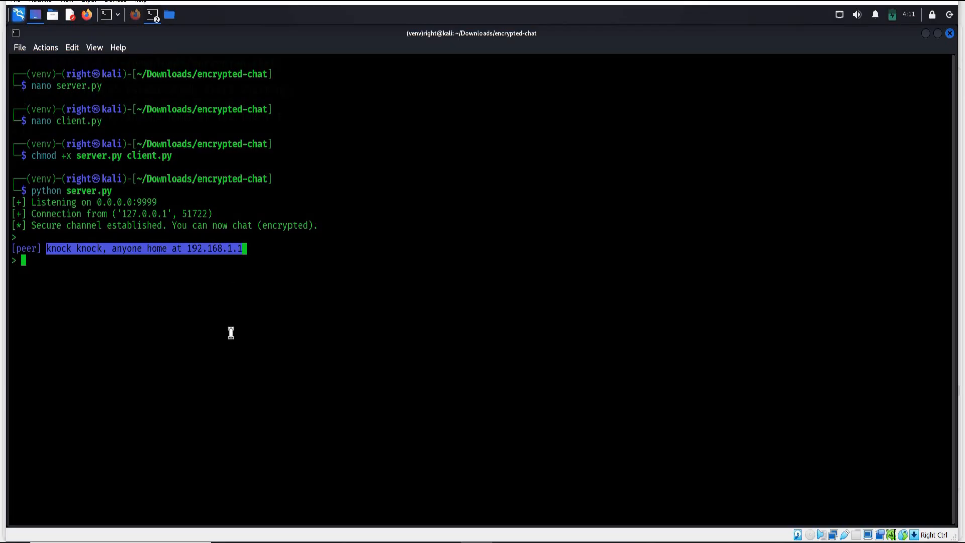
{"action": "left_click", "coordinate": [231, 333]}
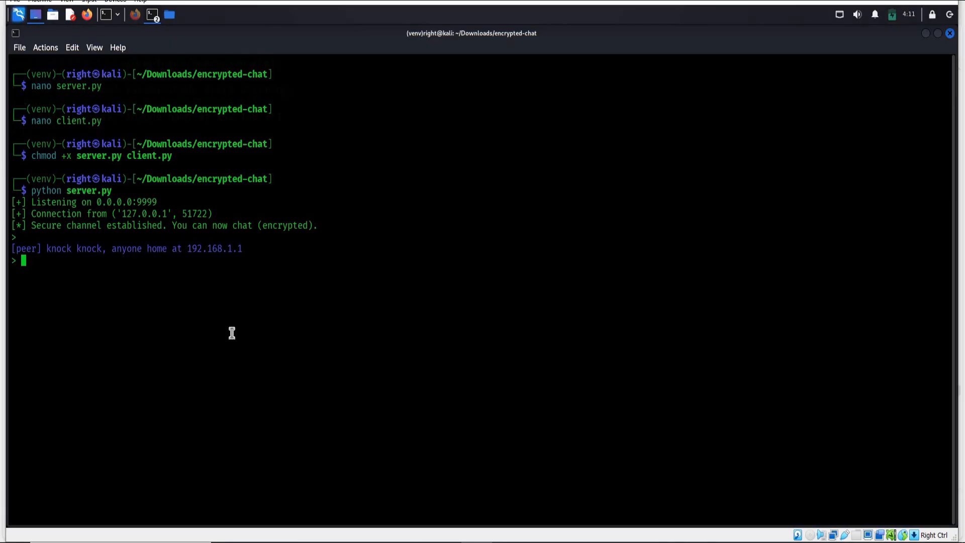
{"action": "type", "text": "we"}
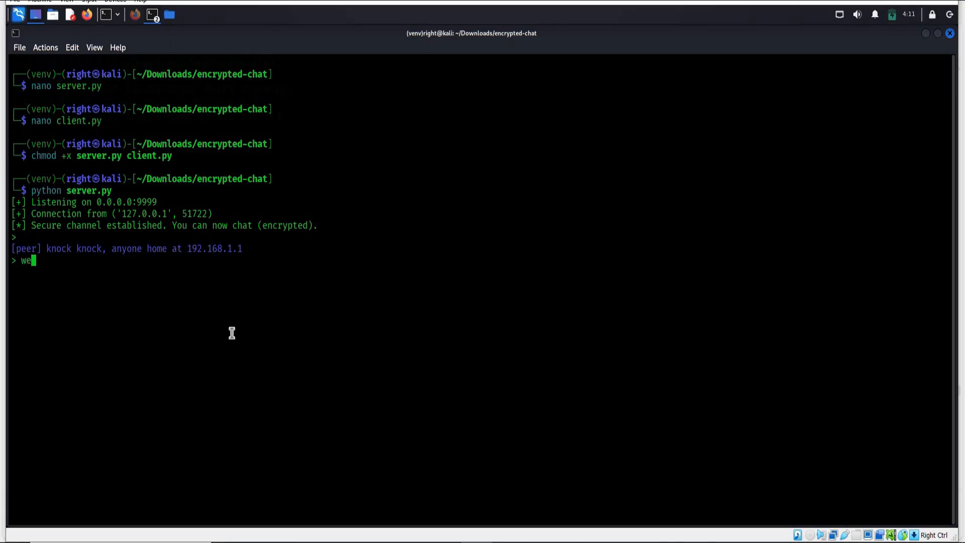
{"action": "type", "text": "are"}
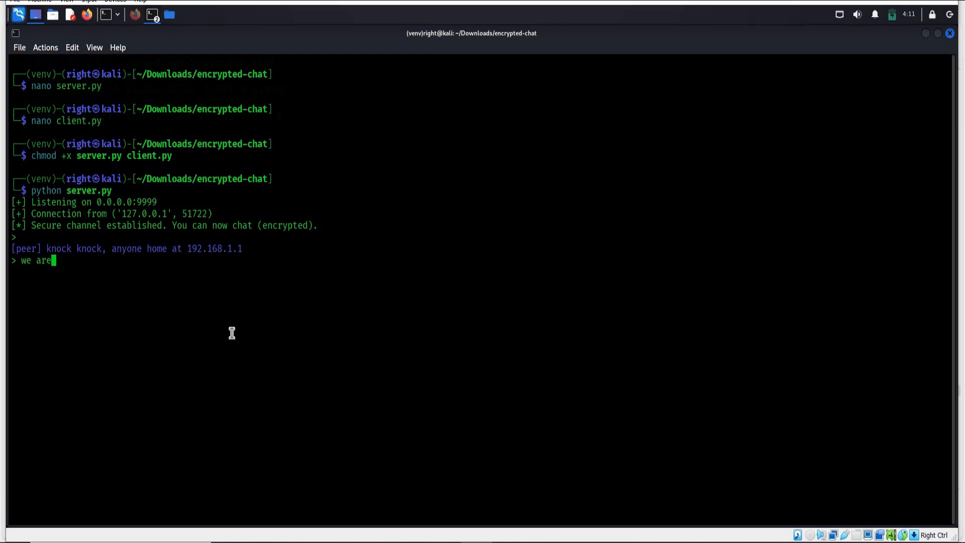
{"action": "type", "text": "lis"}
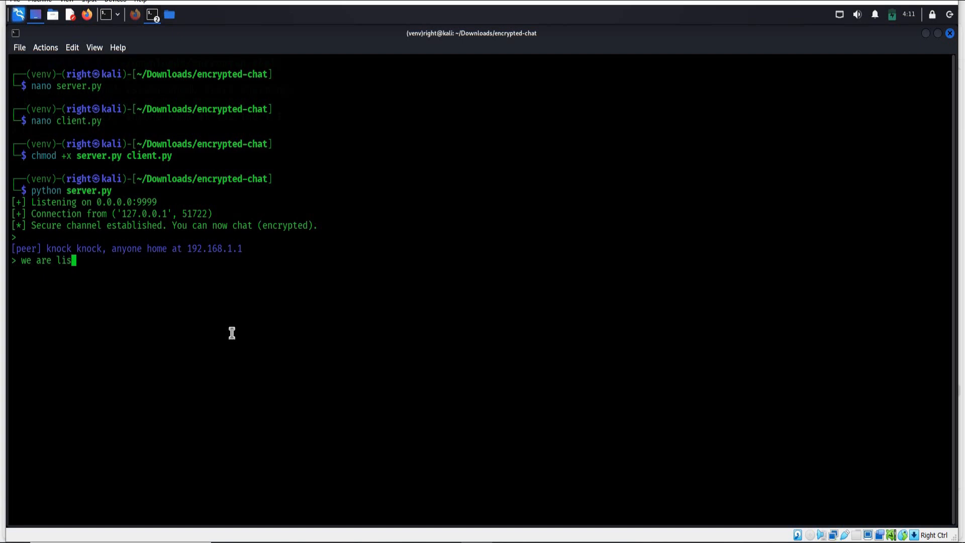
{"action": "type", "text": "tening"}
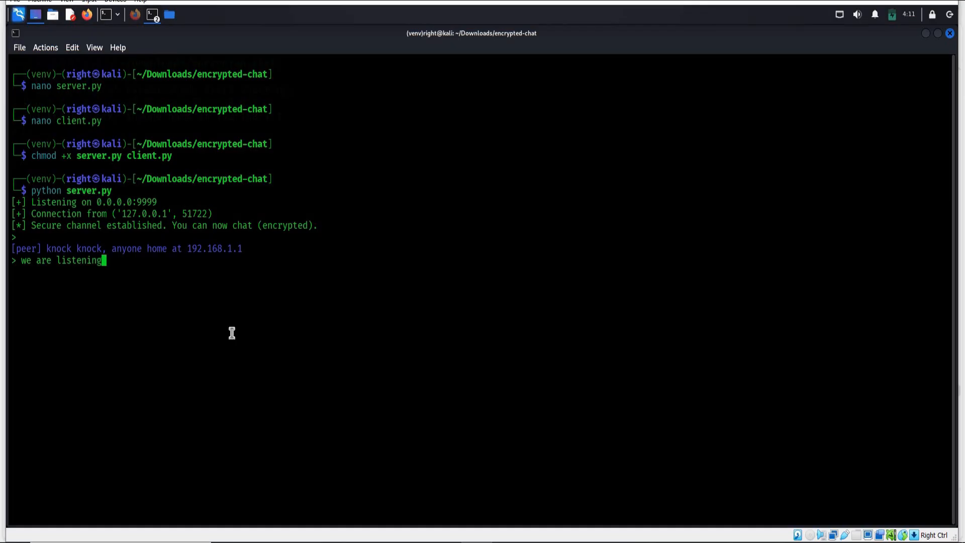
Complete and send the reply 'we are listening, what is you mac addr??'.
{"action": "type", "text": ", w"}
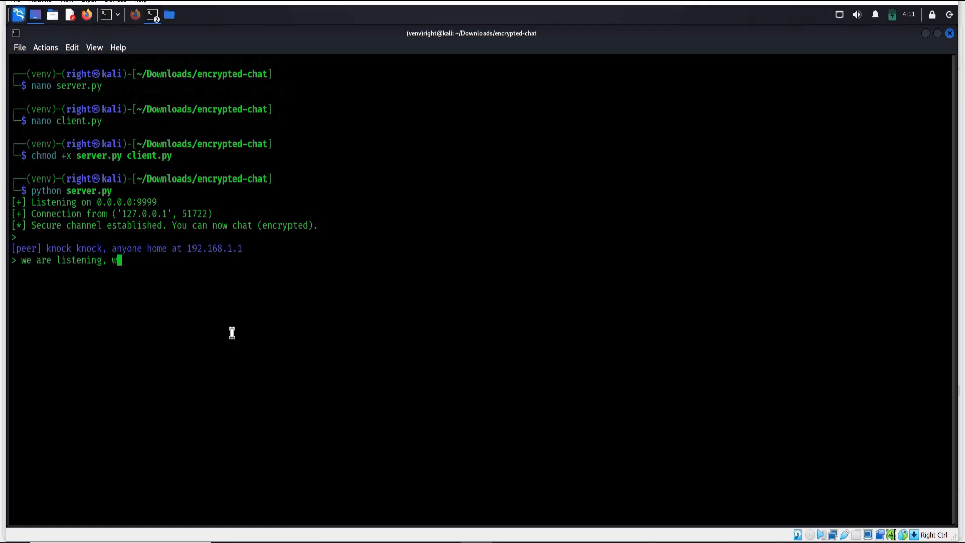
{"action": "type", "text": "hat is"}
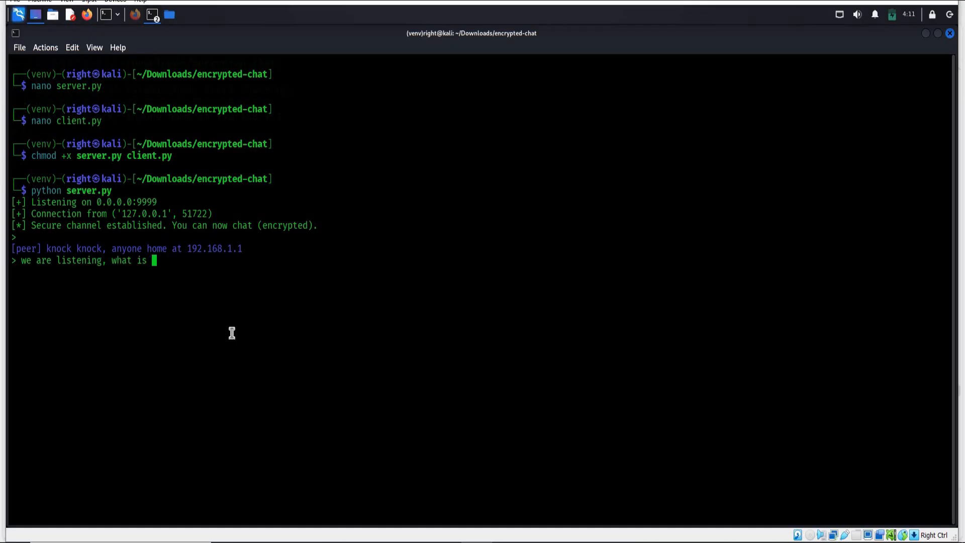
{"action": "type", "text": "you"}
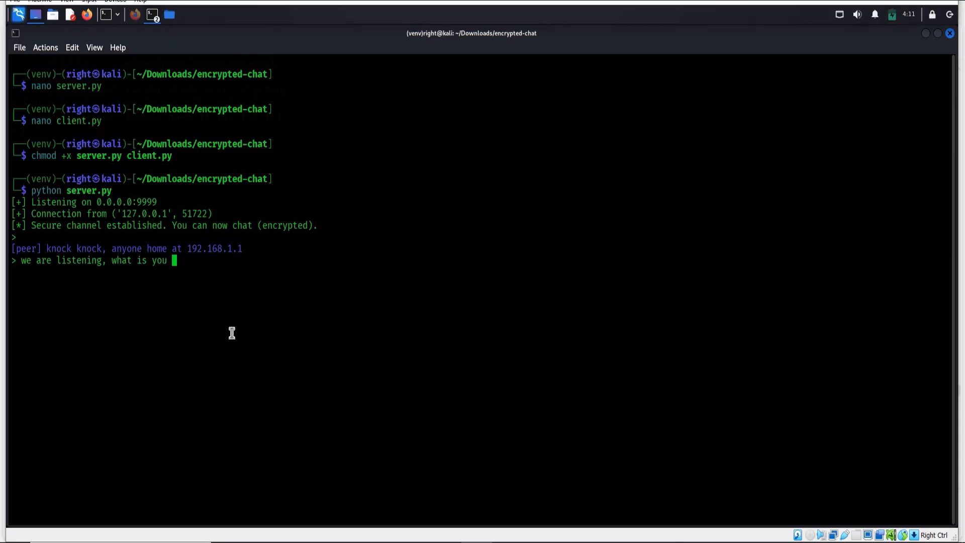
{"action": "type", "text": "mac addr"}
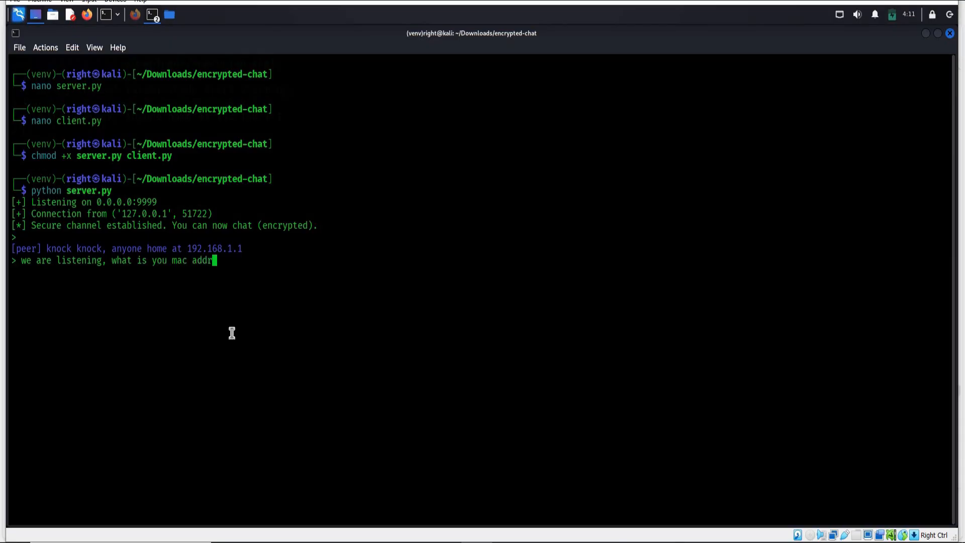
{"action": "type", "text": "?"}
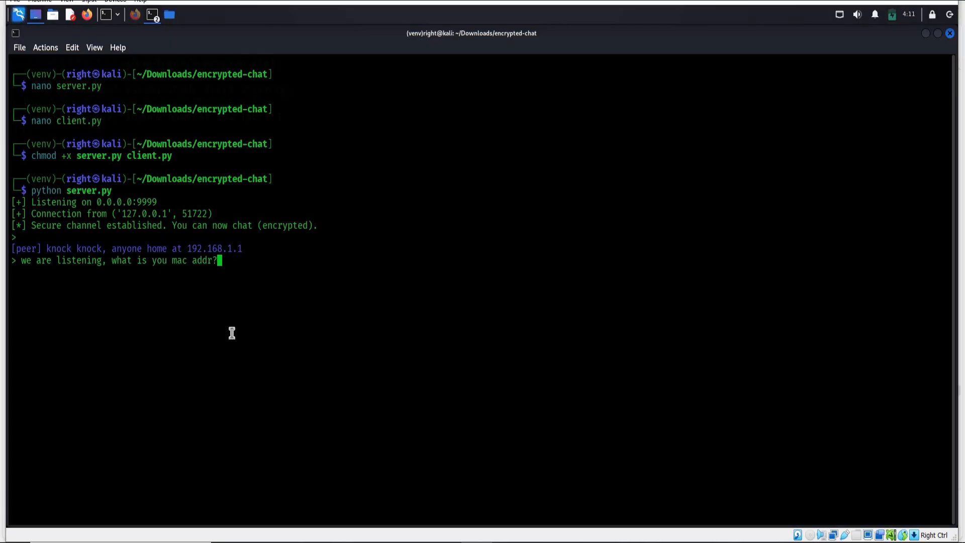
{"action": "type", "text": "?"}
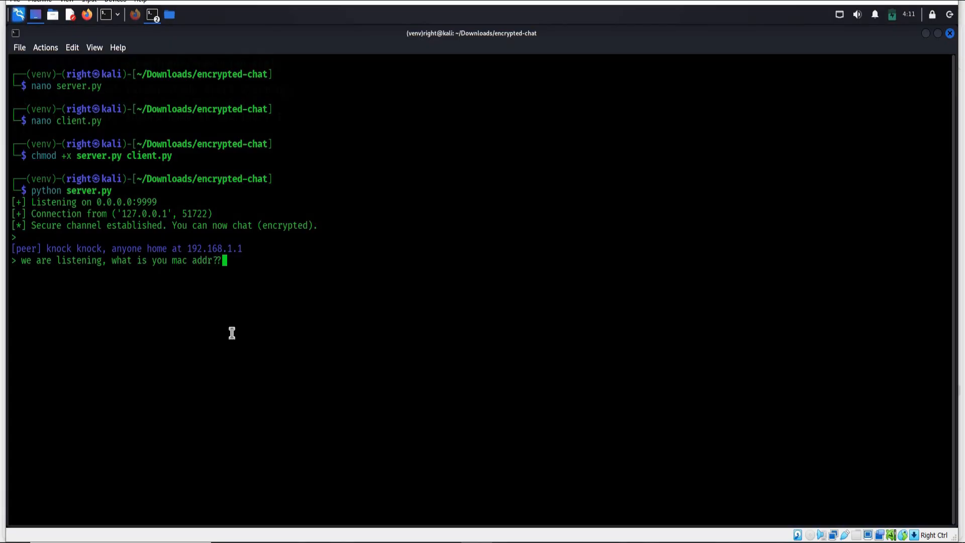
{"action": "key", "text": "Return"}
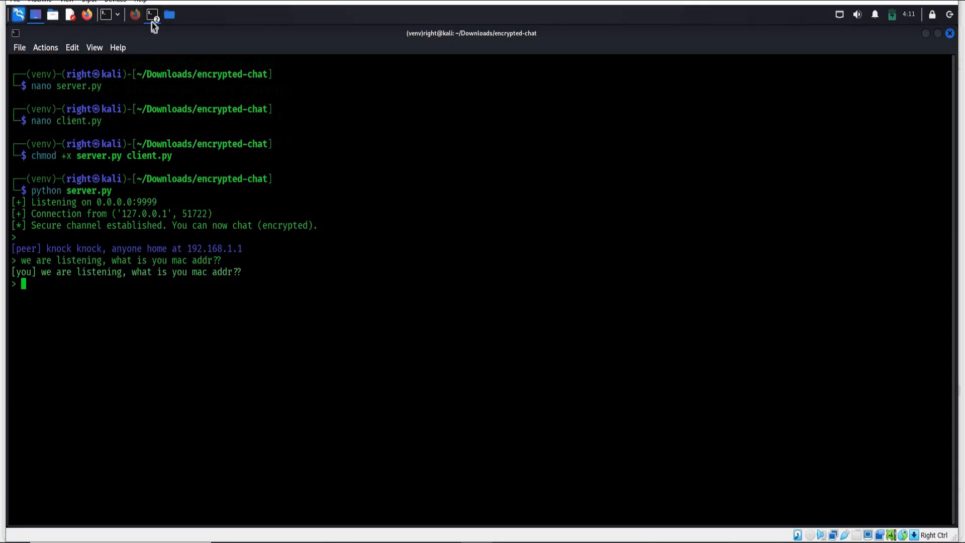
Switch to the client terminal and highlight the peer's MAC address question.
{"action": "left_click", "coordinate": [151, 14]}
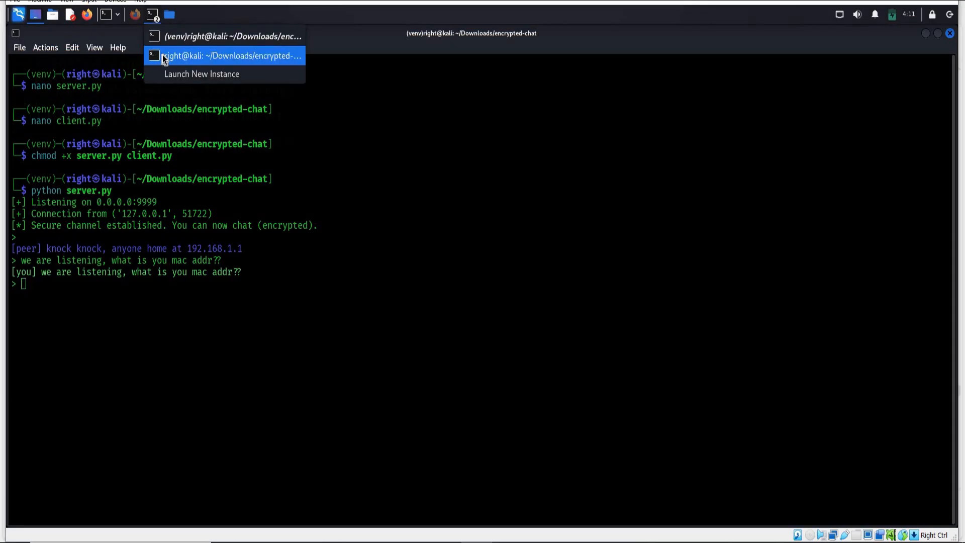
{"action": "left_click", "coordinate": [228, 55]}
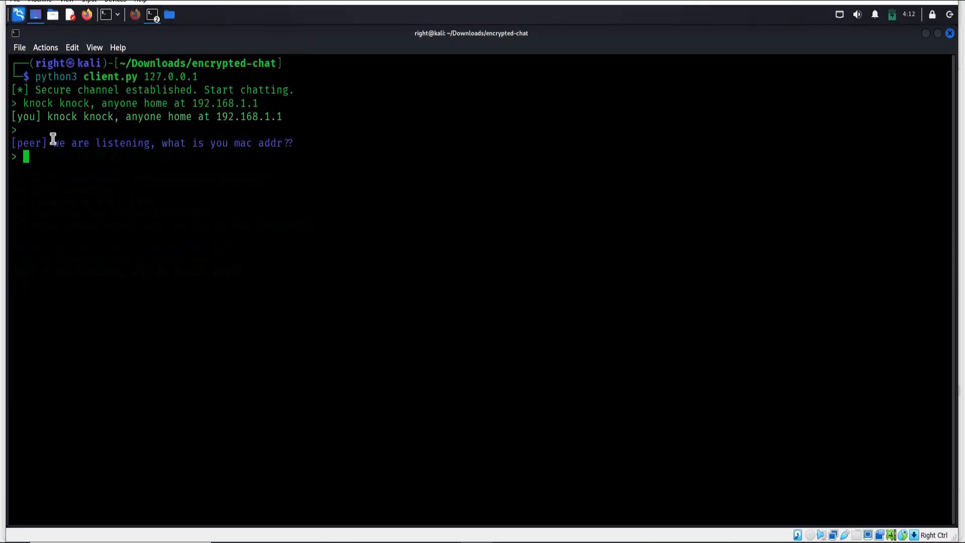
{"action": "left_click_drag", "start_coordinate": [53, 143], "coordinate": [293, 143]}
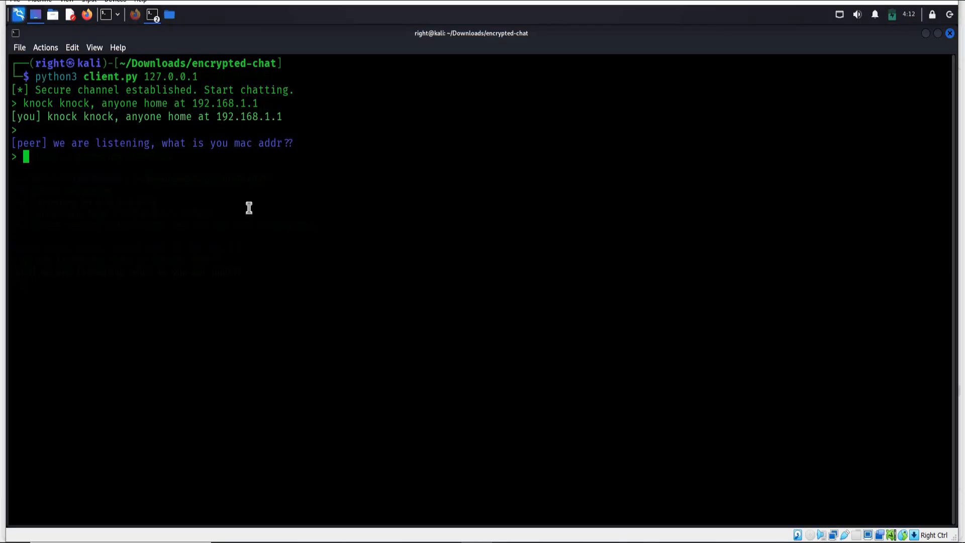
{"action": "mouse_move", "coordinate": [121, 89]}
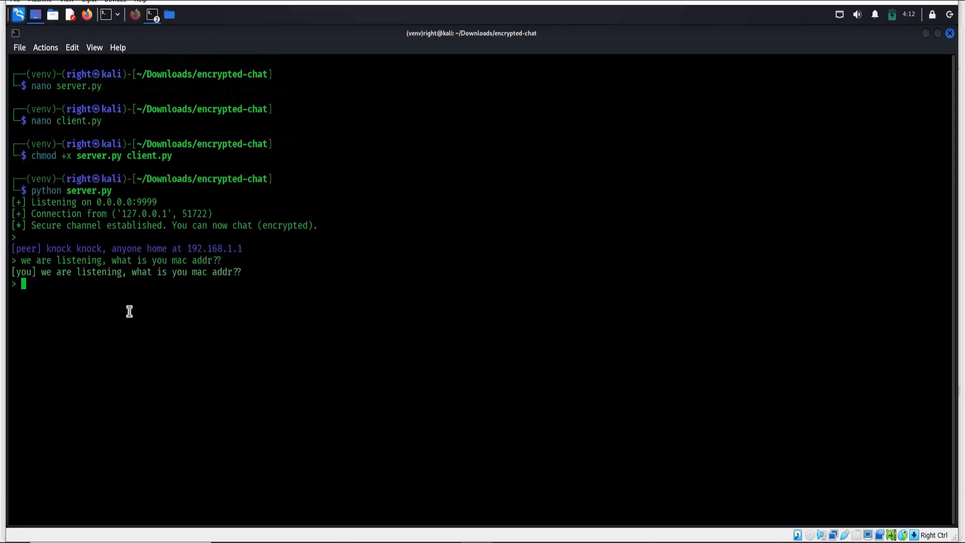
{"action": "mouse_move", "coordinate": [191, 307]}
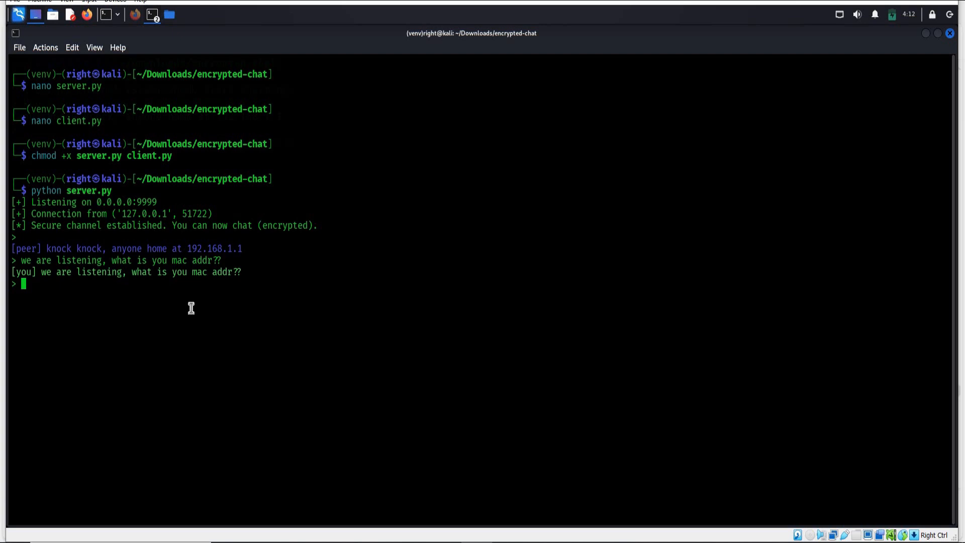
Type the unsent reply 'you can use this on LAN/' at the server's chat prompt.
{"action": "type", "text": "y"}
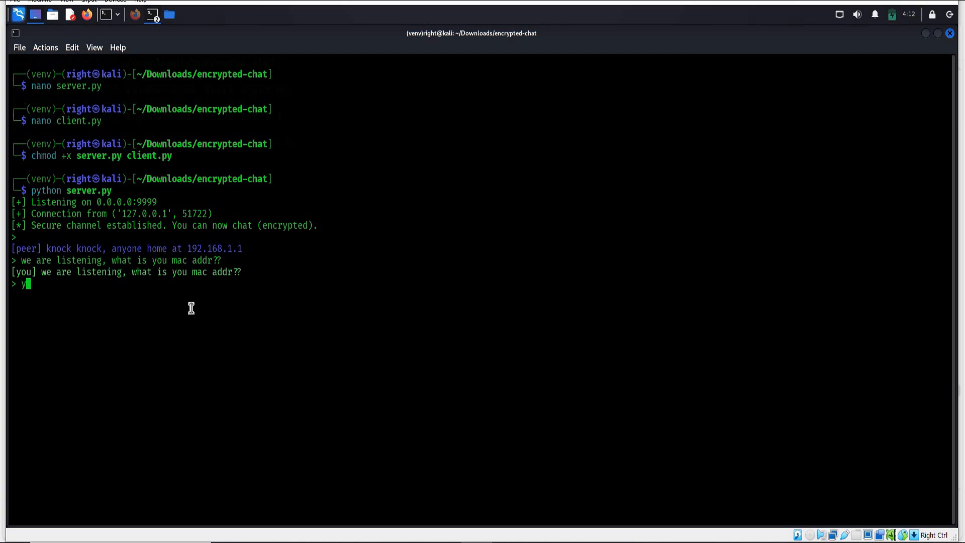
{"action": "type", "text": "ou can"}
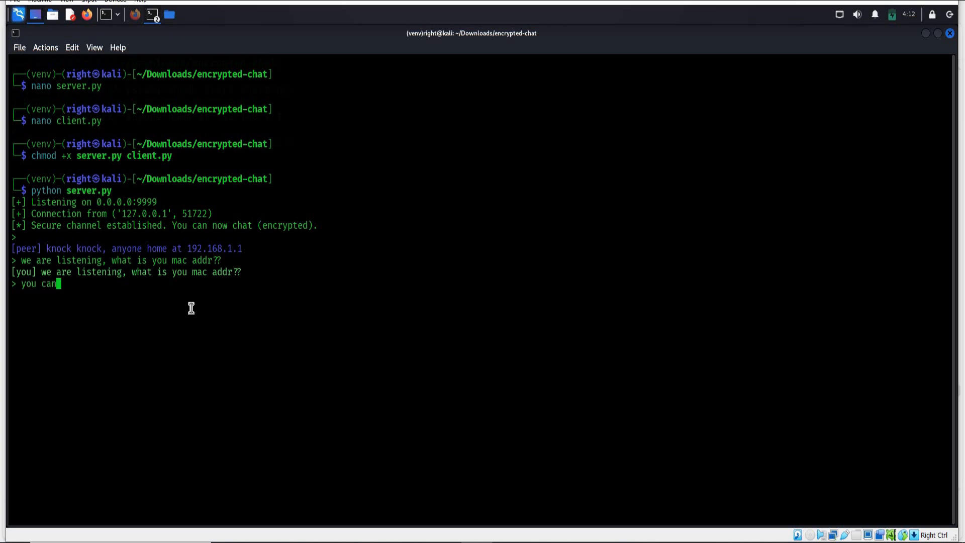
{"action": "type", "text": "use th"}
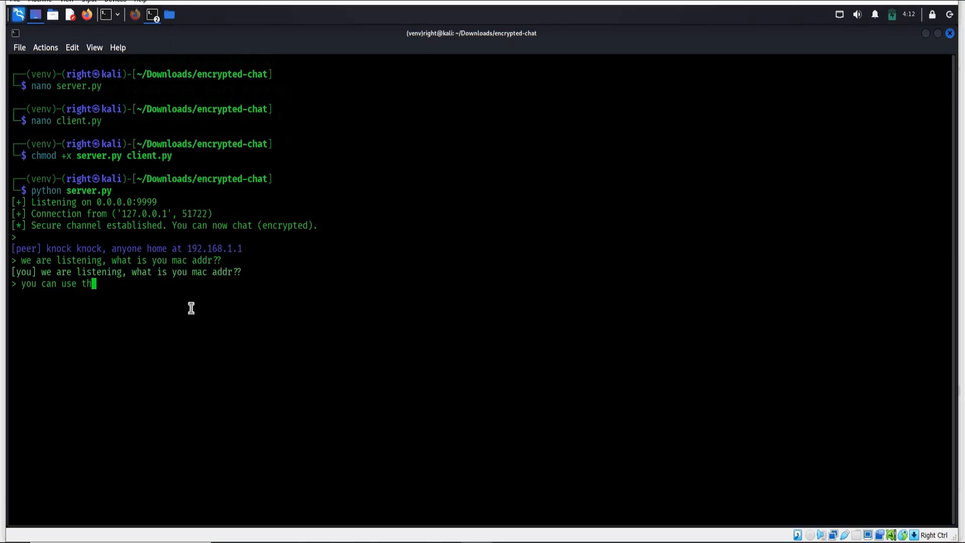
{"action": "type", "text": "is"}
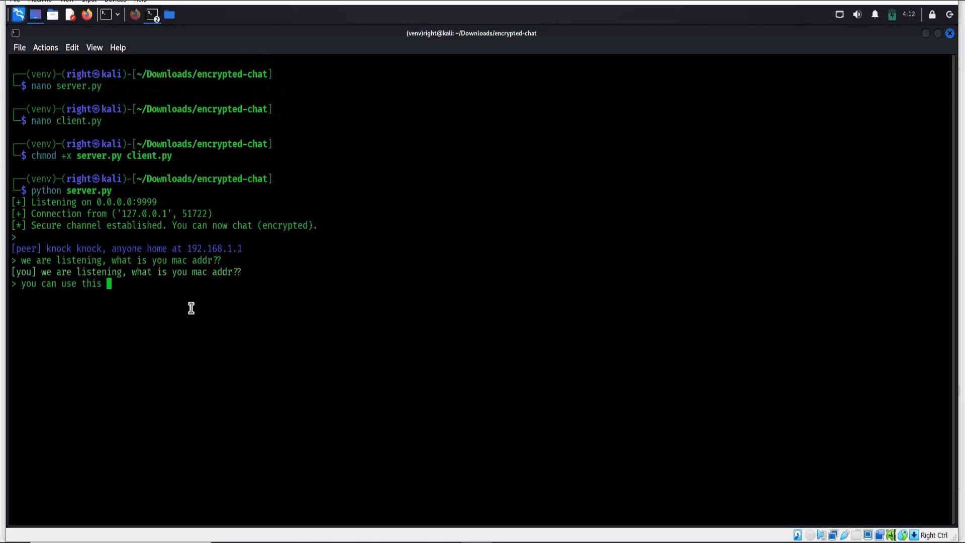
{"action": "type", "text": "on"}
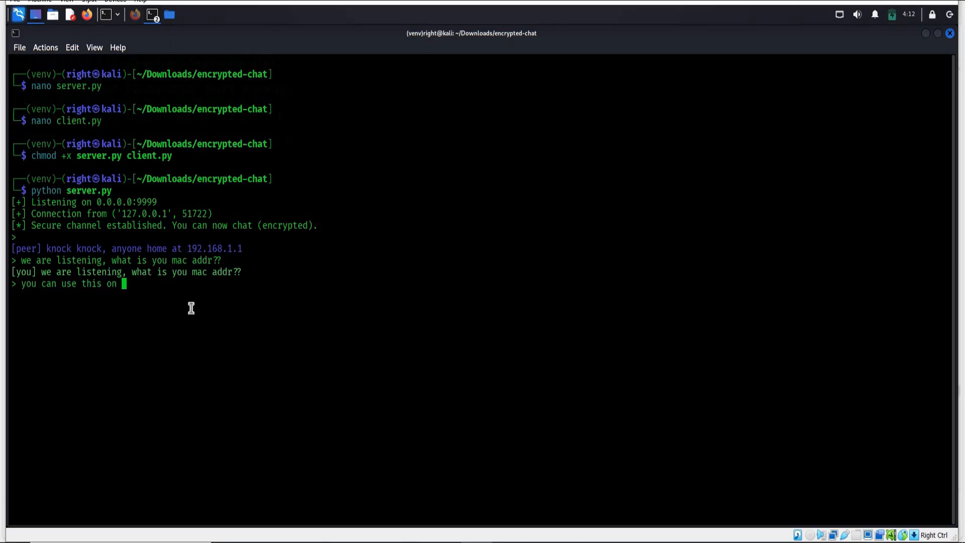
{"action": "type", "text": "LA"}
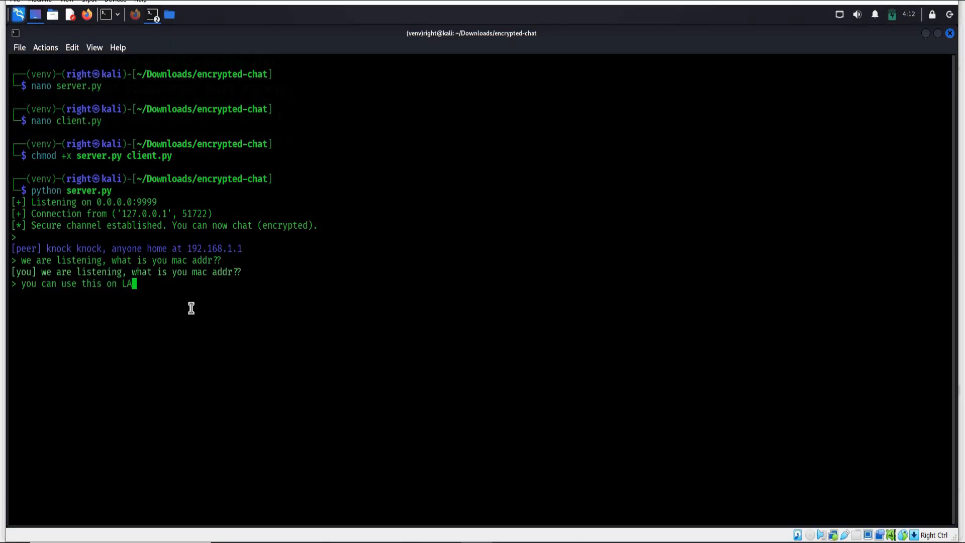
{"action": "type", "text": "/"}
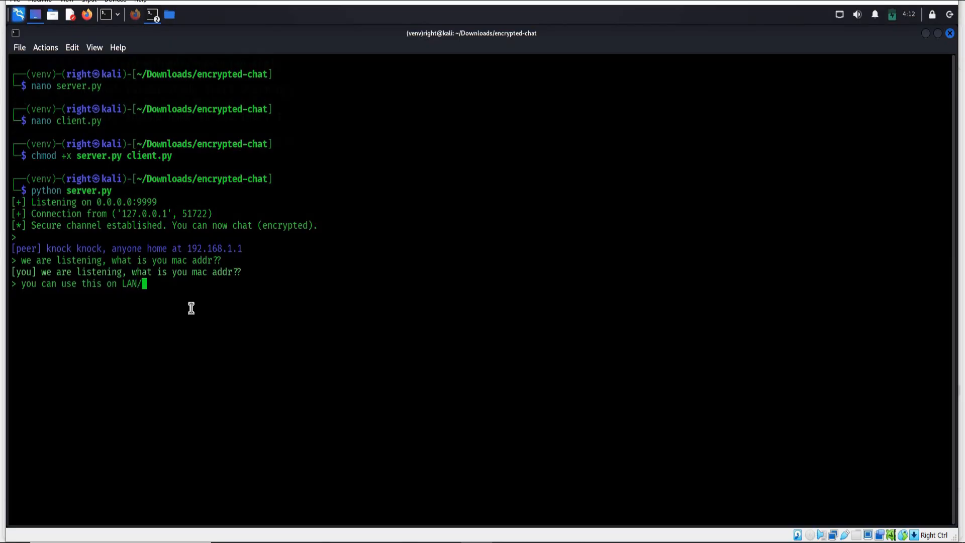